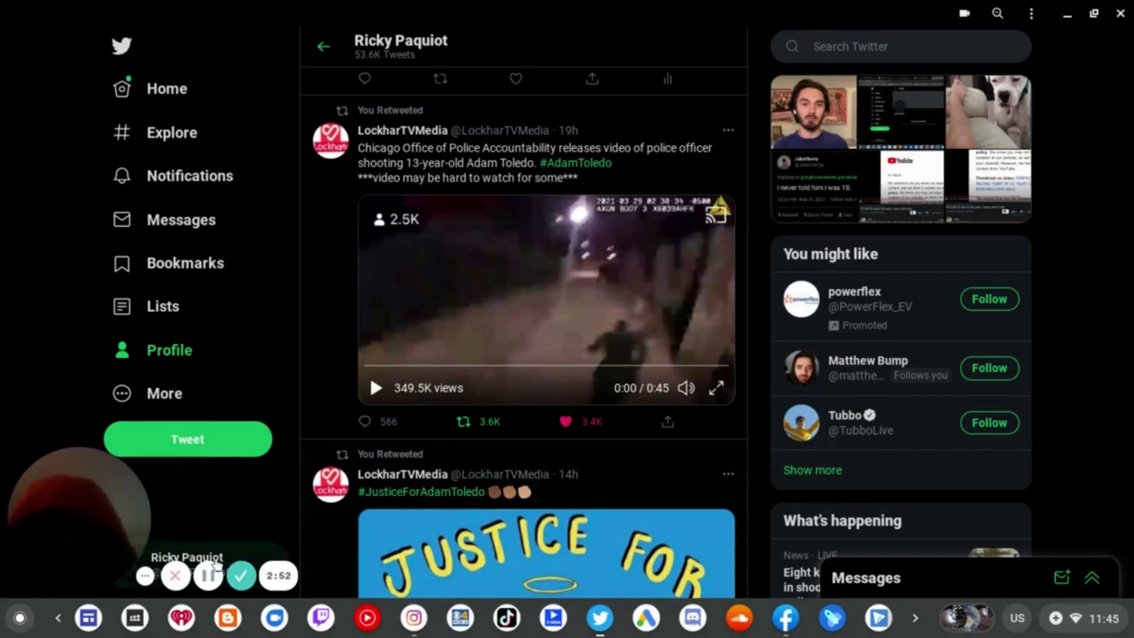
mouse_move(241, 576)
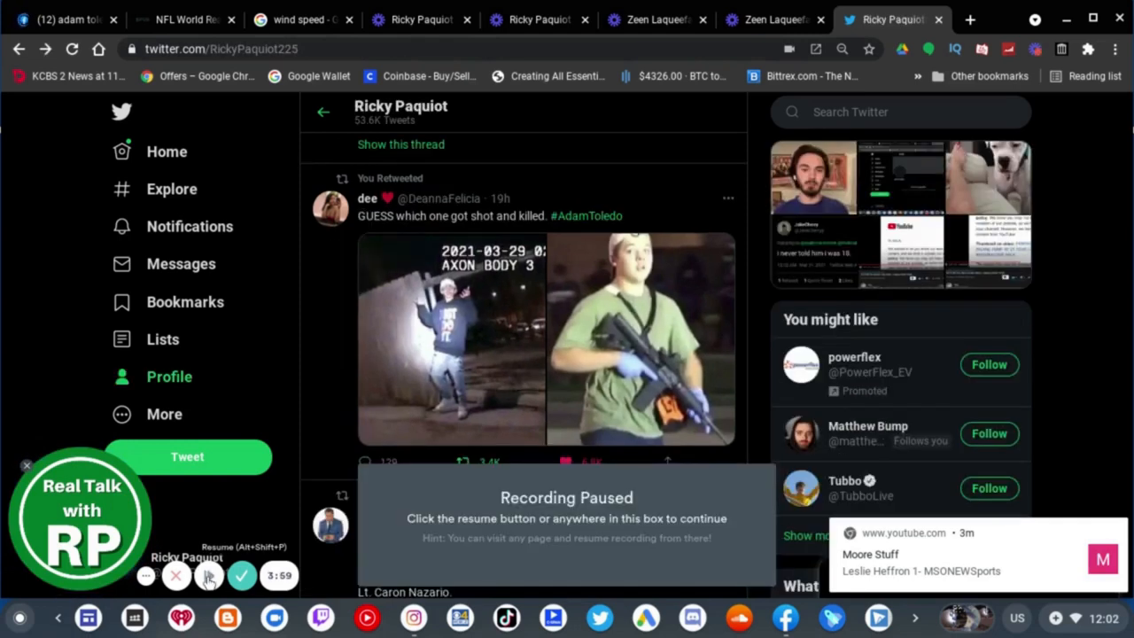
Open the 'Two Systems, One Country. #AdamToledo' photo tweet to brittany packnett cunningham's thread page.
click(210, 576)
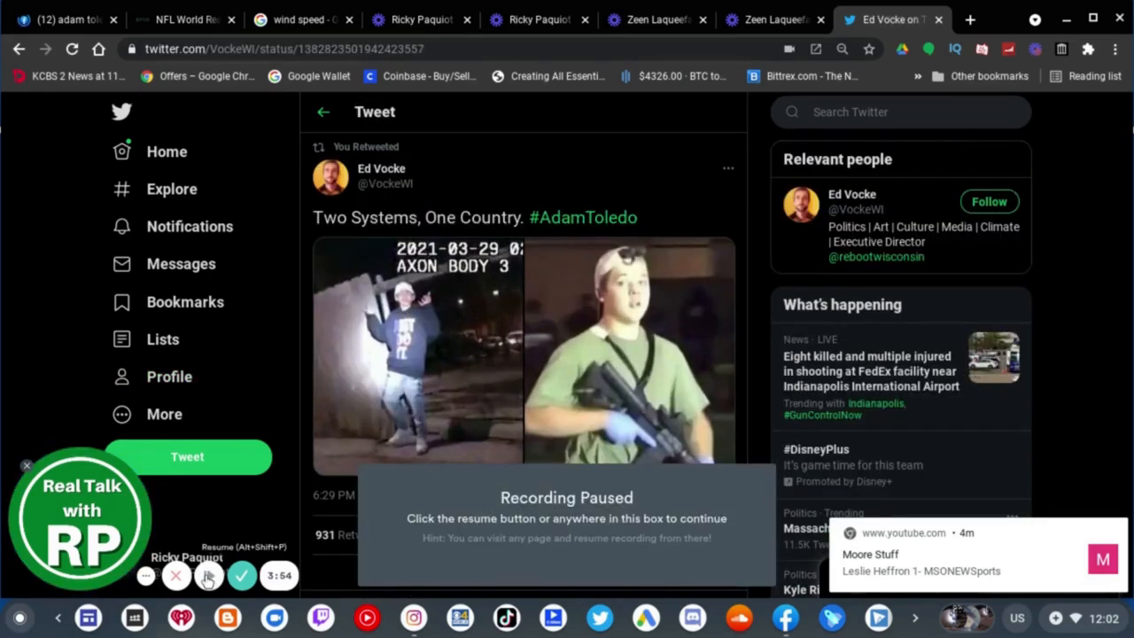
click(209, 576)
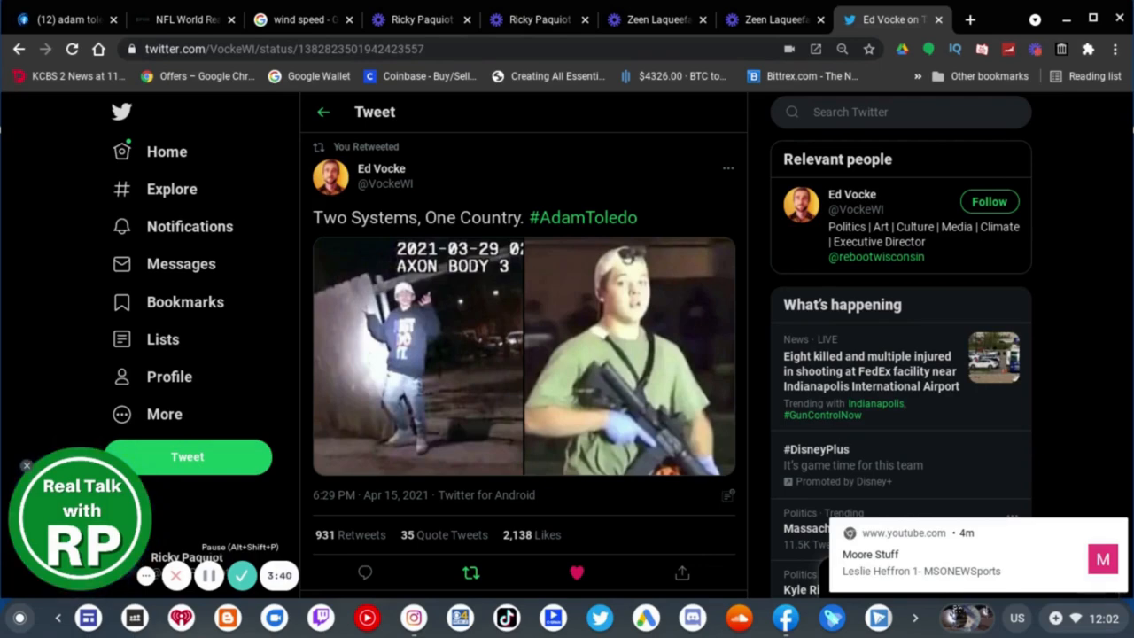
click(168, 376)
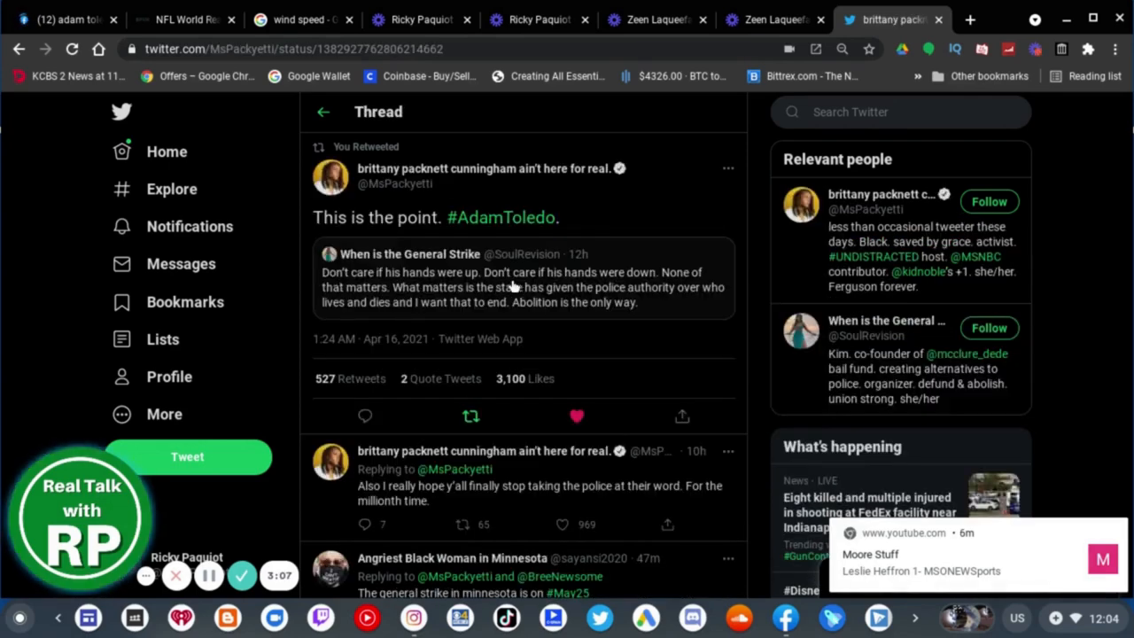
mouse_move(454, 322)
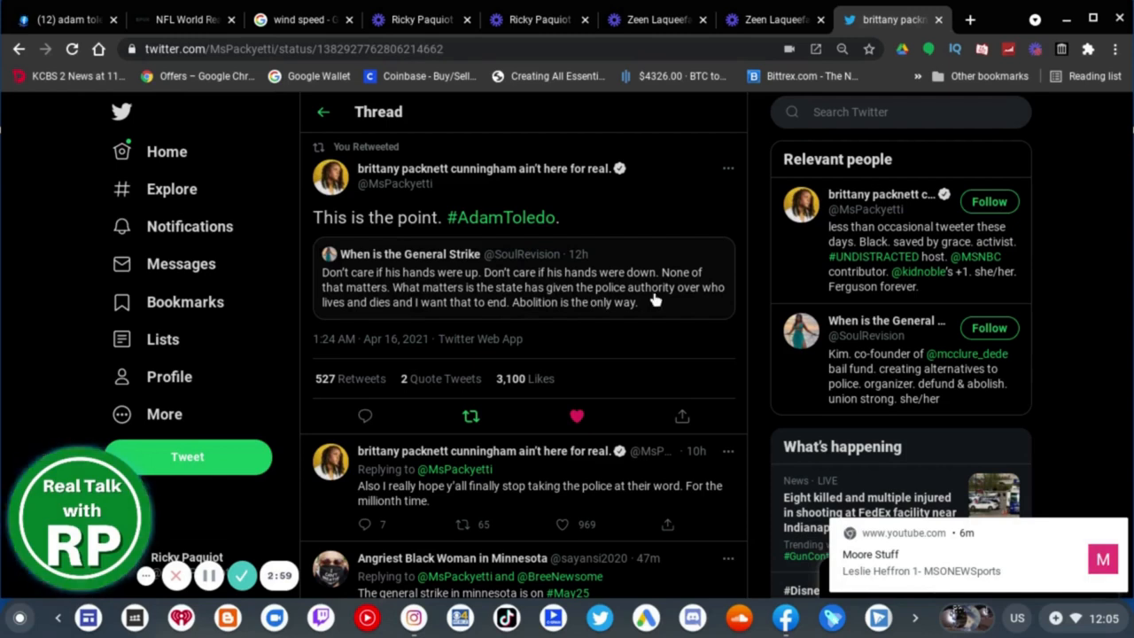
mouse_move(451, 322)
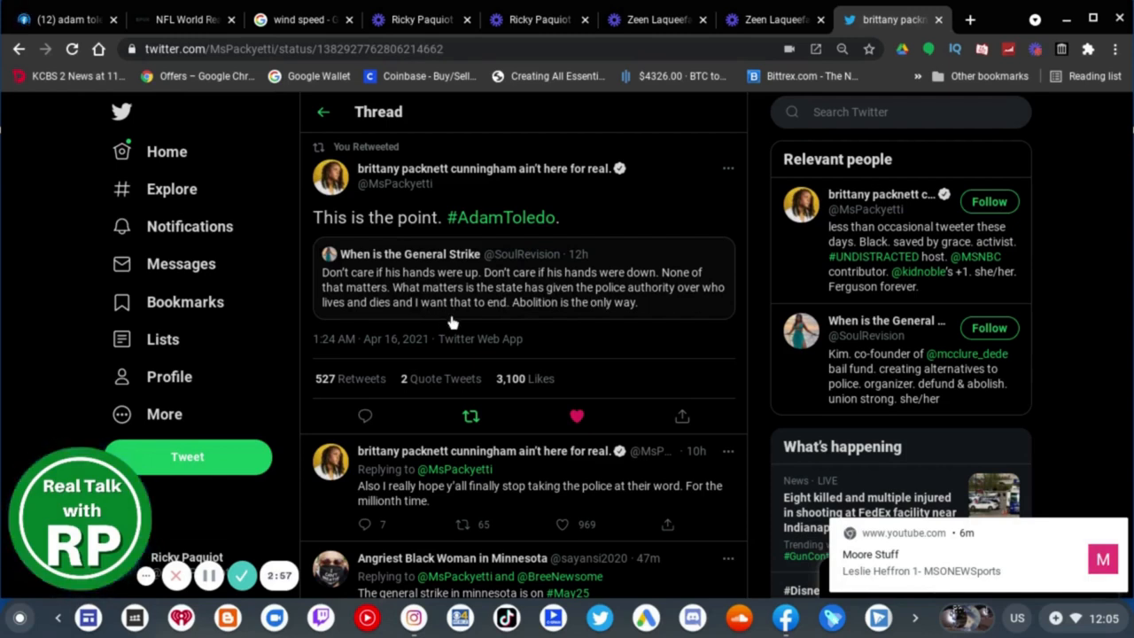
mouse_move(557, 316)
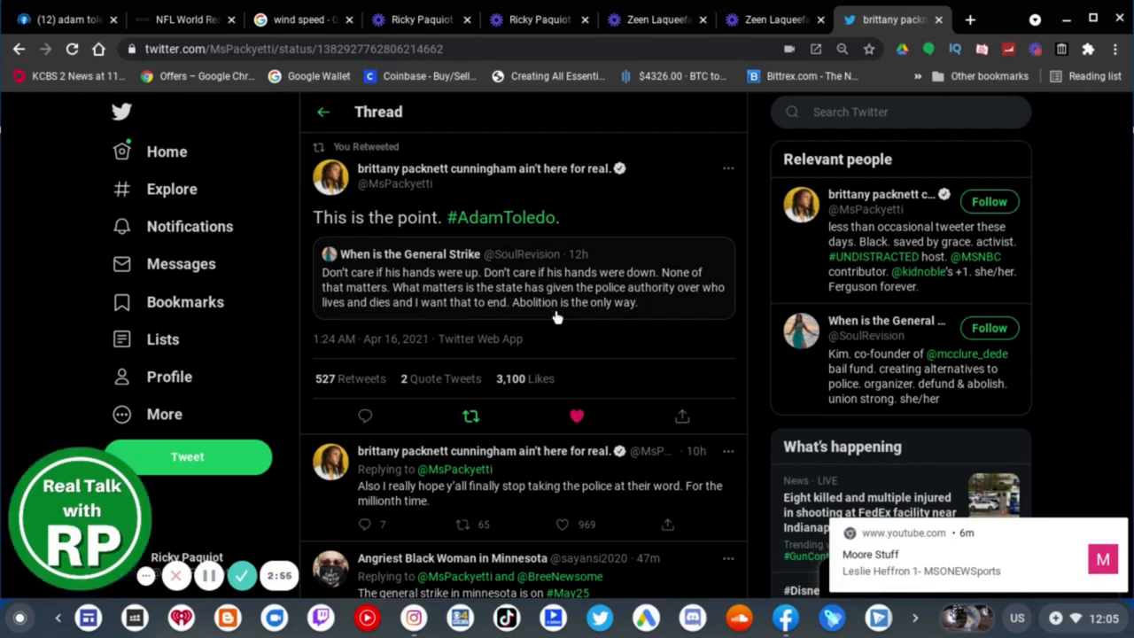
mouse_move(446, 284)
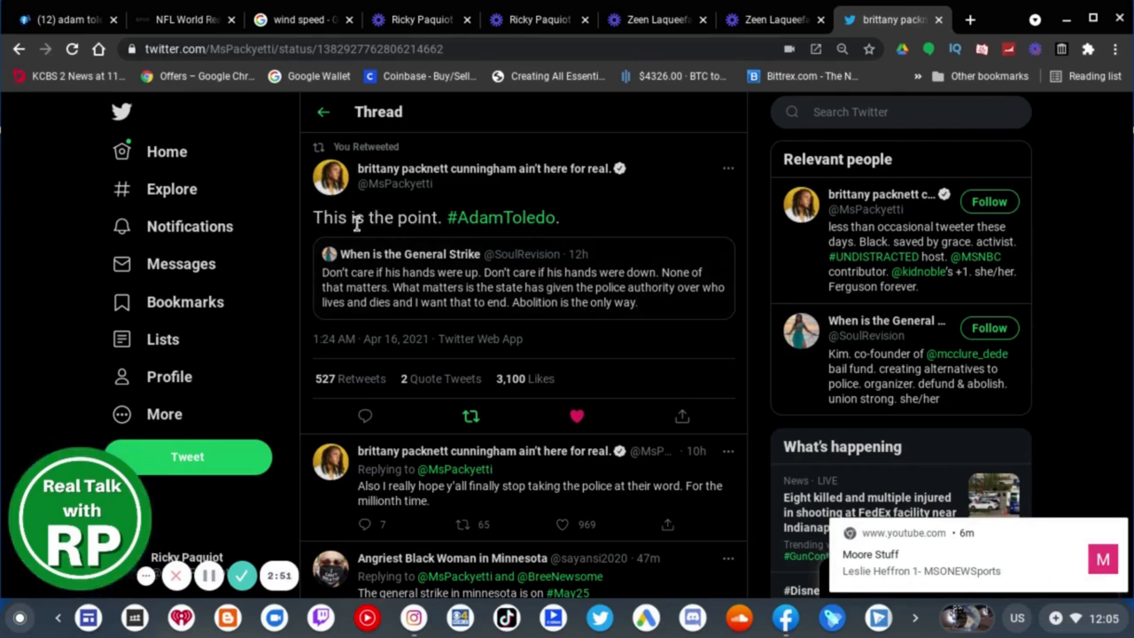
mouse_move(432, 244)
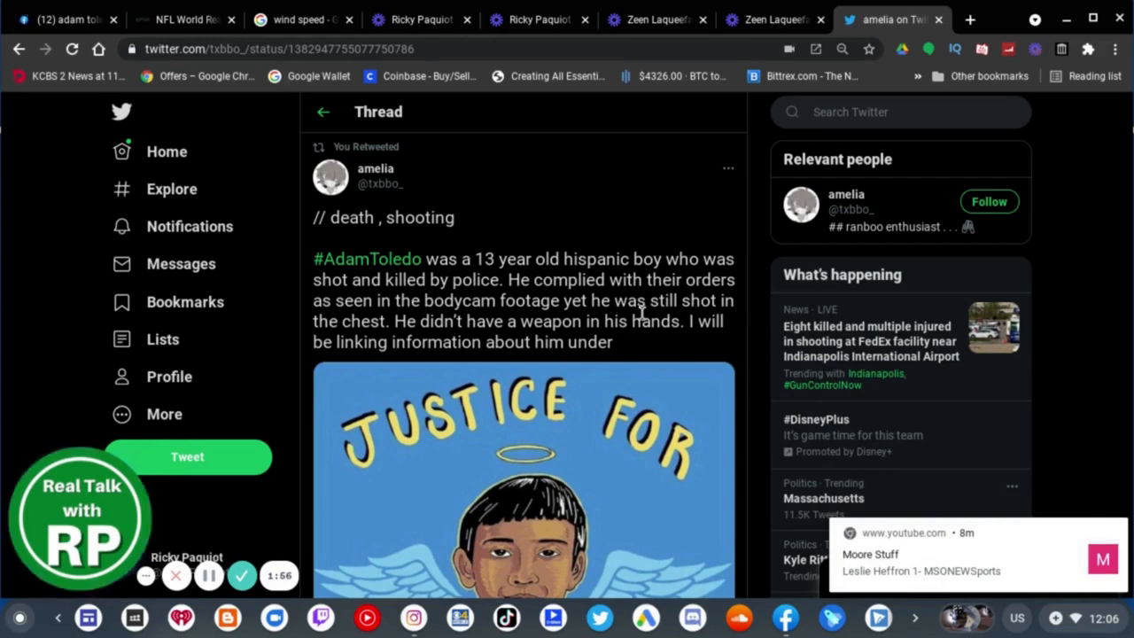
mouse_move(691, 342)
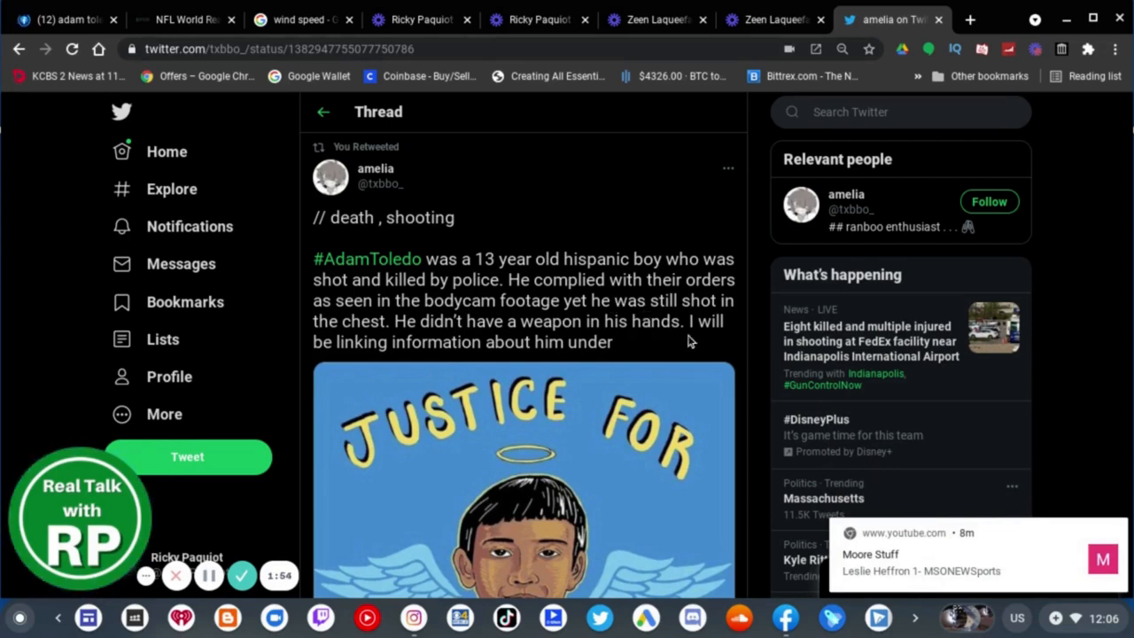
mouse_move(503, 350)
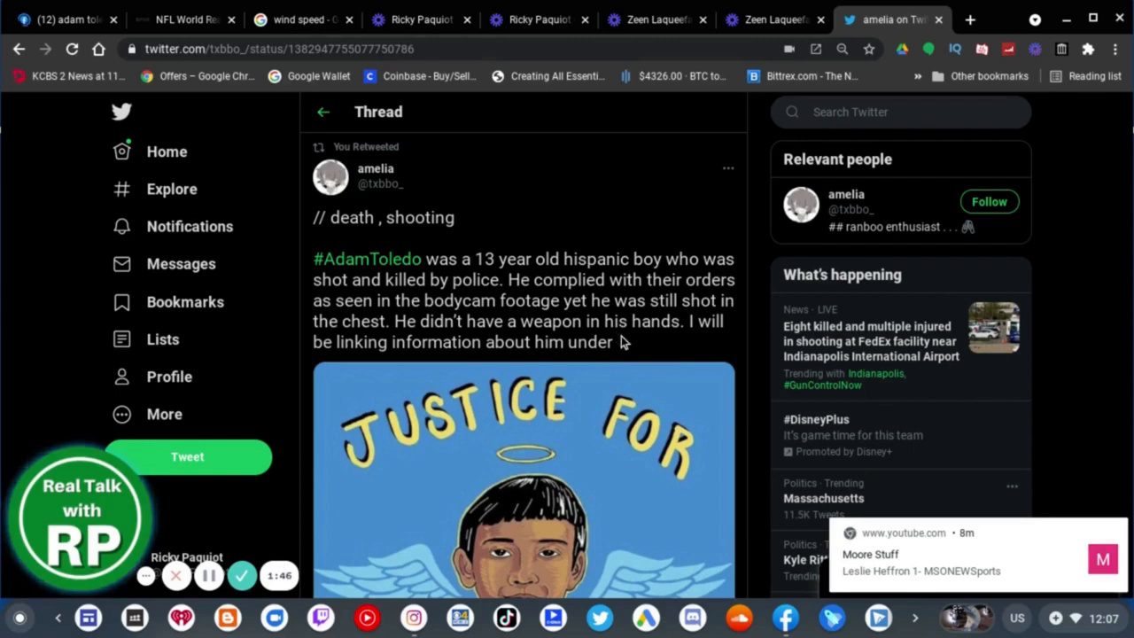
mouse_move(518, 357)
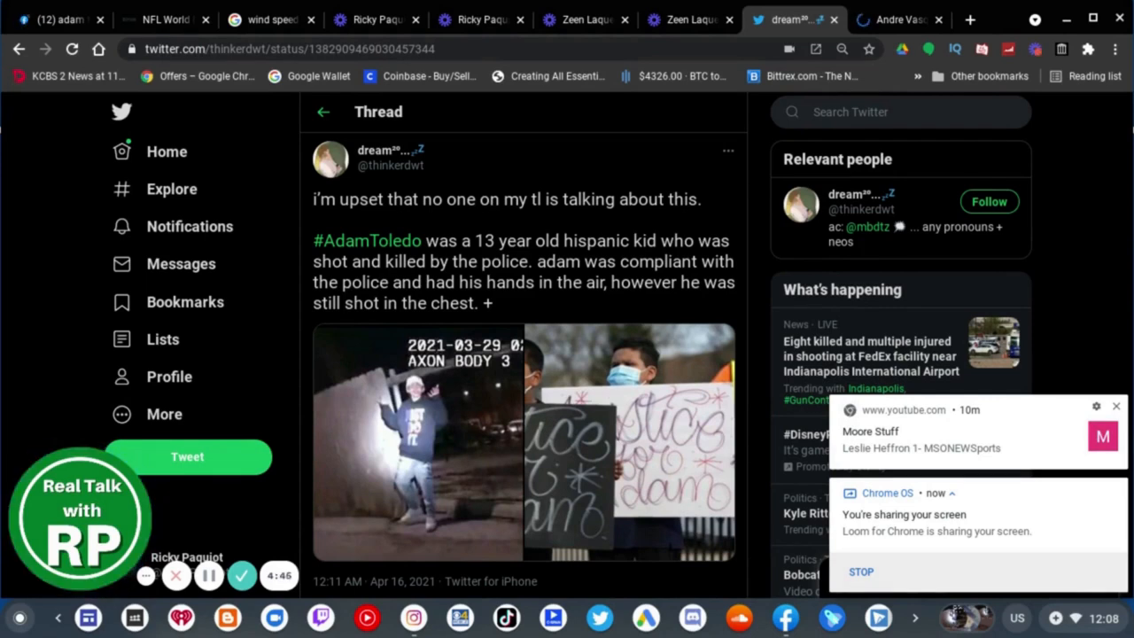
Scroll the thinkerdwt thread to dream's replies about the gun being out of reach.
scroll(down, 3)
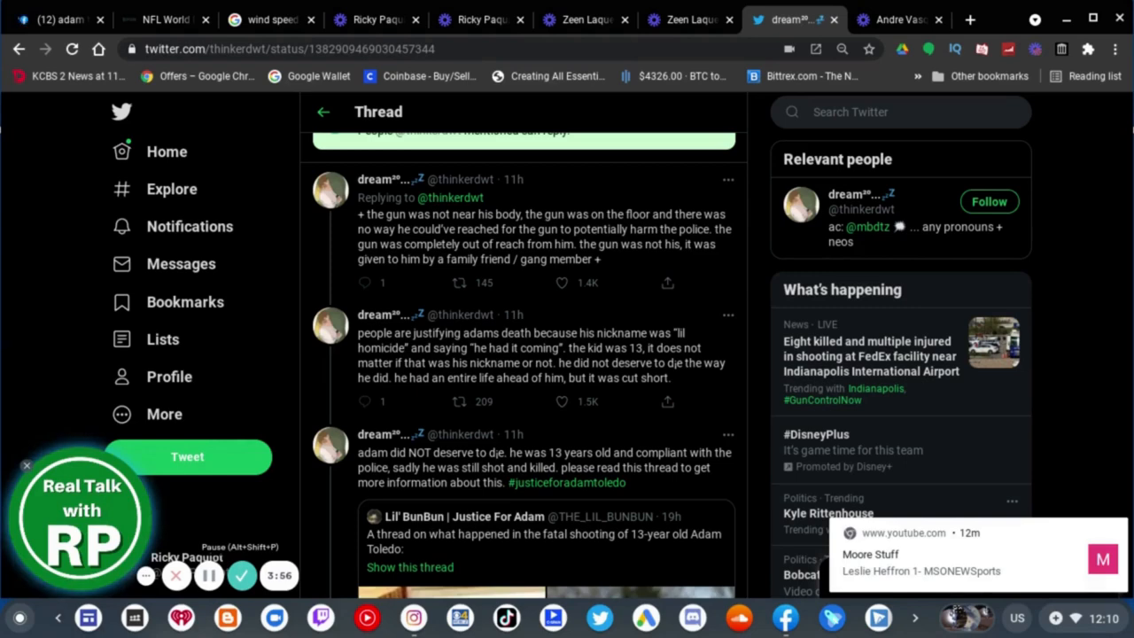
Open Joshua Potash's tweet sharing Adam Toledo's mother's statement about her son.
click(409, 567)
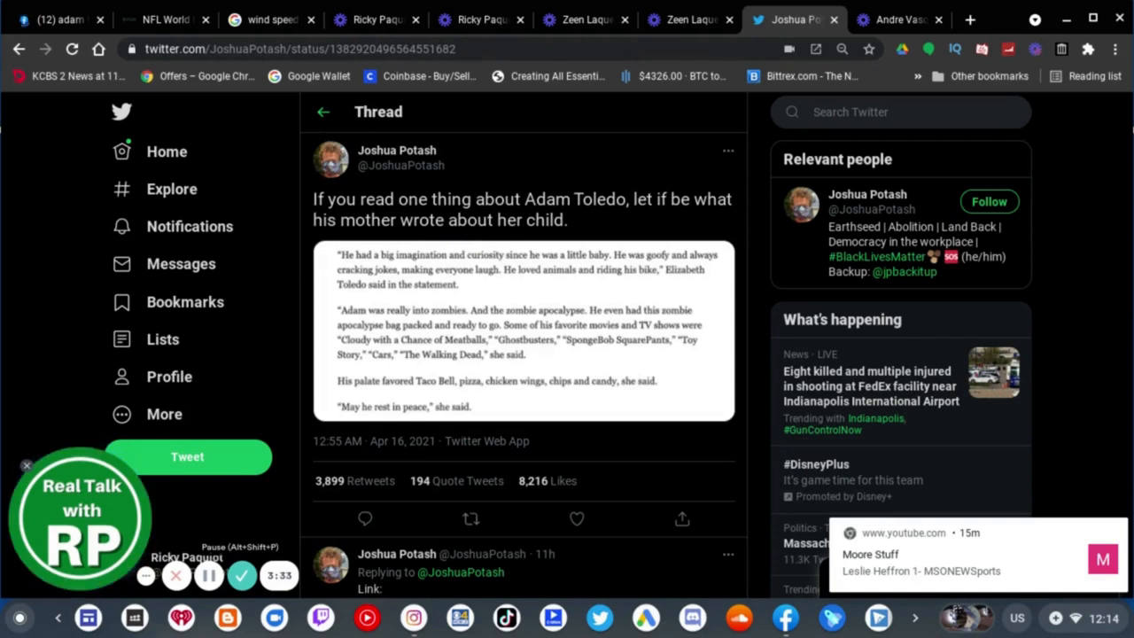
mouse_move(479, 369)
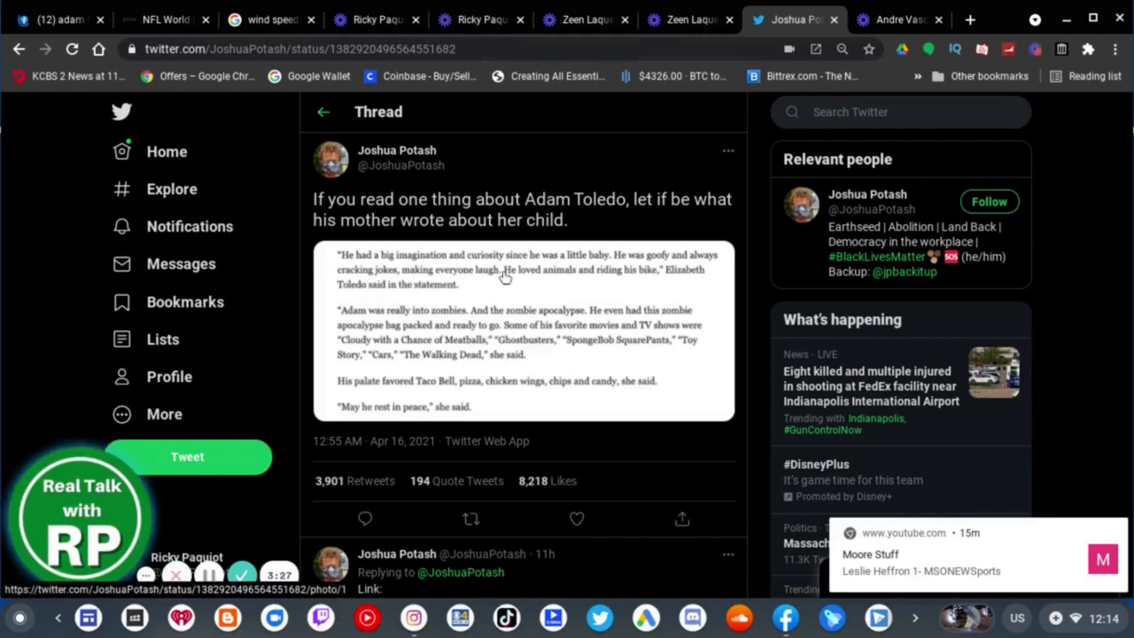
mouse_move(671, 267)
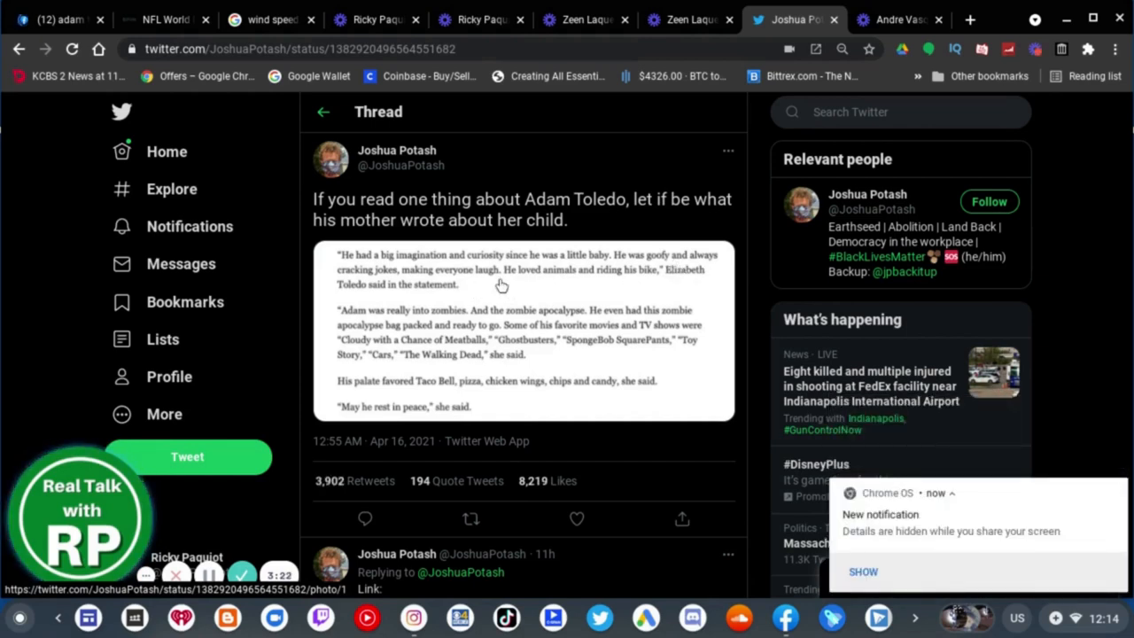
mouse_move(567, 282)
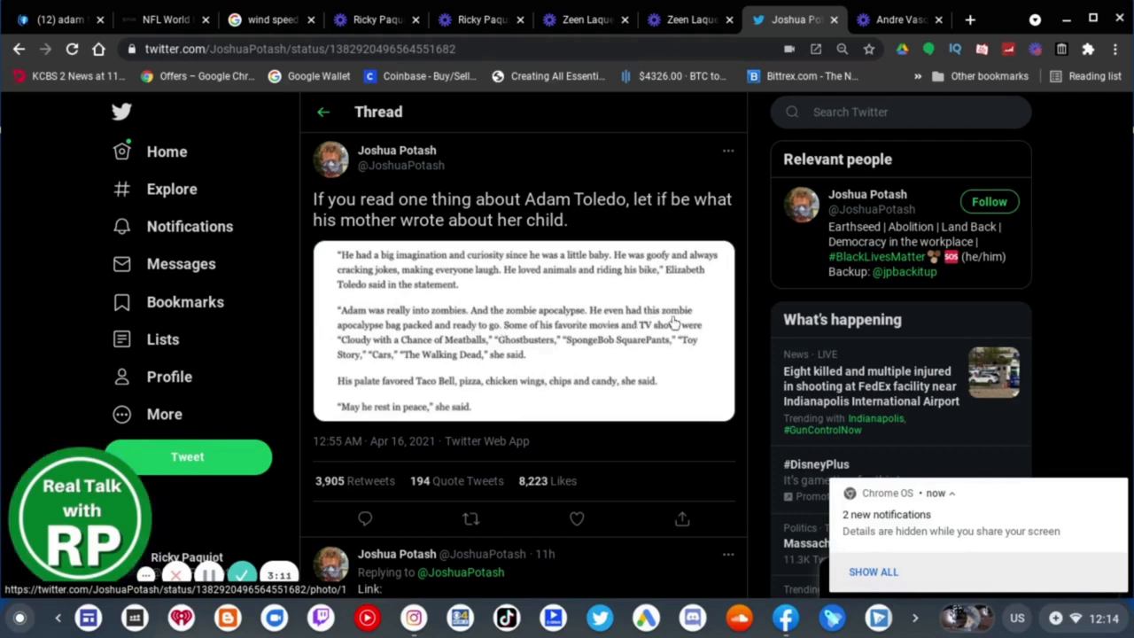
mouse_move(354, 339)
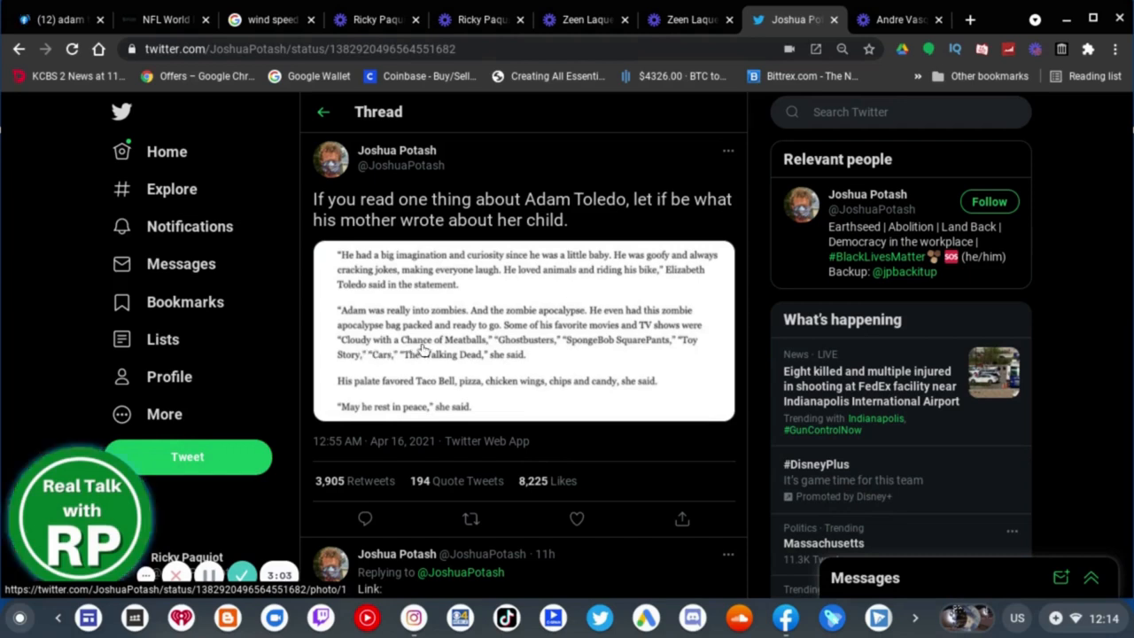
mouse_move(583, 352)
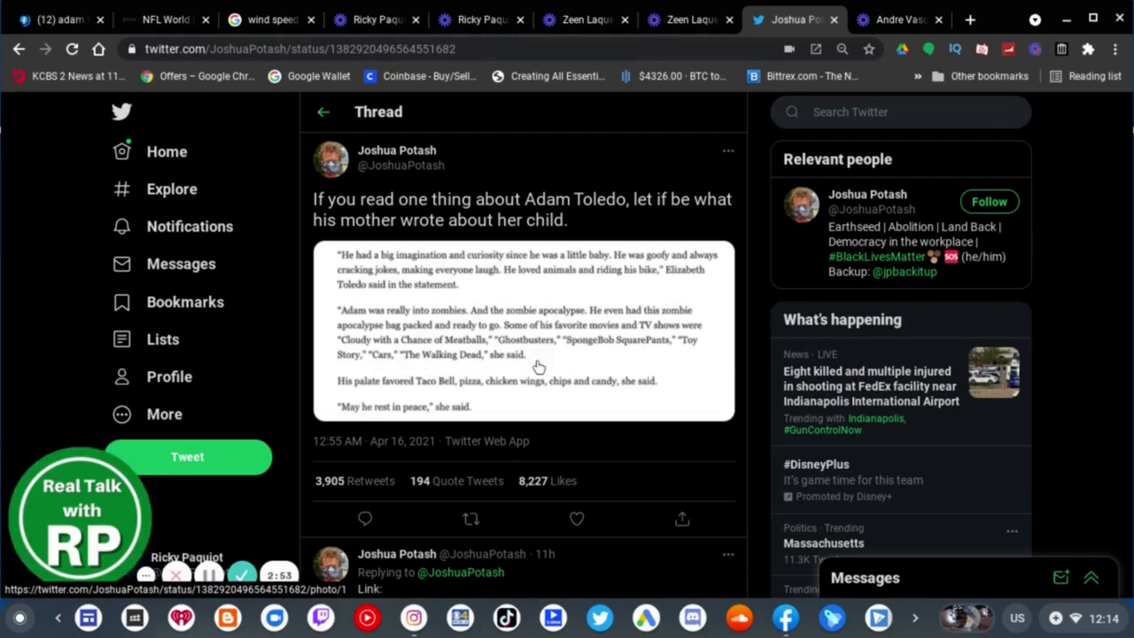
mouse_move(376, 349)
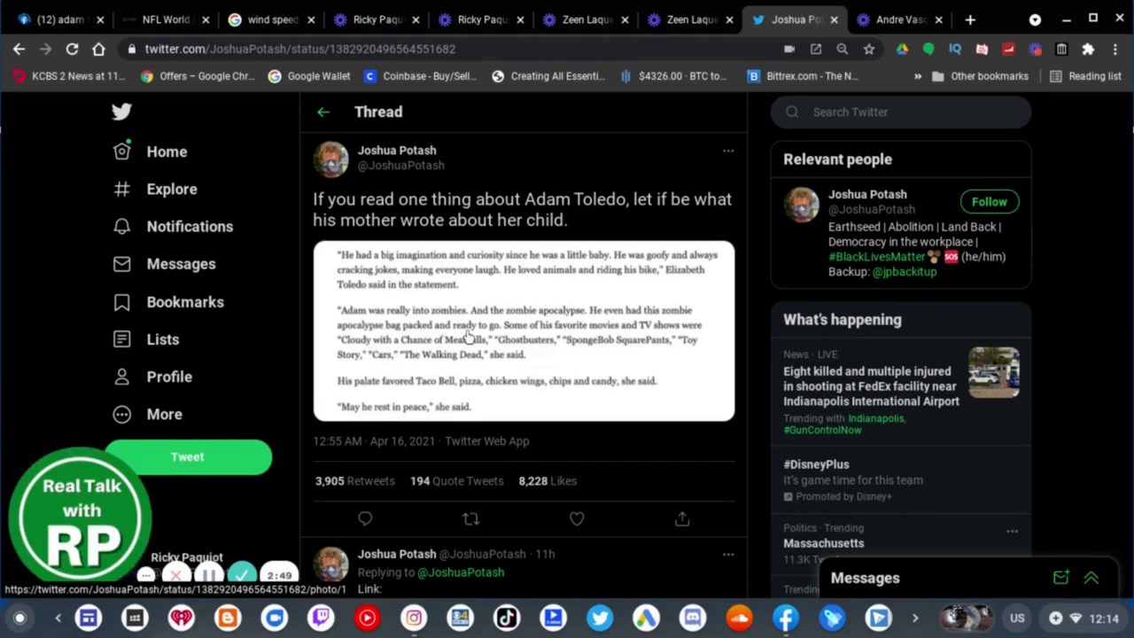
mouse_move(363, 374)
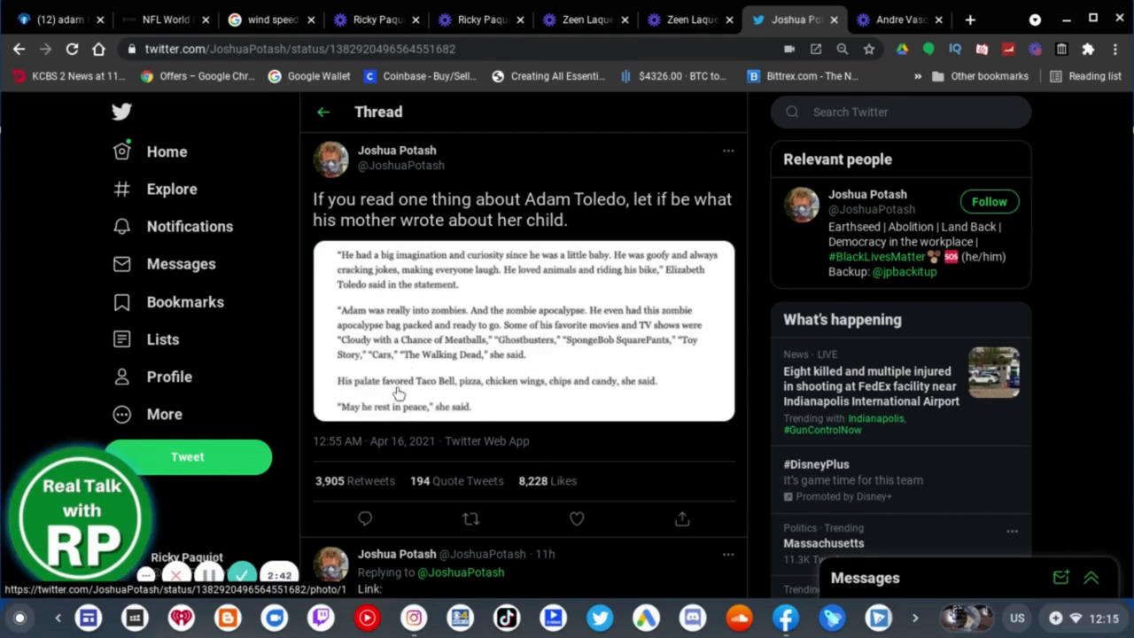
mouse_move(443, 391)
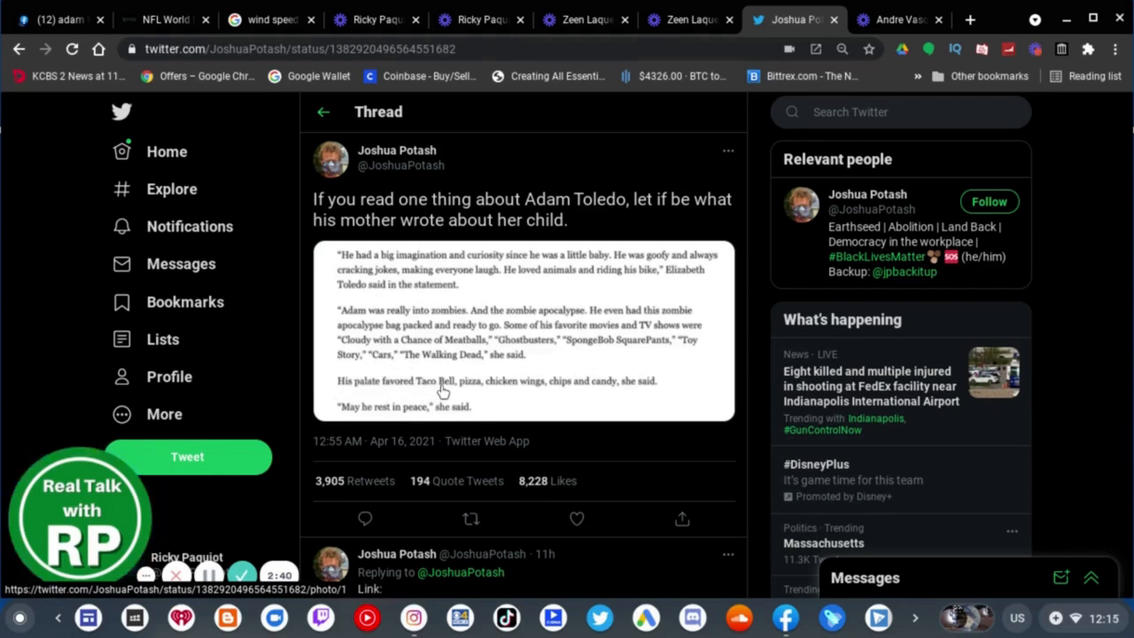
mouse_move(522, 394)
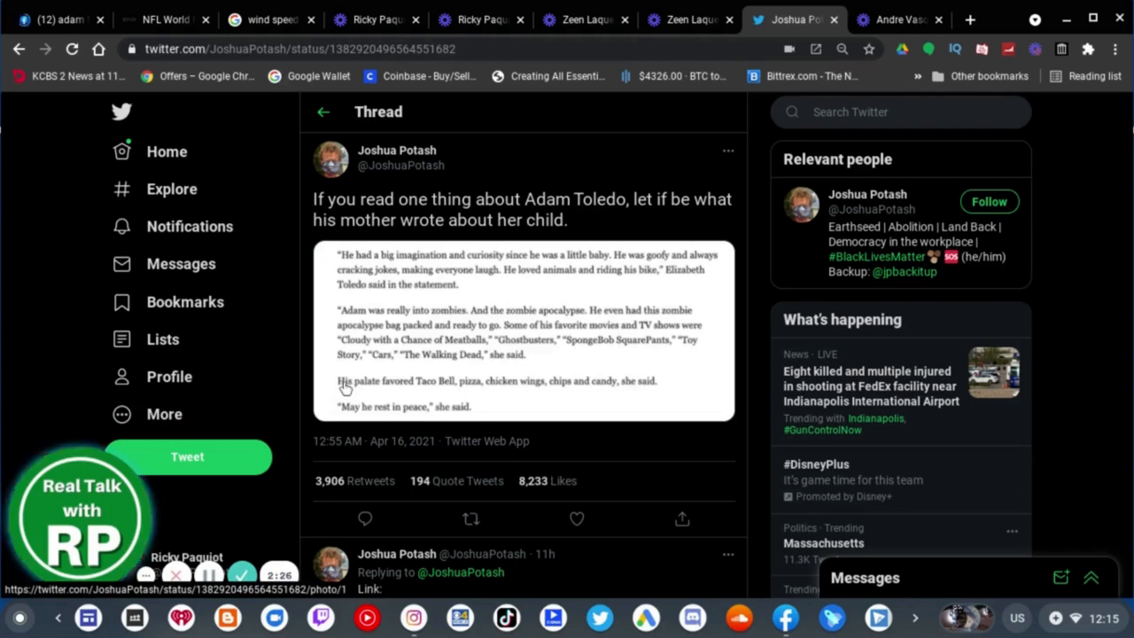
mouse_move(377, 390)
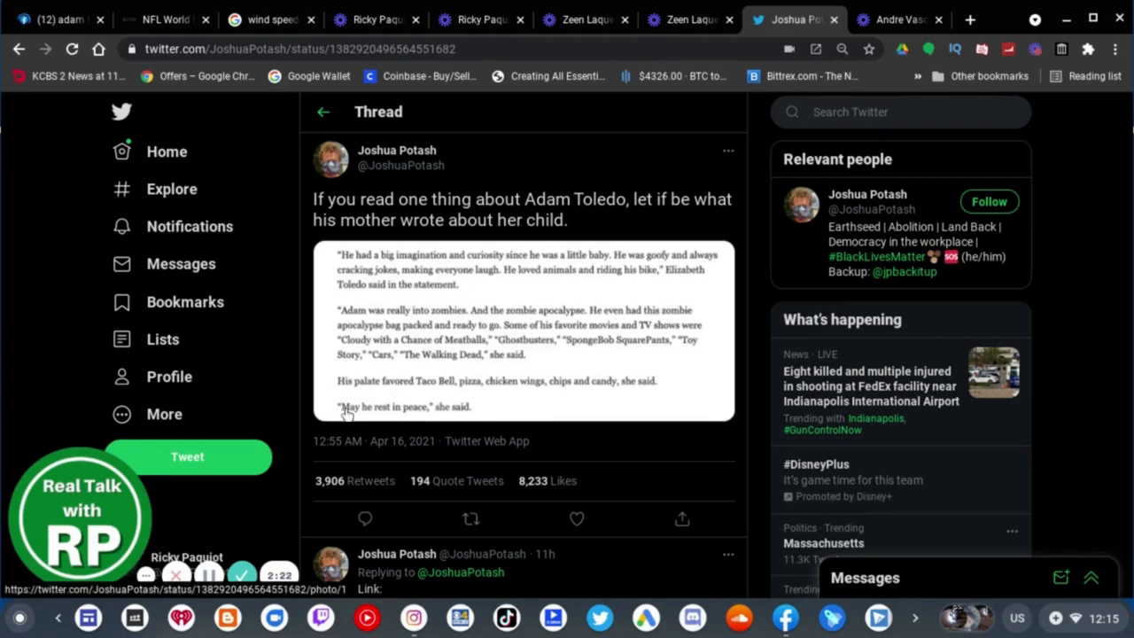
mouse_move(477, 419)
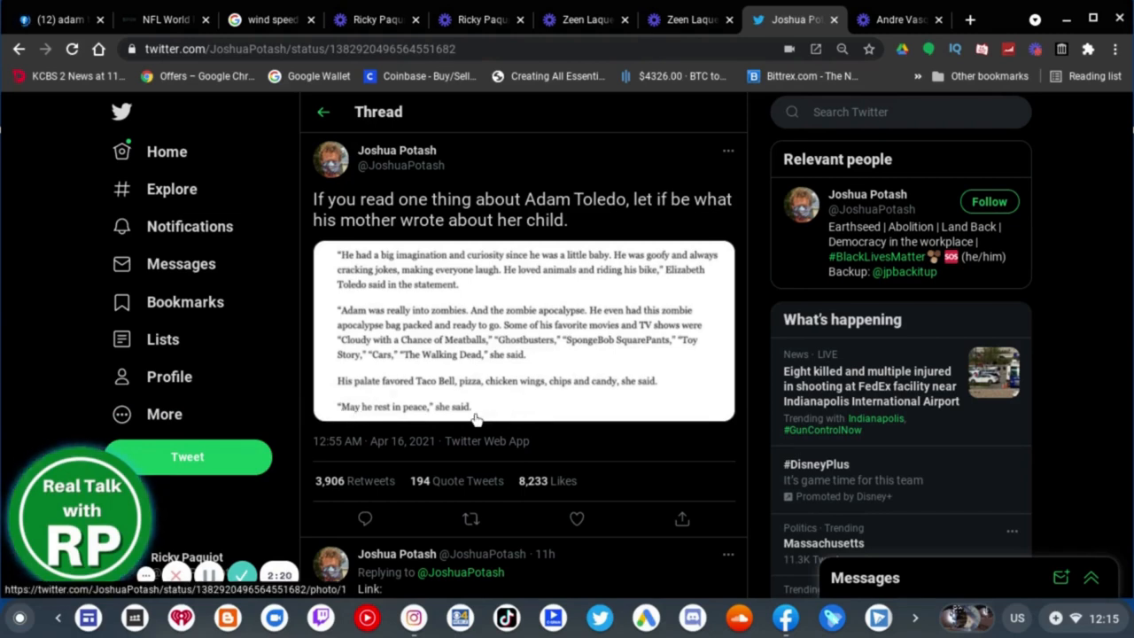
mouse_move(1093, 374)
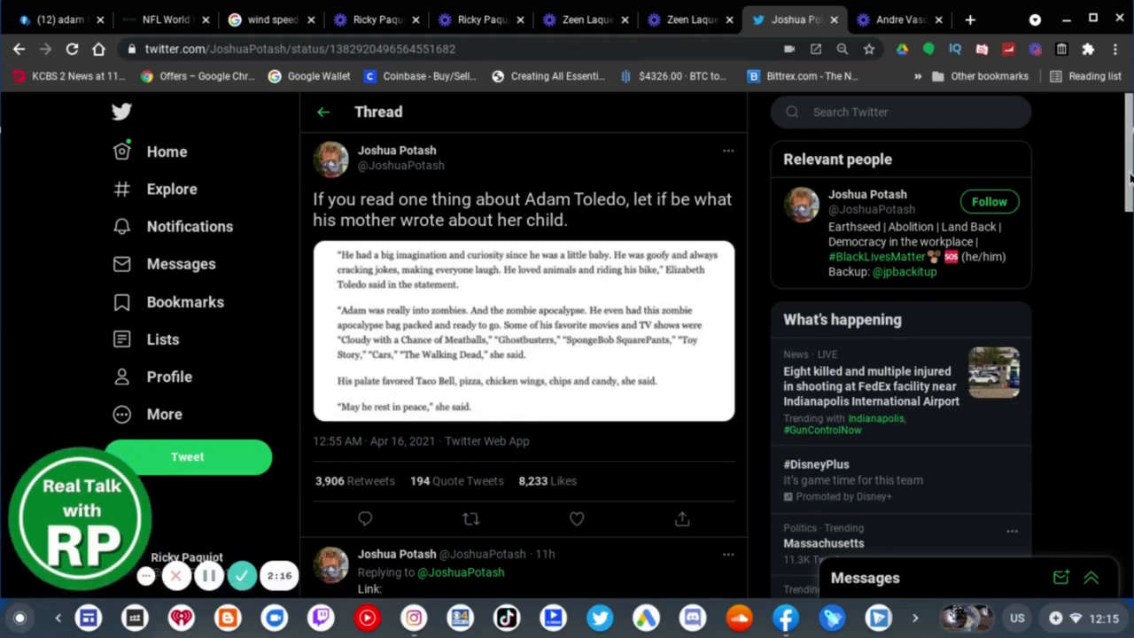
Scroll the Reuters tweet quoting the Toledo family attorney's video statement.
scroll(down, 3)
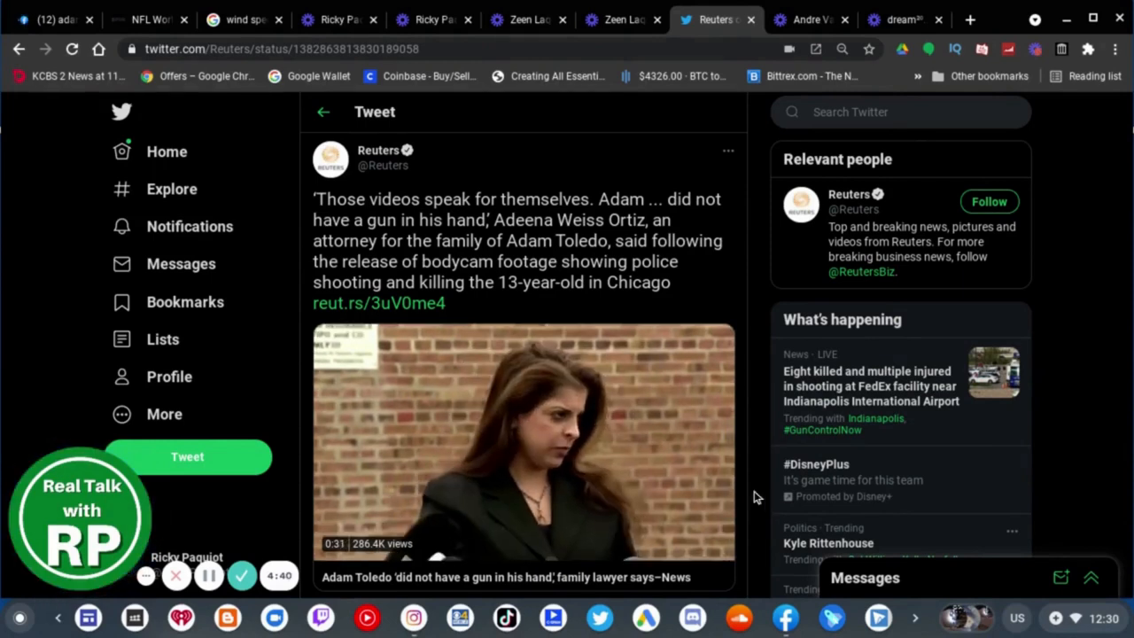
click(523, 438)
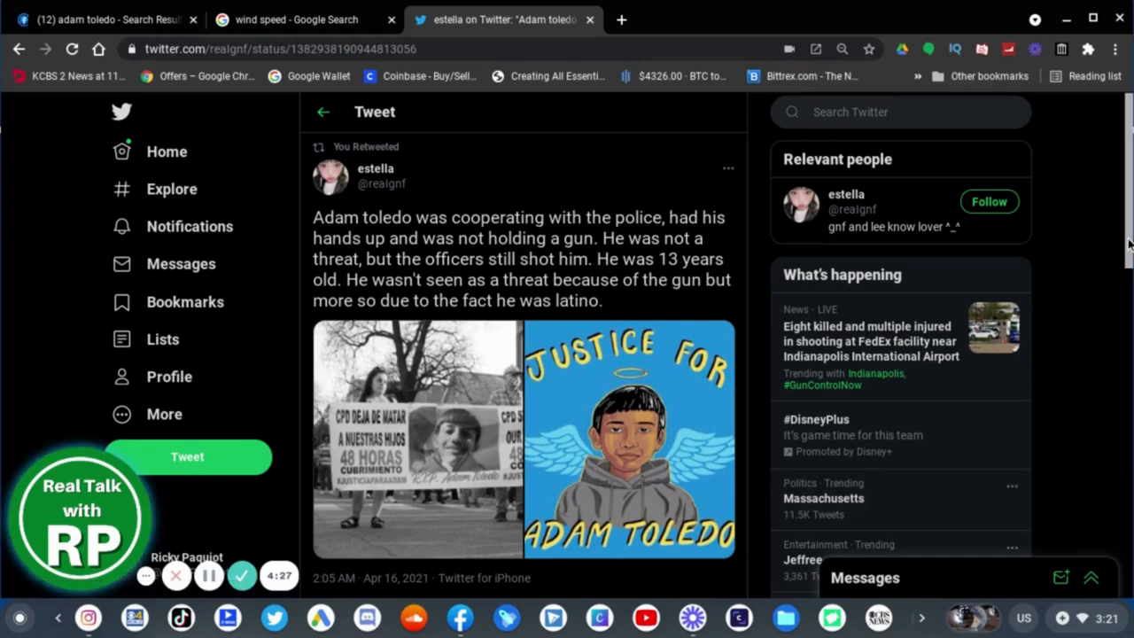
Scroll estella's replies past DeParco's bodycam reply and choose 'Show more replies'.
scroll(down, 3)
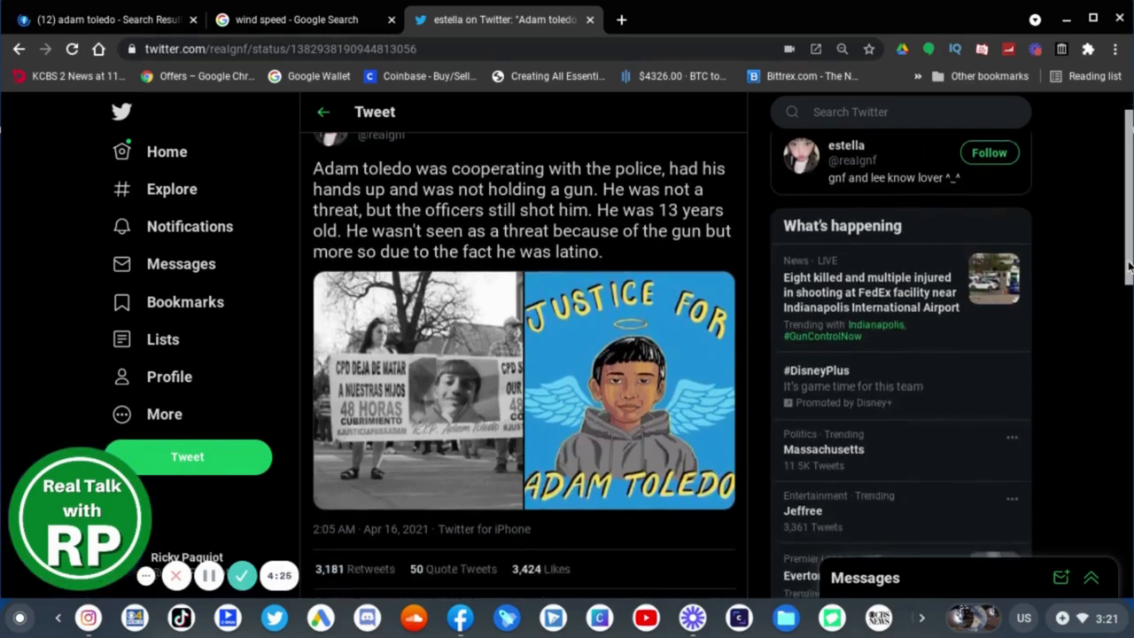
scroll(down, 3)
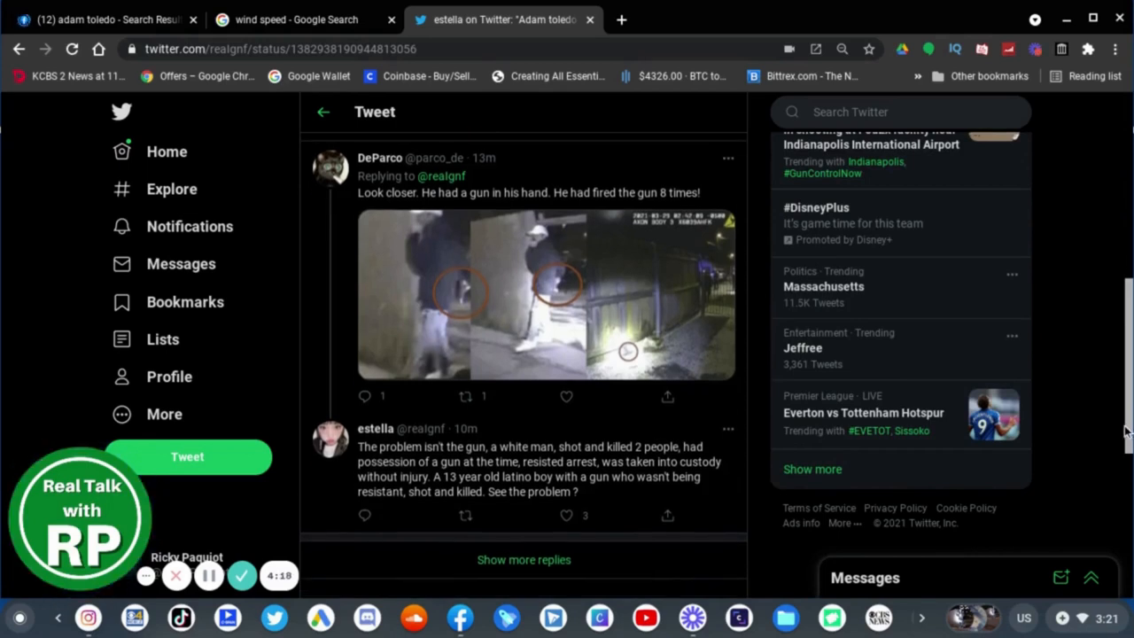
scroll(down, 3)
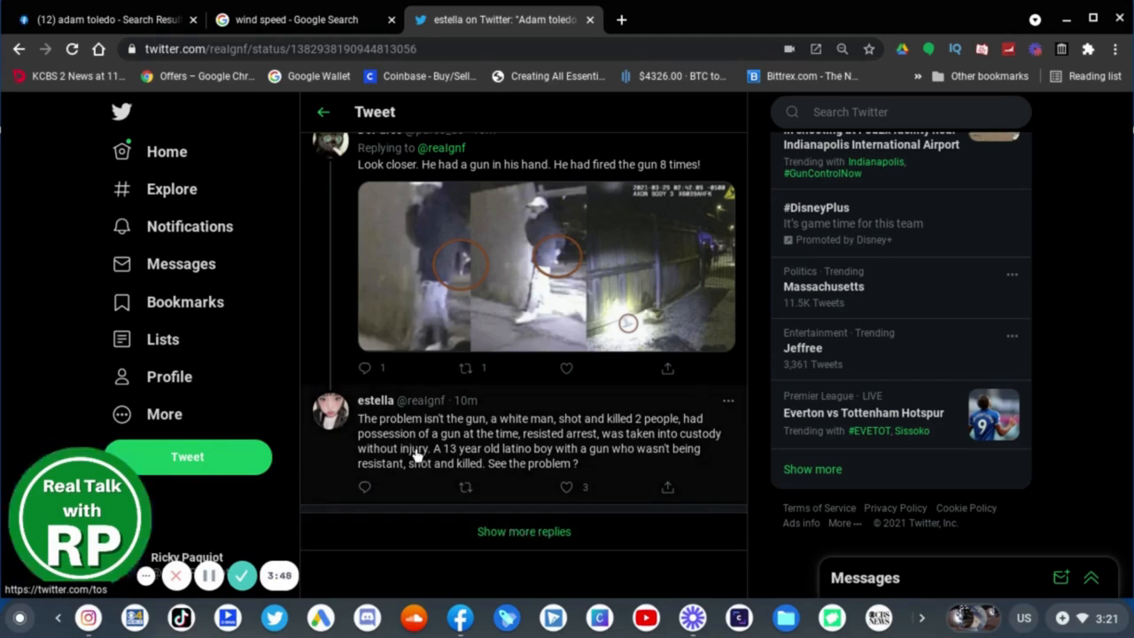
mouse_move(584, 451)
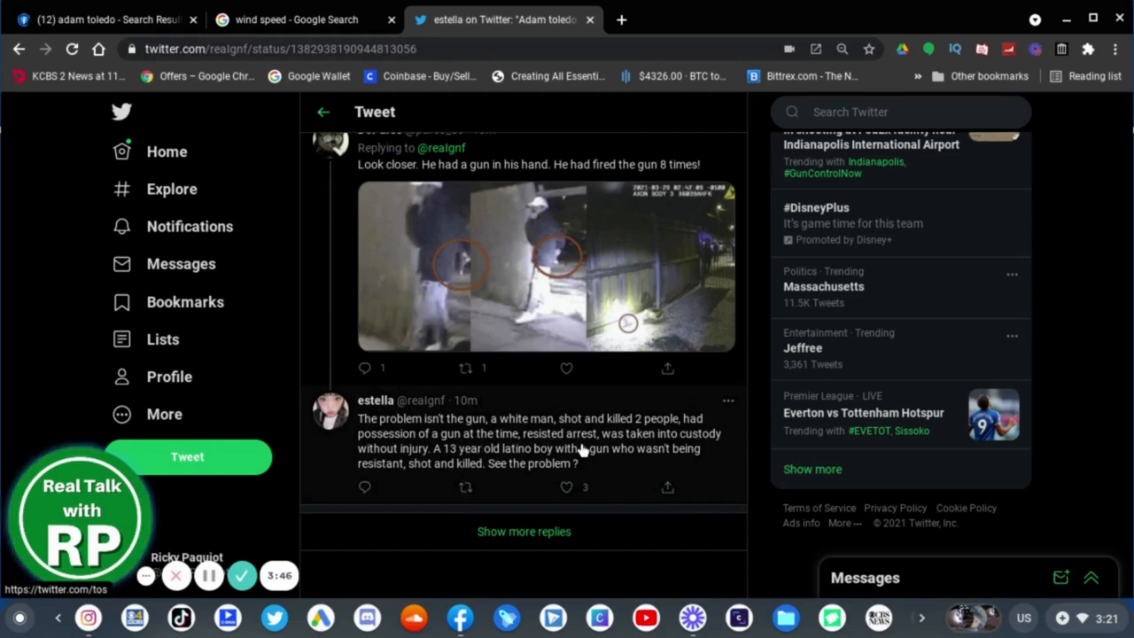
mouse_move(319, 500)
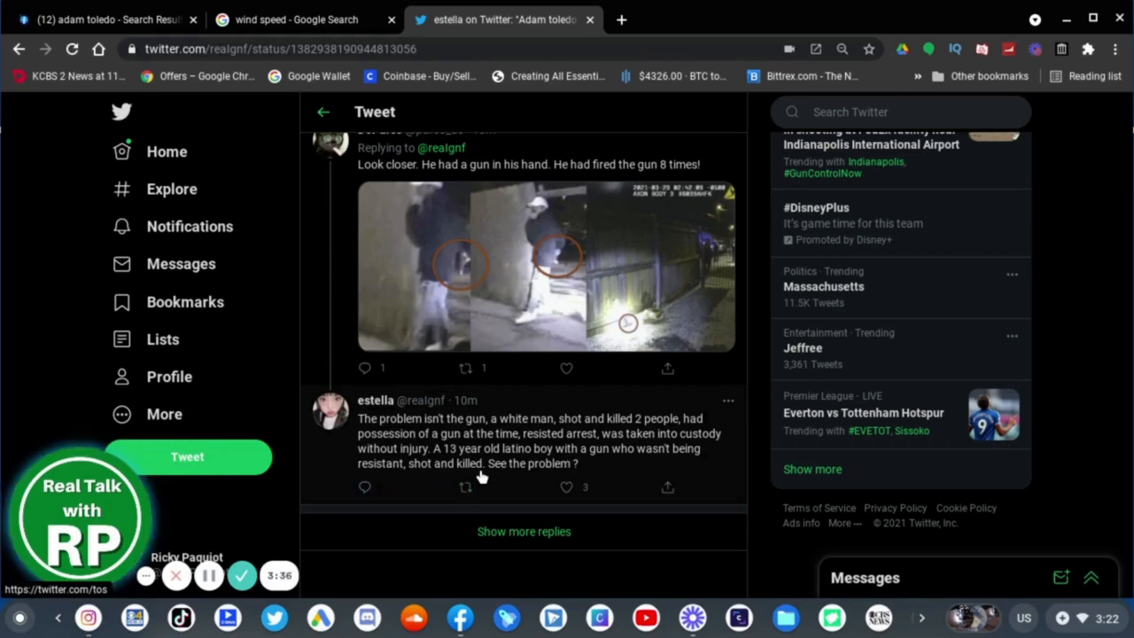
click(524, 530)
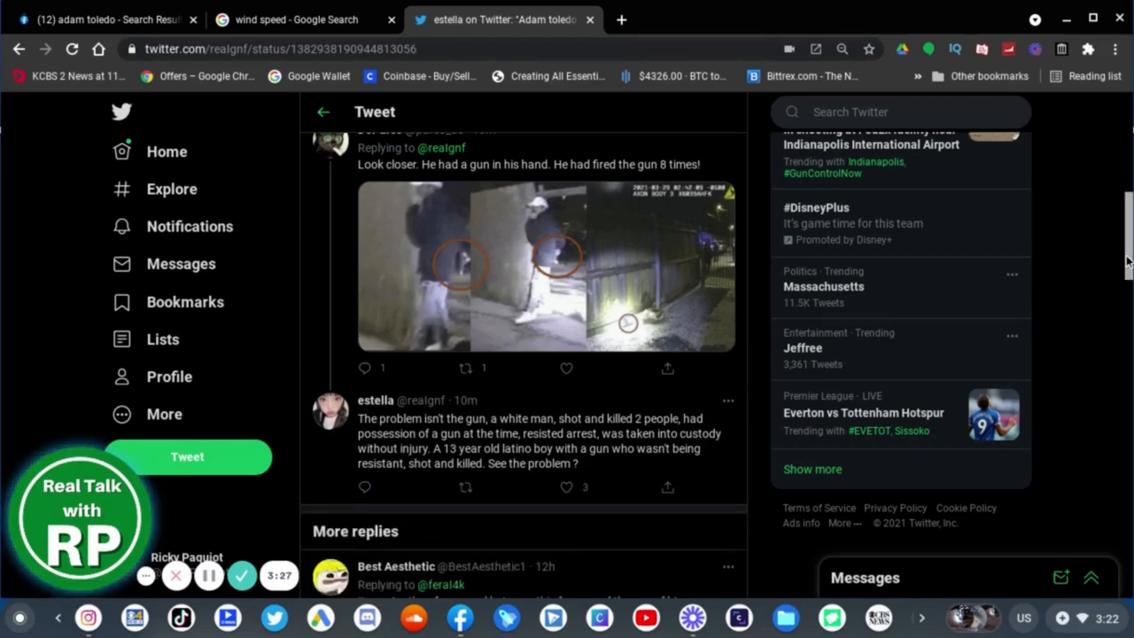
scroll(up, 3)
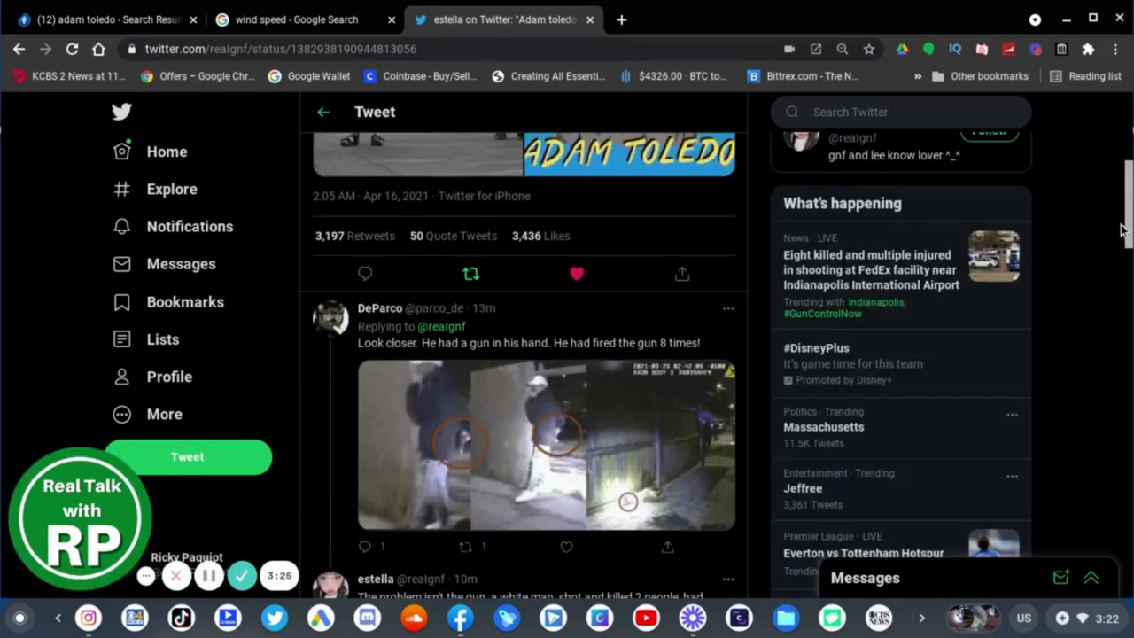
scroll(down, 3)
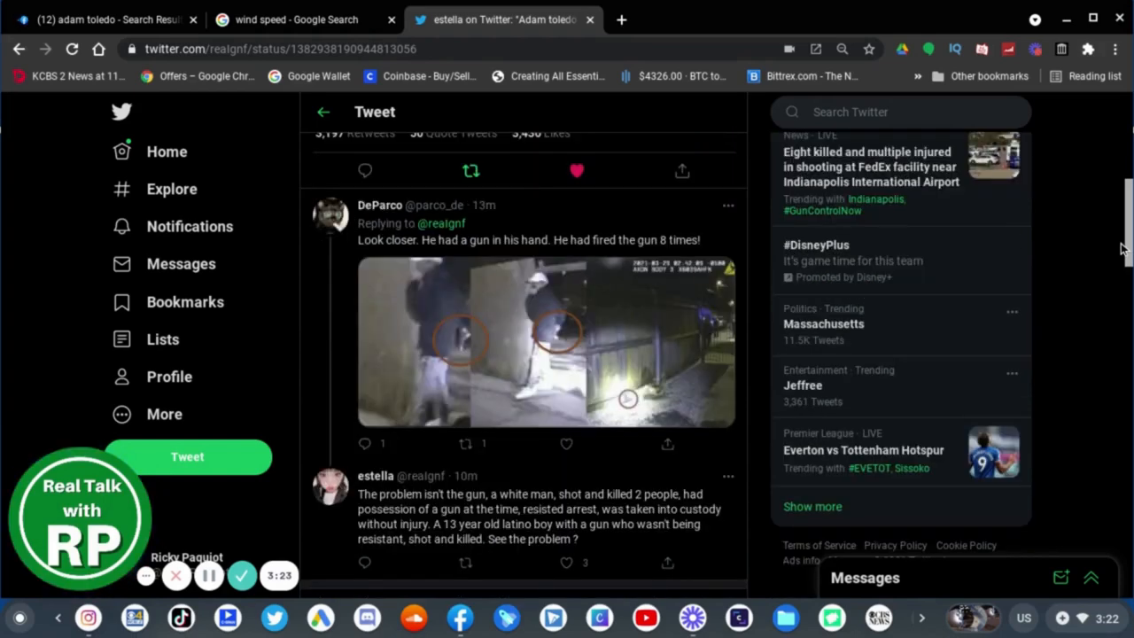
scroll(down, 3)
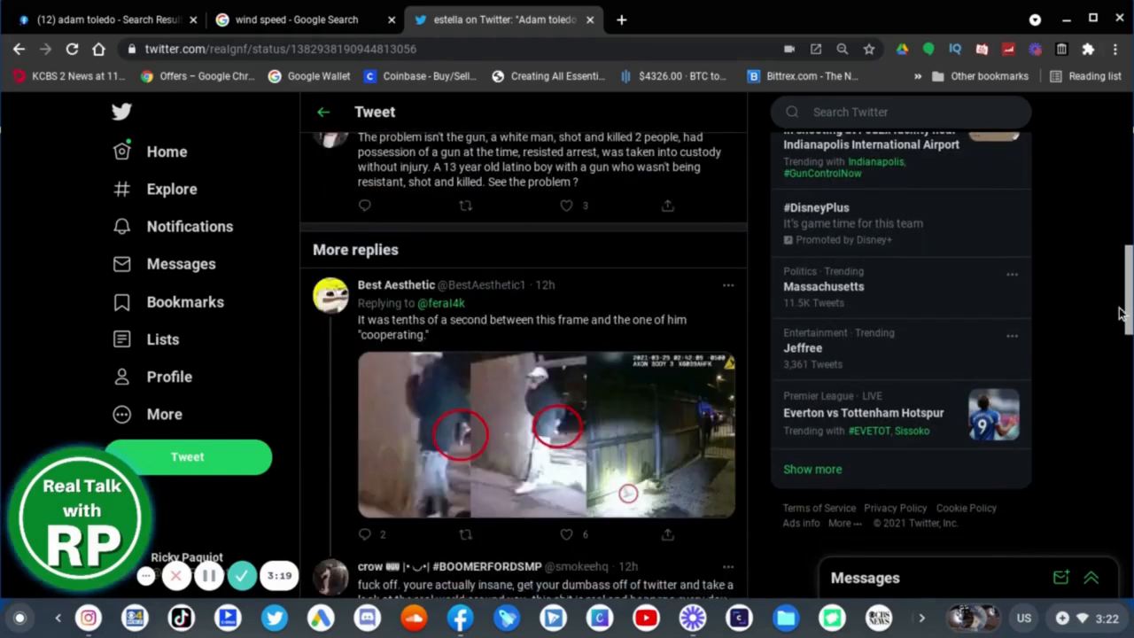
scroll(down, 3)
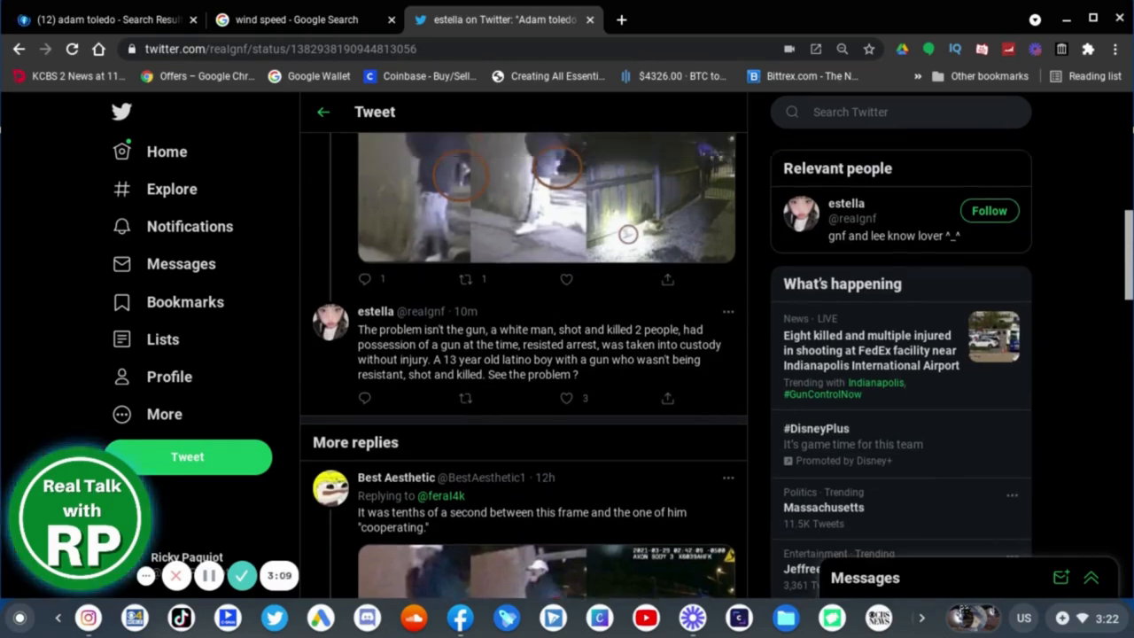
scroll(down, 3)
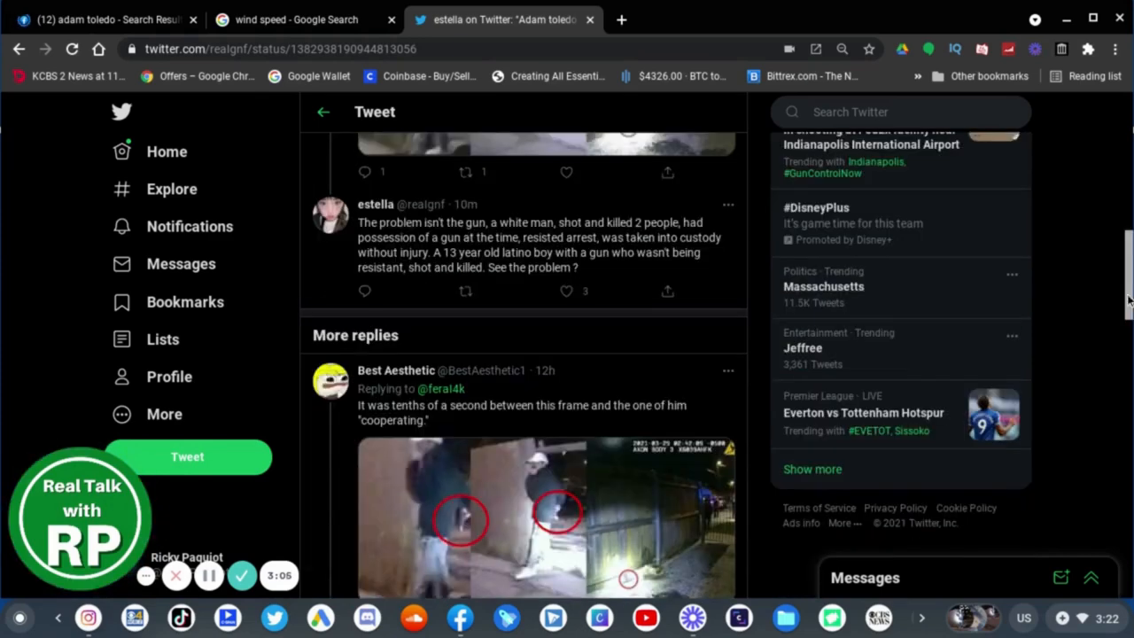
scroll(down, 3)
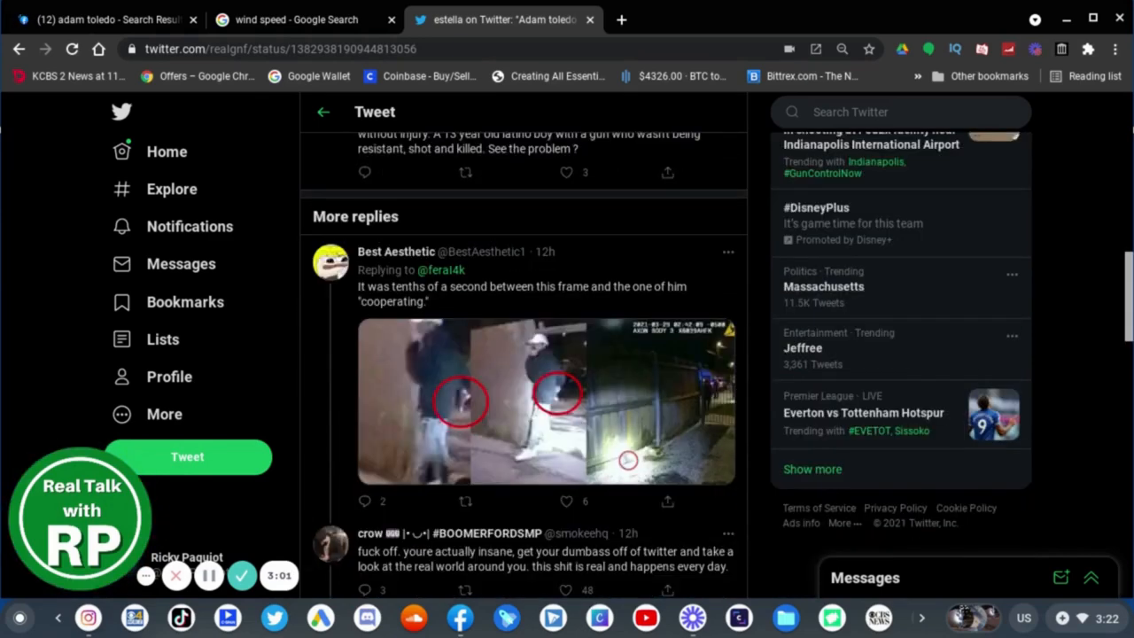
scroll(down, 3)
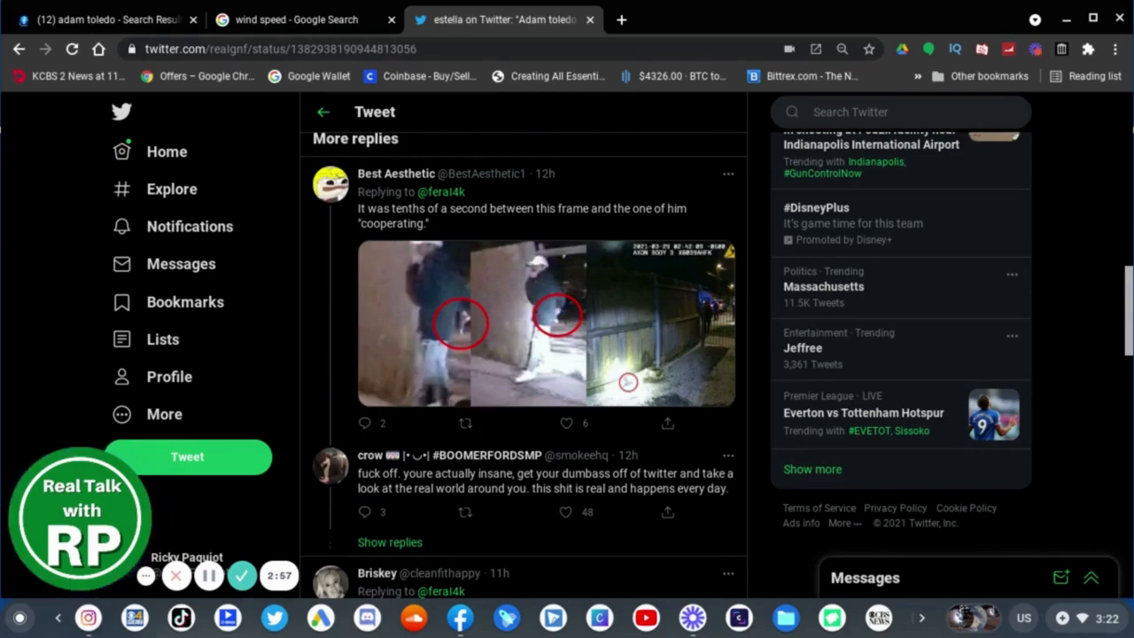
scroll(down, 3)
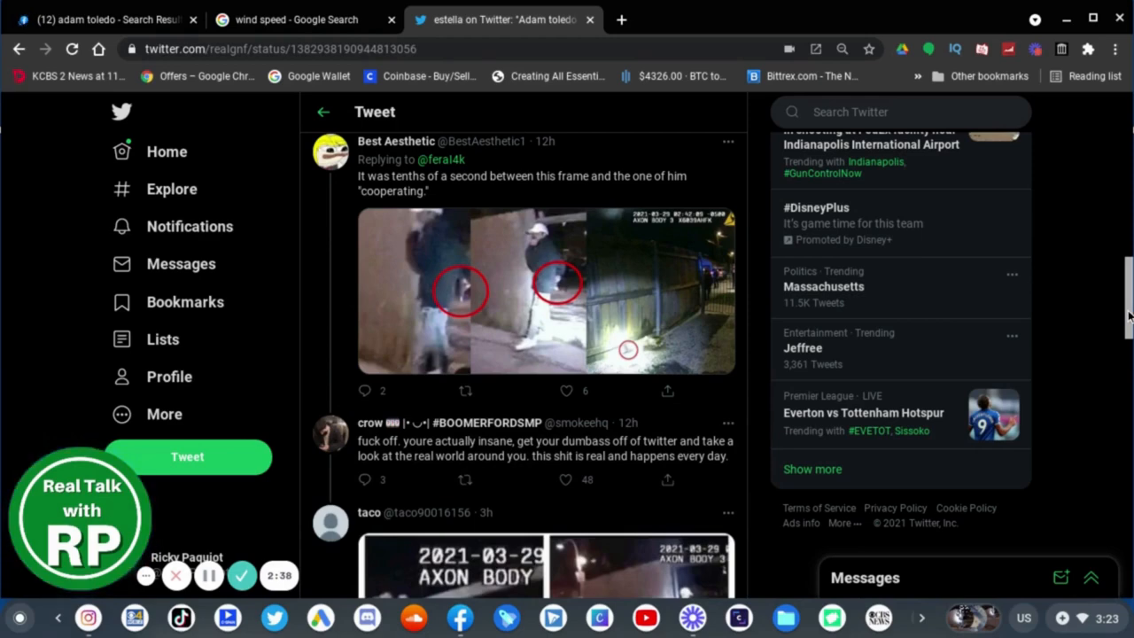
scroll(down, 3)
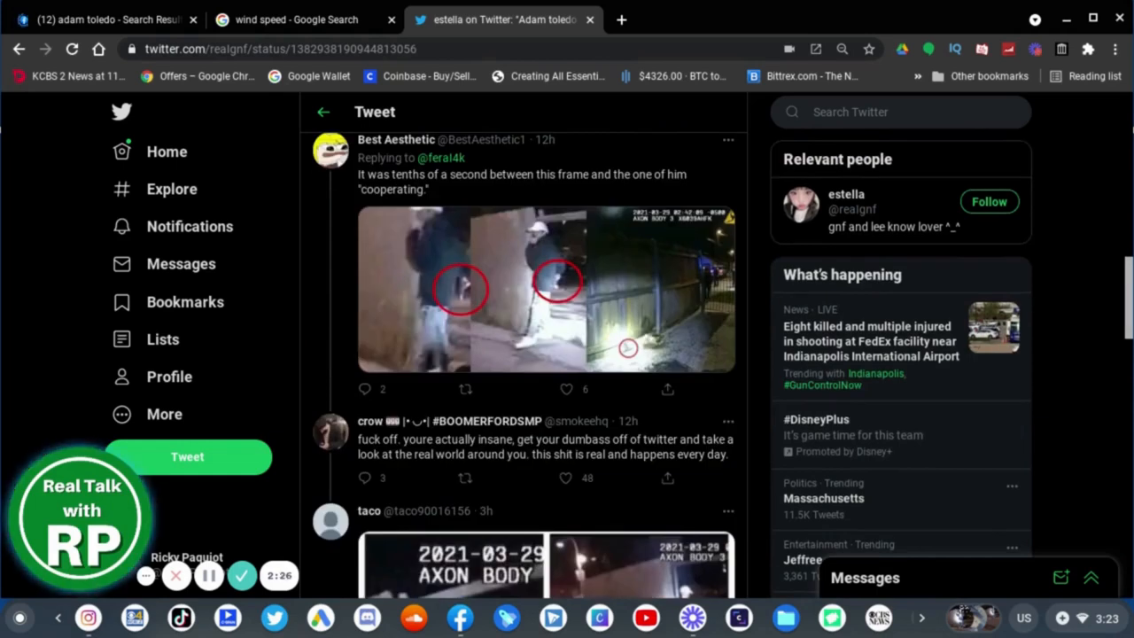
click(566, 478)
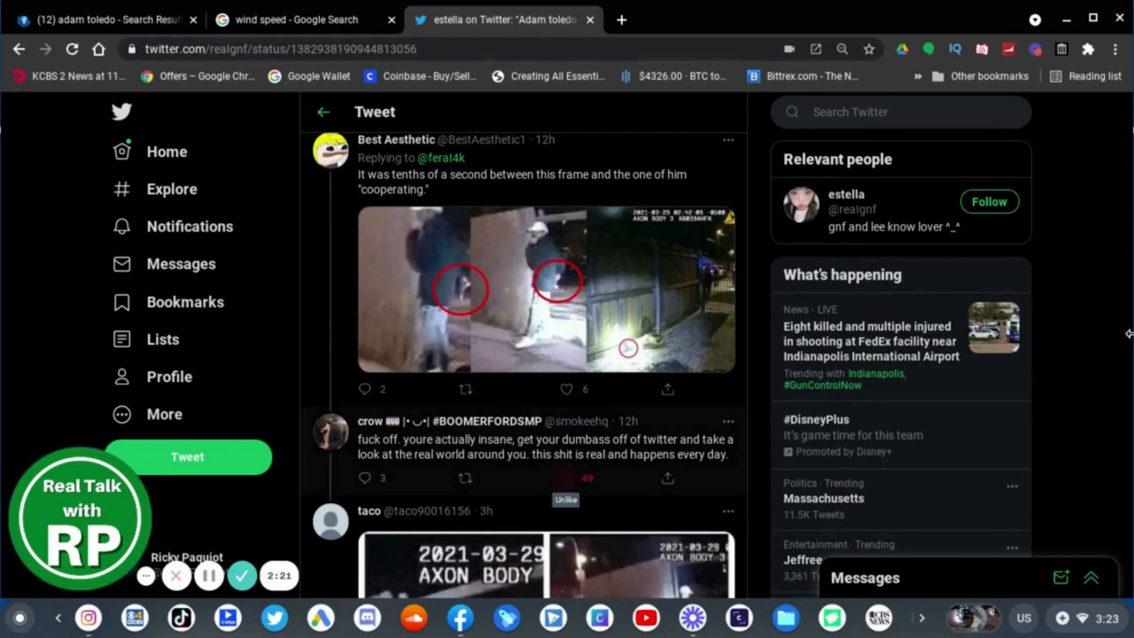
click(566, 479)
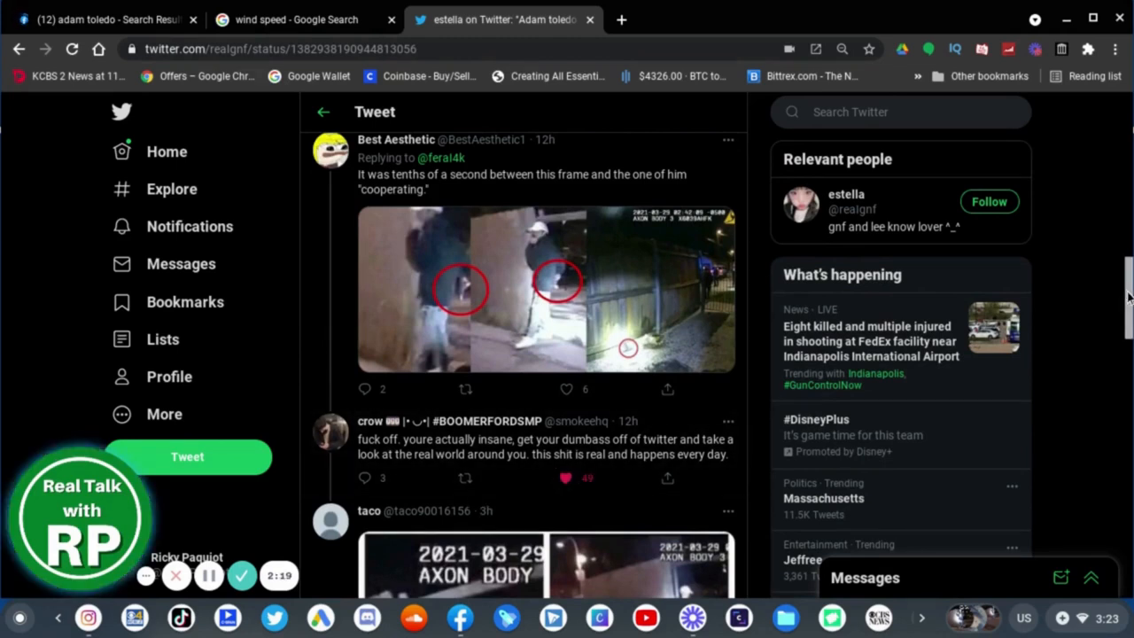
Scroll to the end of estella's replies and show the additional possibly offensive replies.
scroll(down, 3)
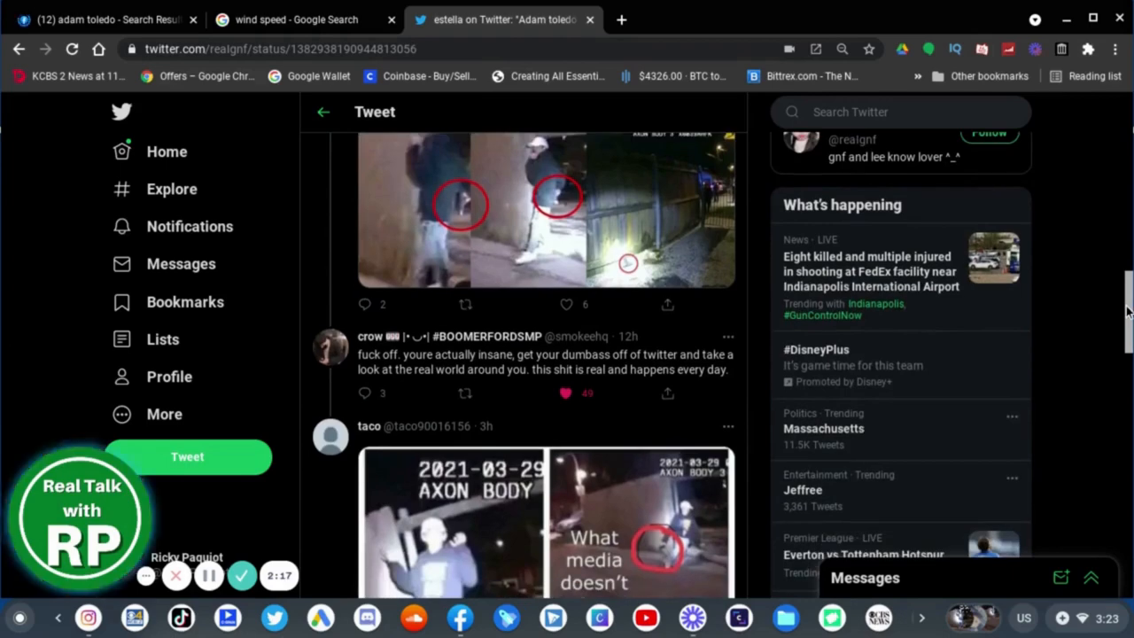
scroll(down, 3)
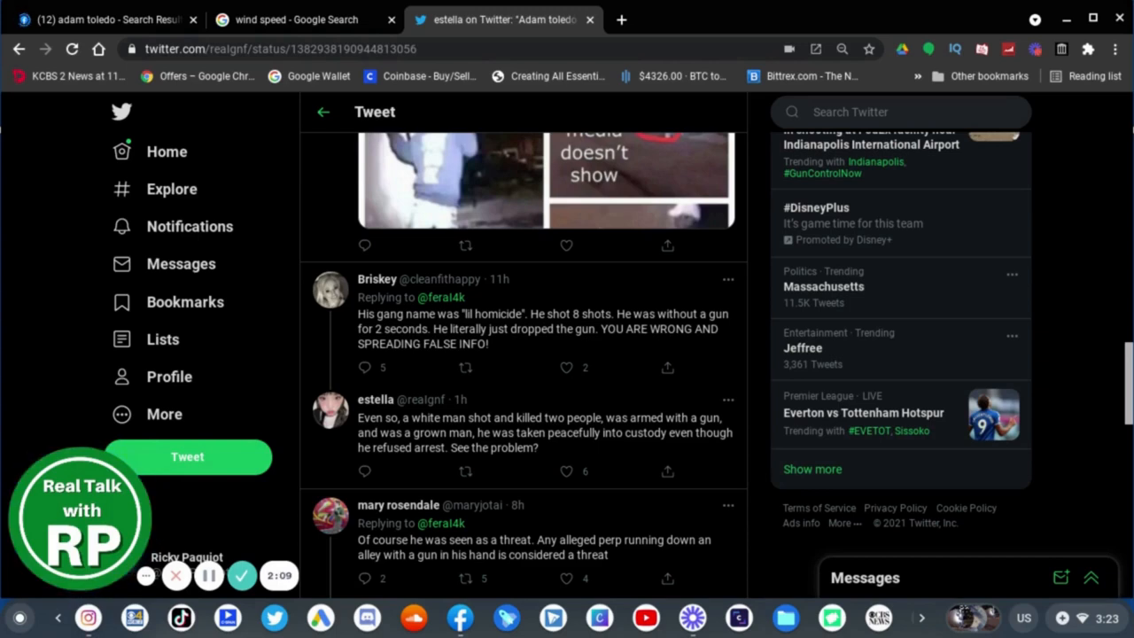
scroll(down, 3)
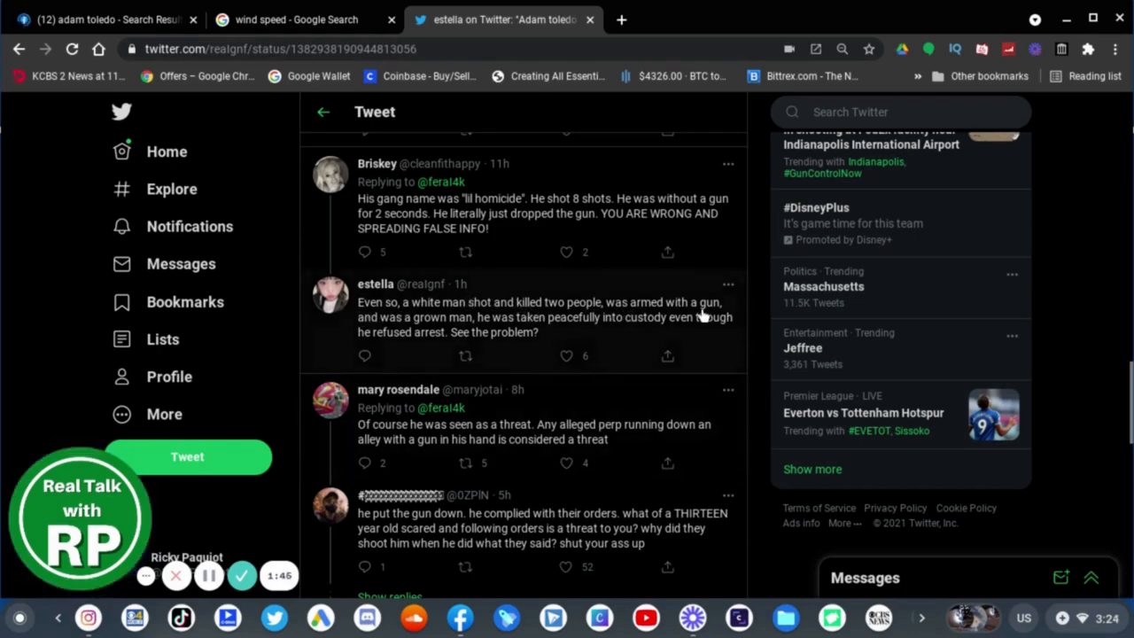
mouse_move(507, 331)
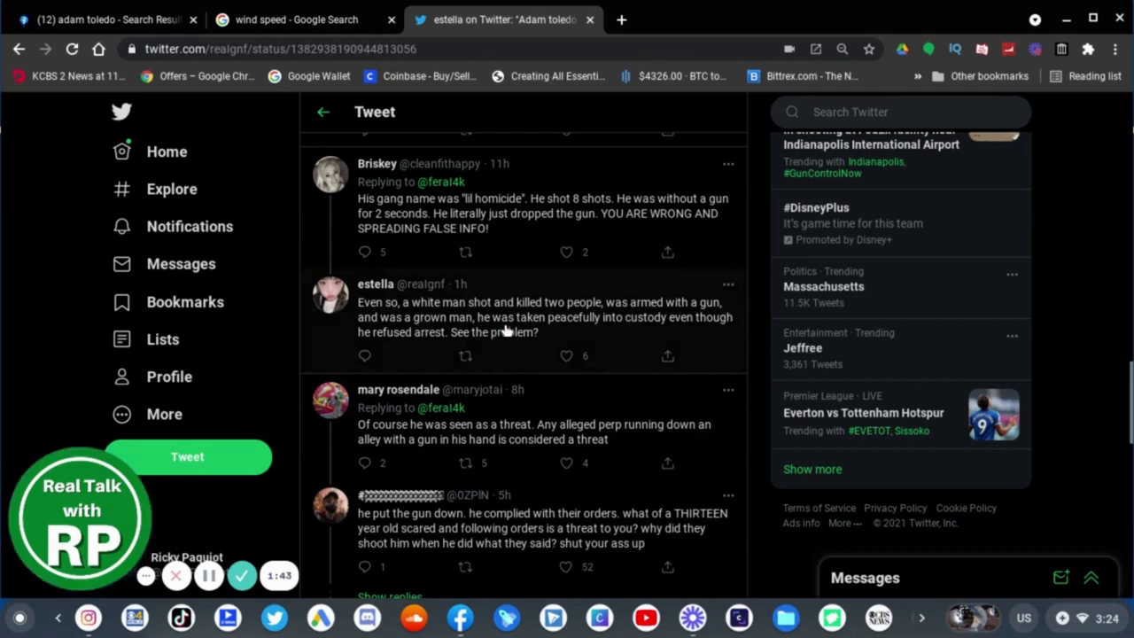
mouse_move(598, 330)
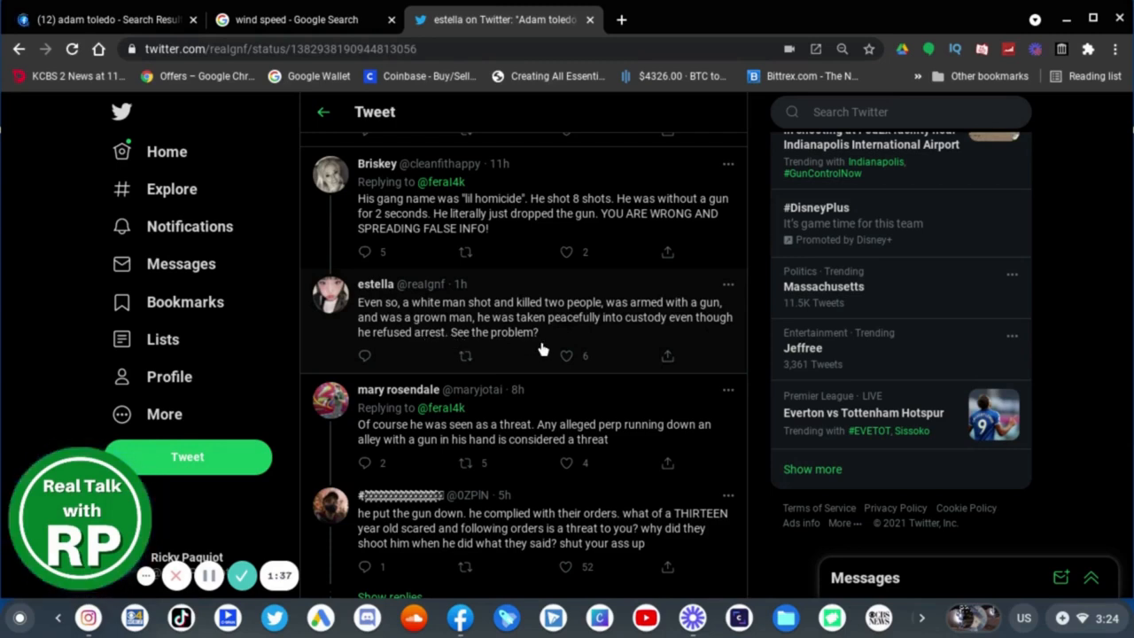
scroll(down, 3)
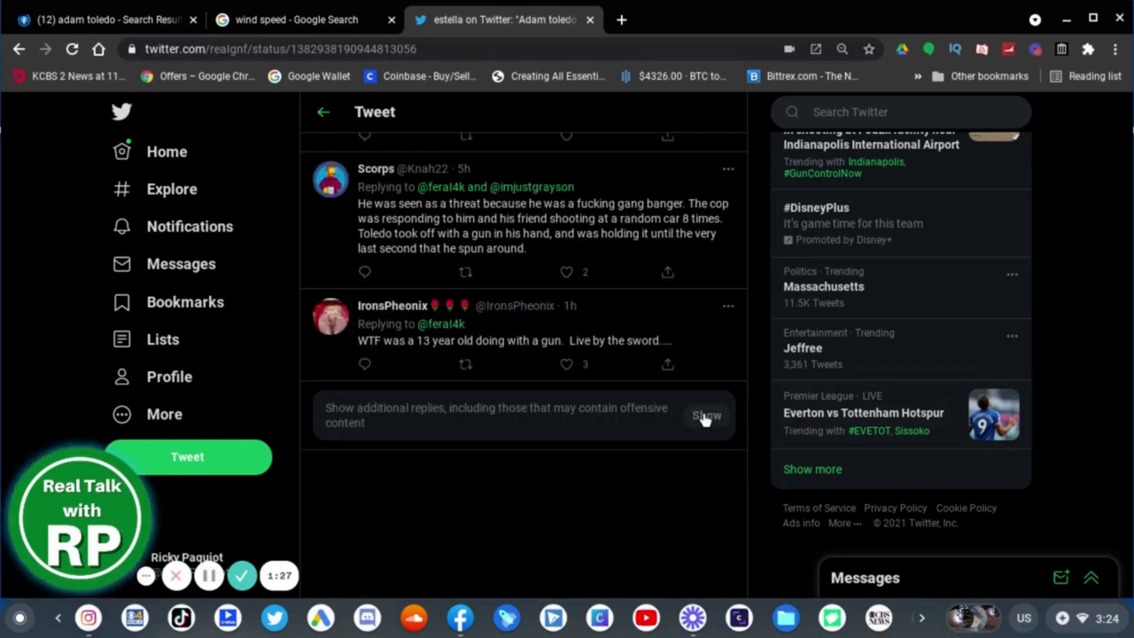
click(707, 415)
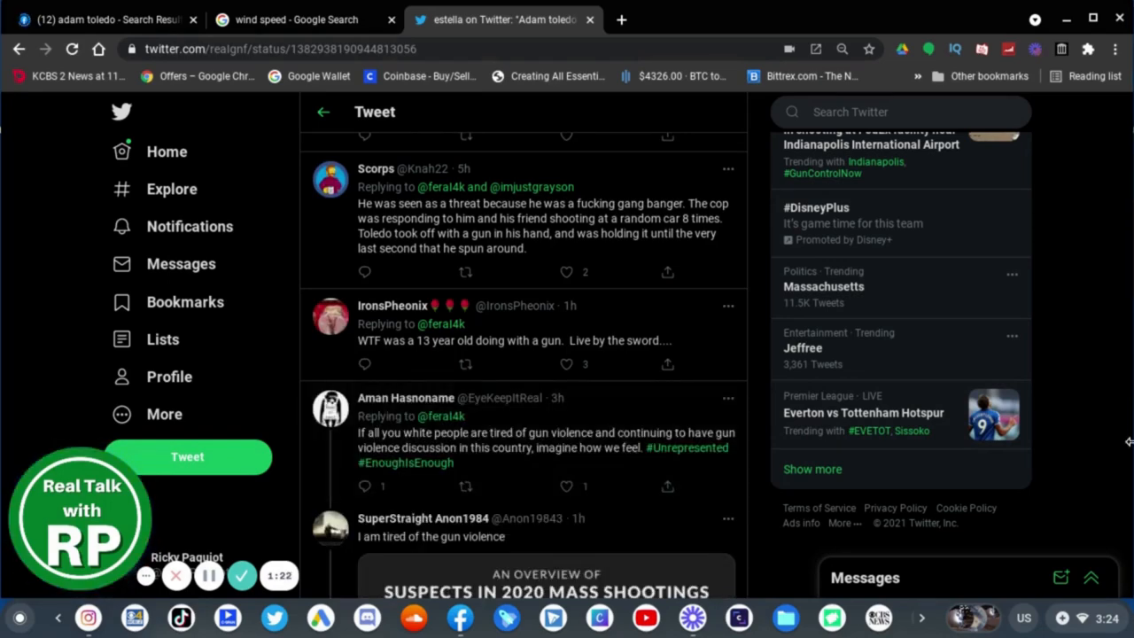
scroll(down, 3)
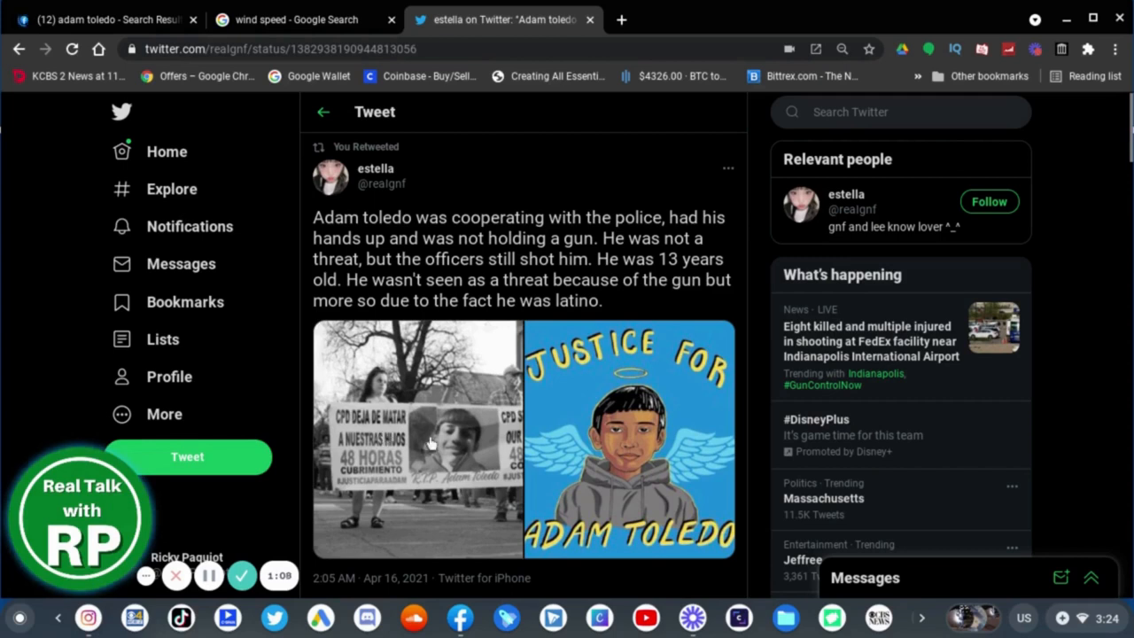
mouse_move(472, 460)
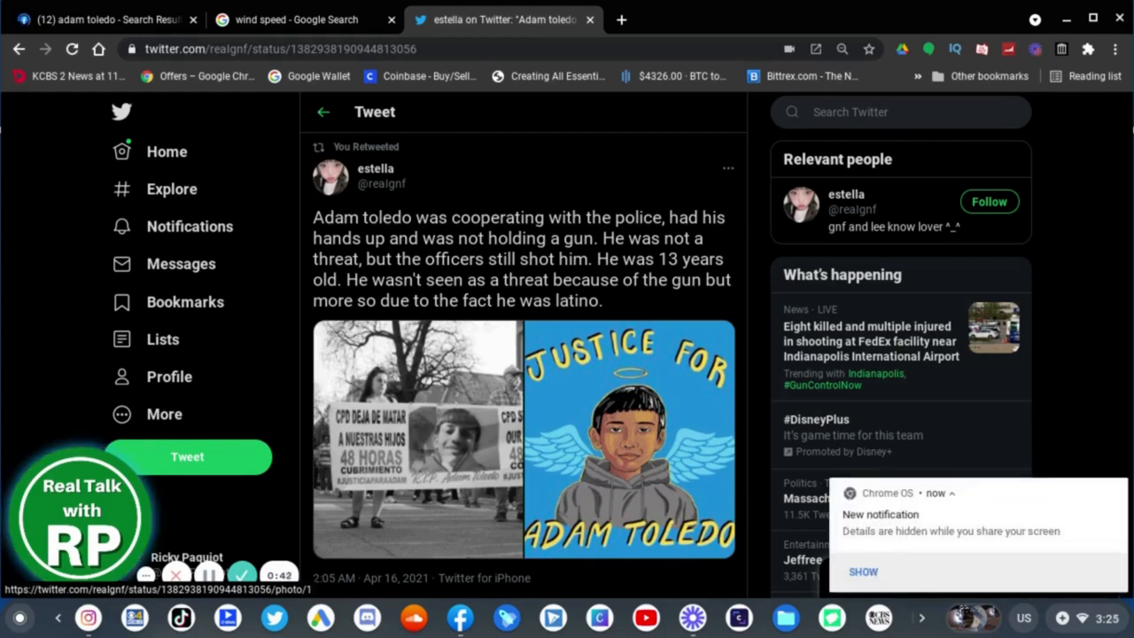
mouse_move(443, 399)
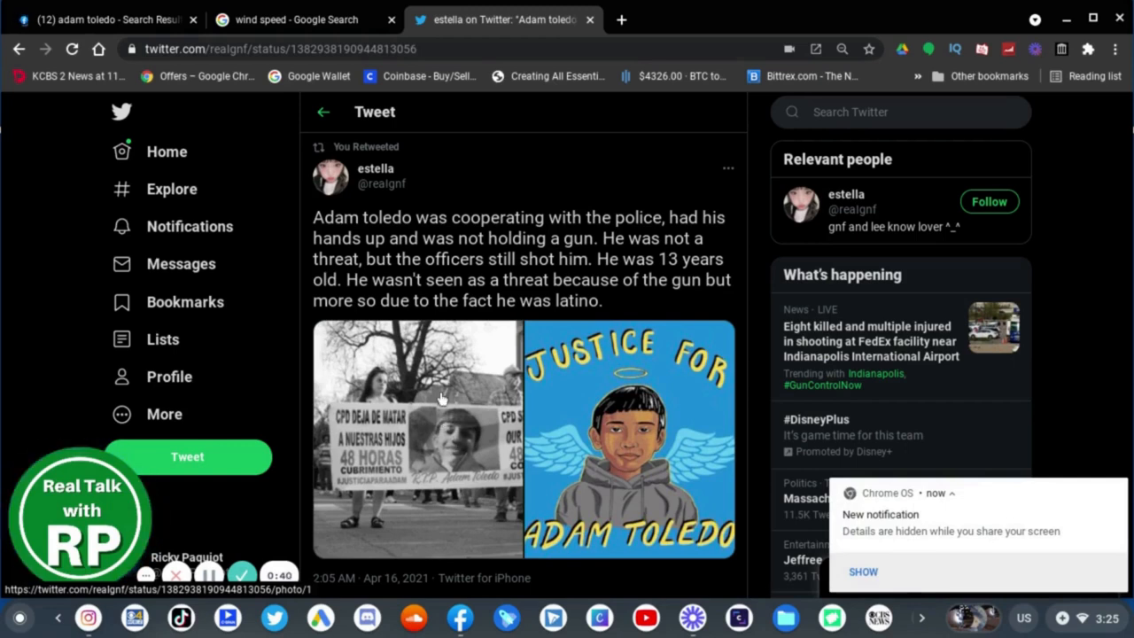
mouse_move(445, 483)
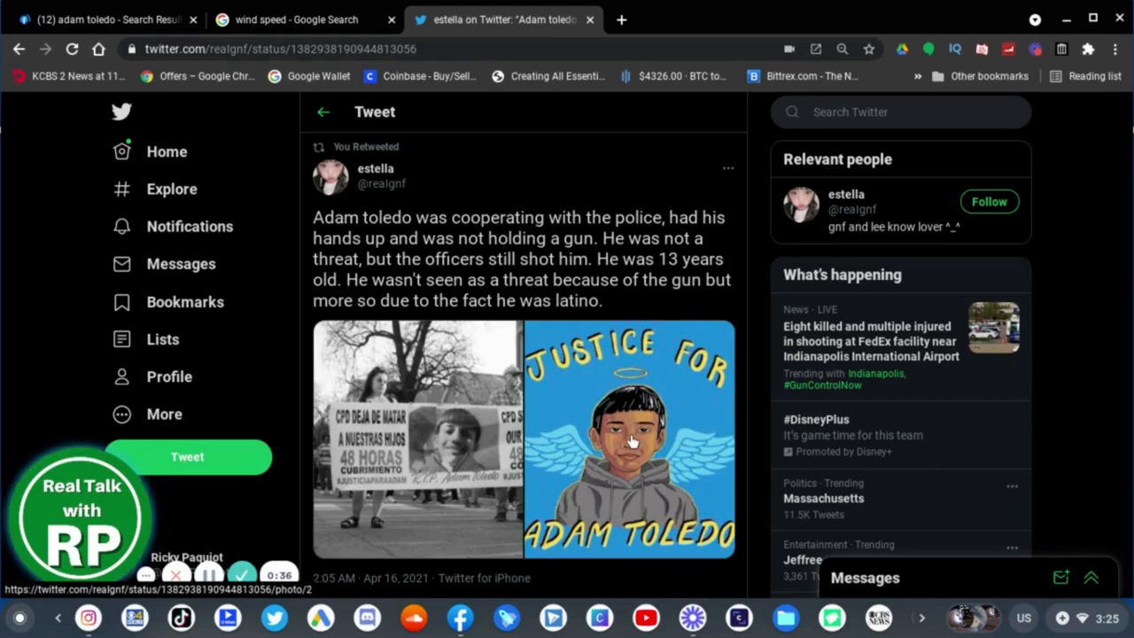
mouse_move(611, 431)
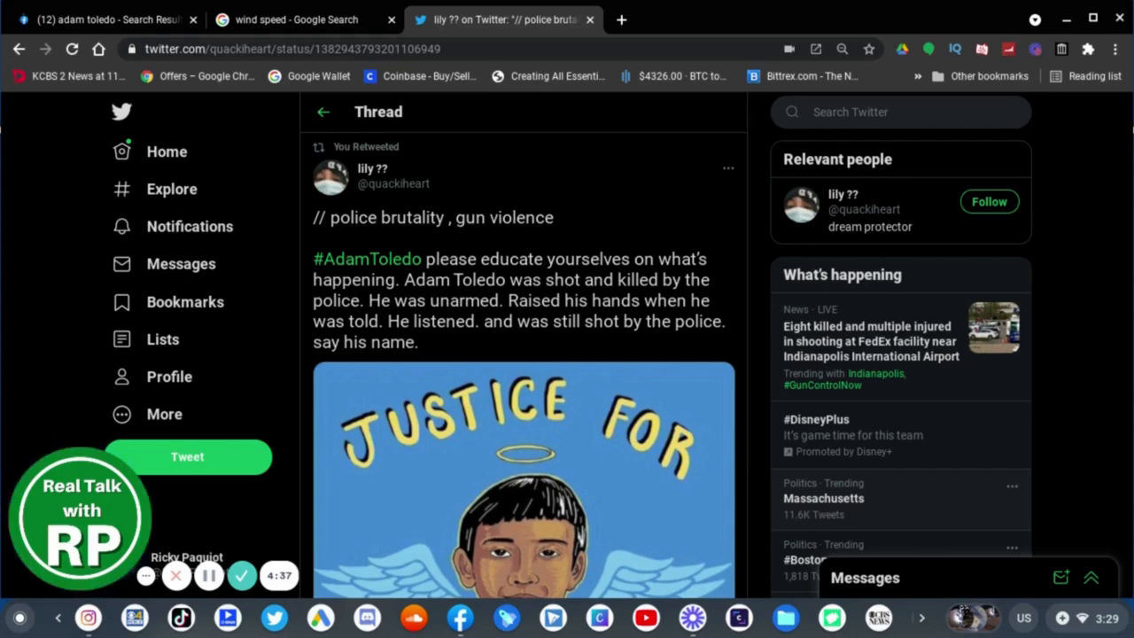
Scroll Lily's '// police brutality, gun violence' thread down to replies like 'he was literally a child?'.
scroll(down, 3)
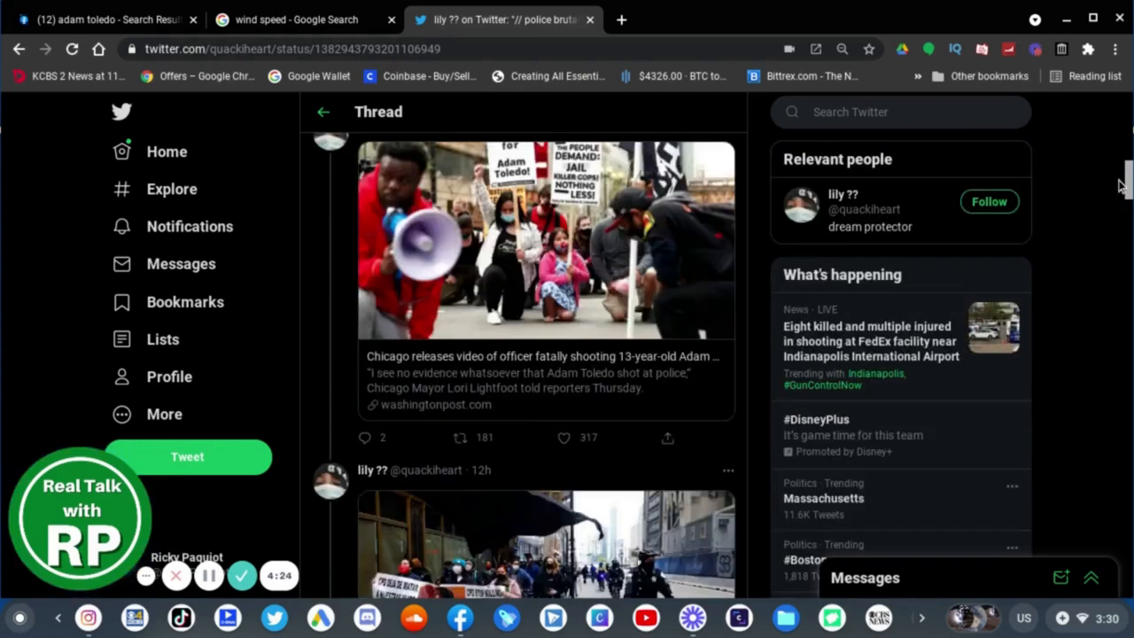
scroll(down, 3)
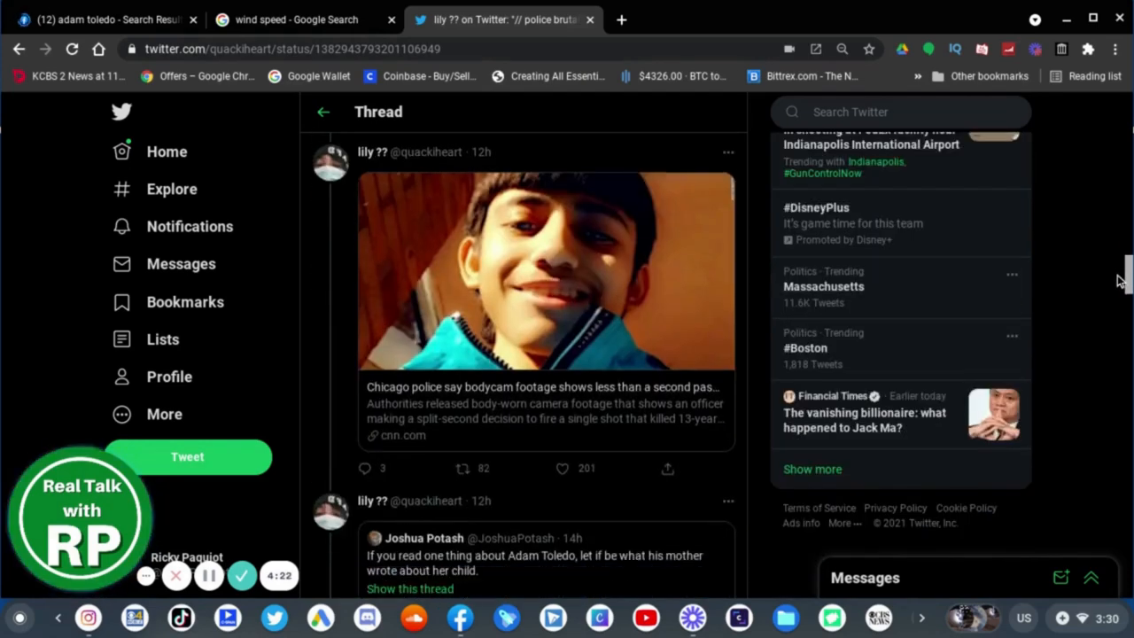
scroll(down, 3)
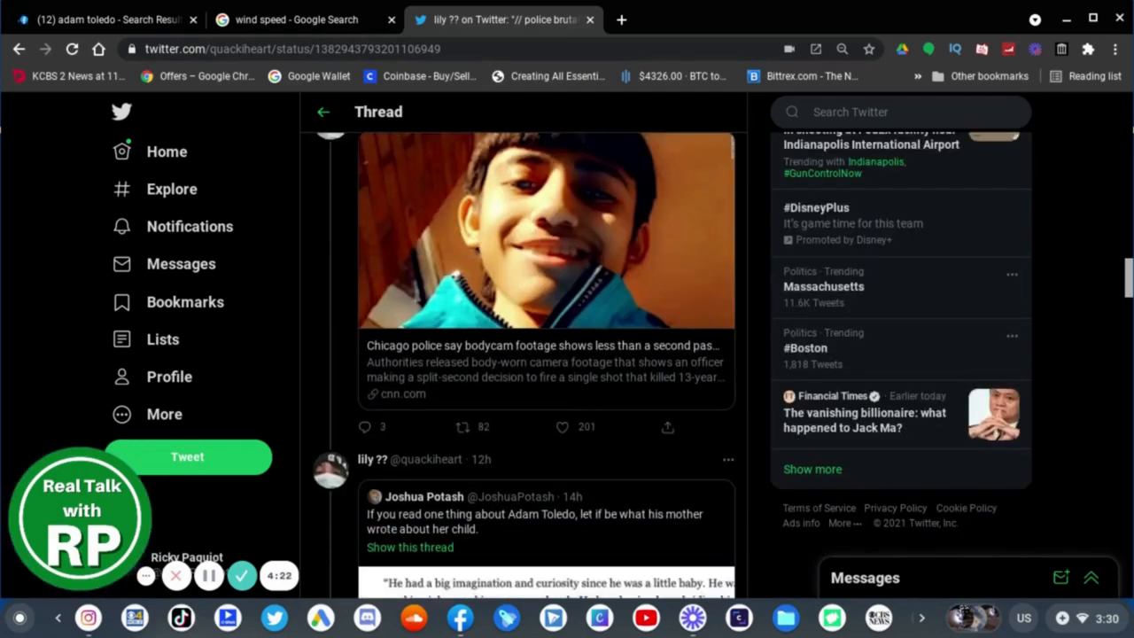
scroll(down, 3)
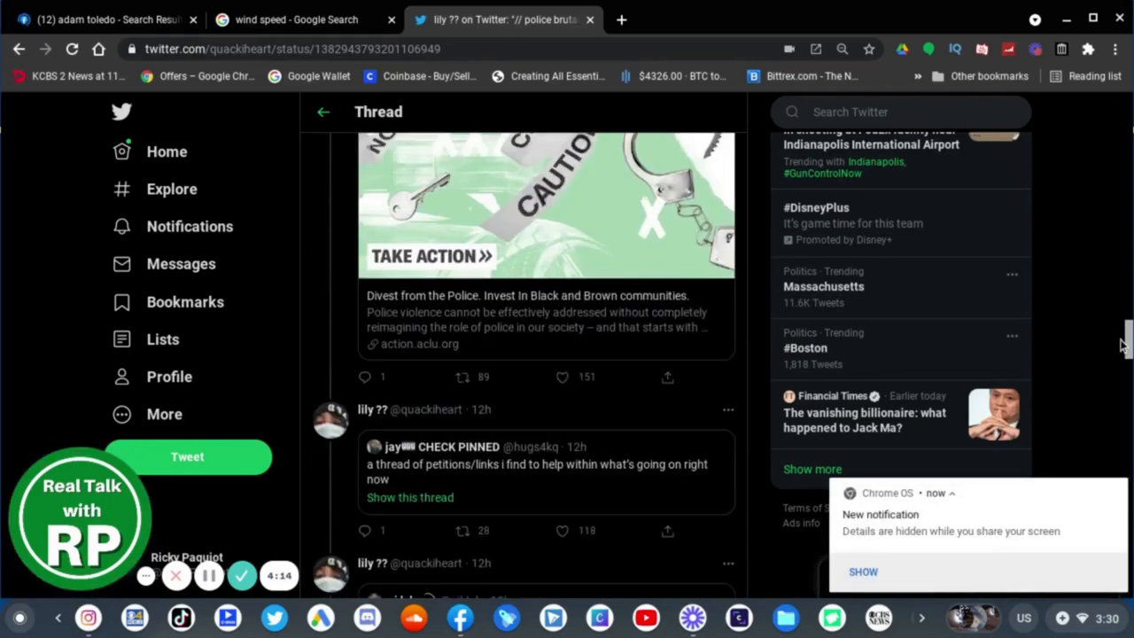
scroll(down, 3)
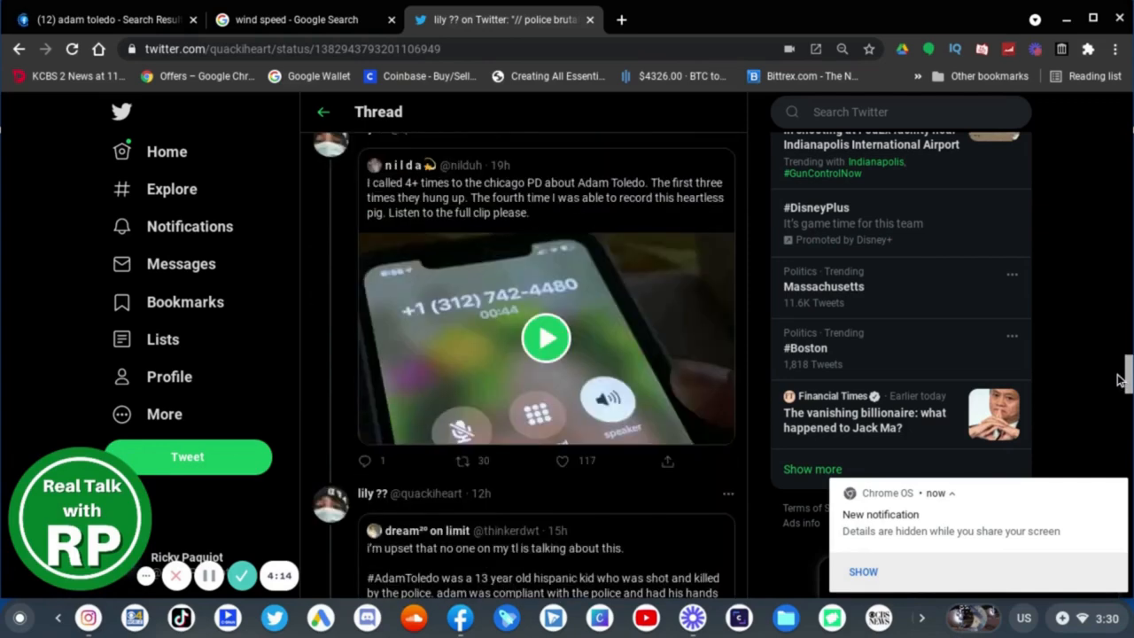
scroll(down, 3)
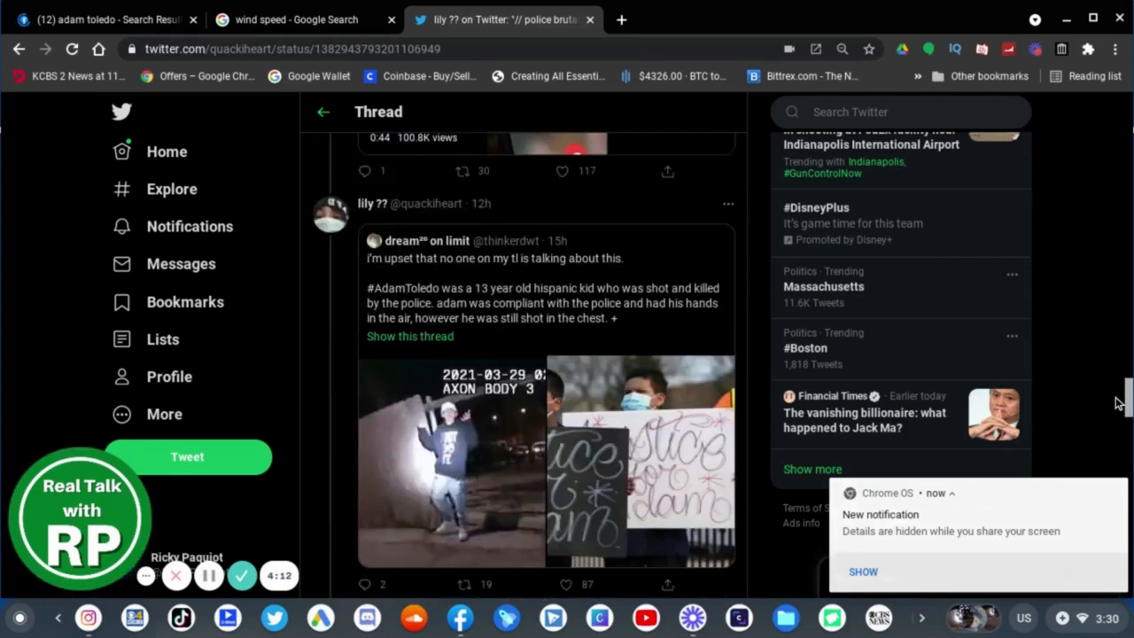
scroll(down, 3)
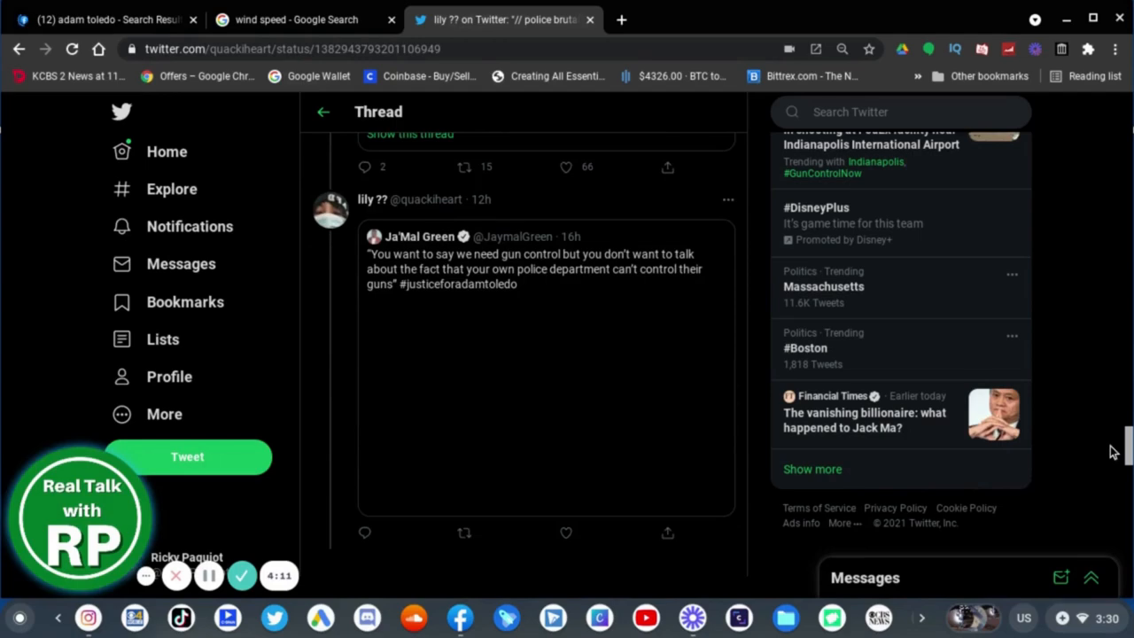
scroll(down, 3)
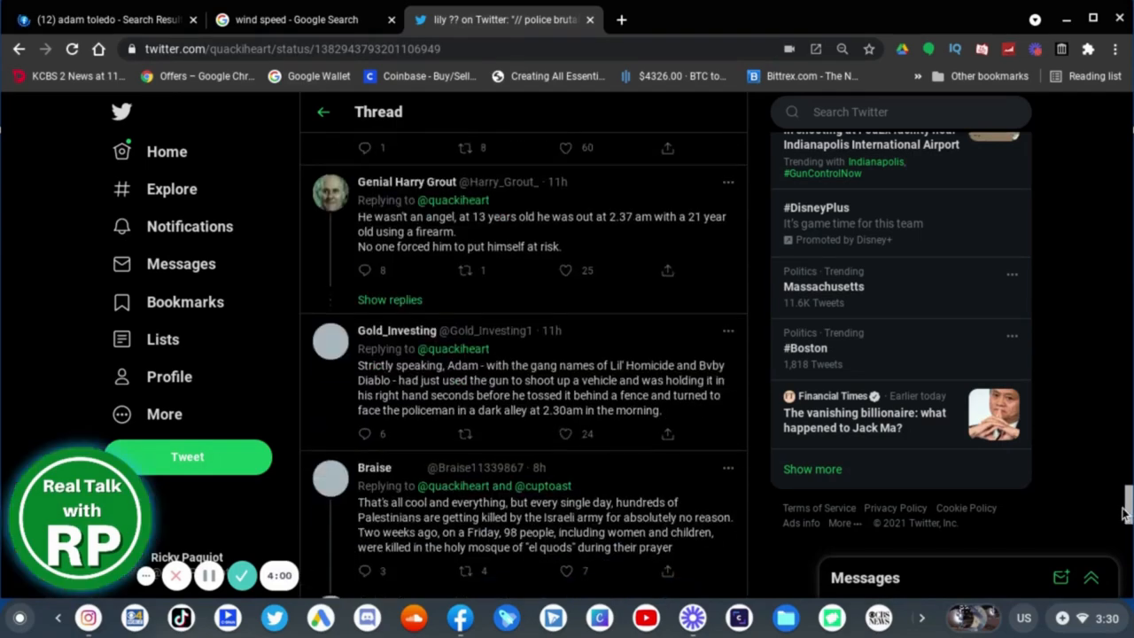
scroll(down, 3)
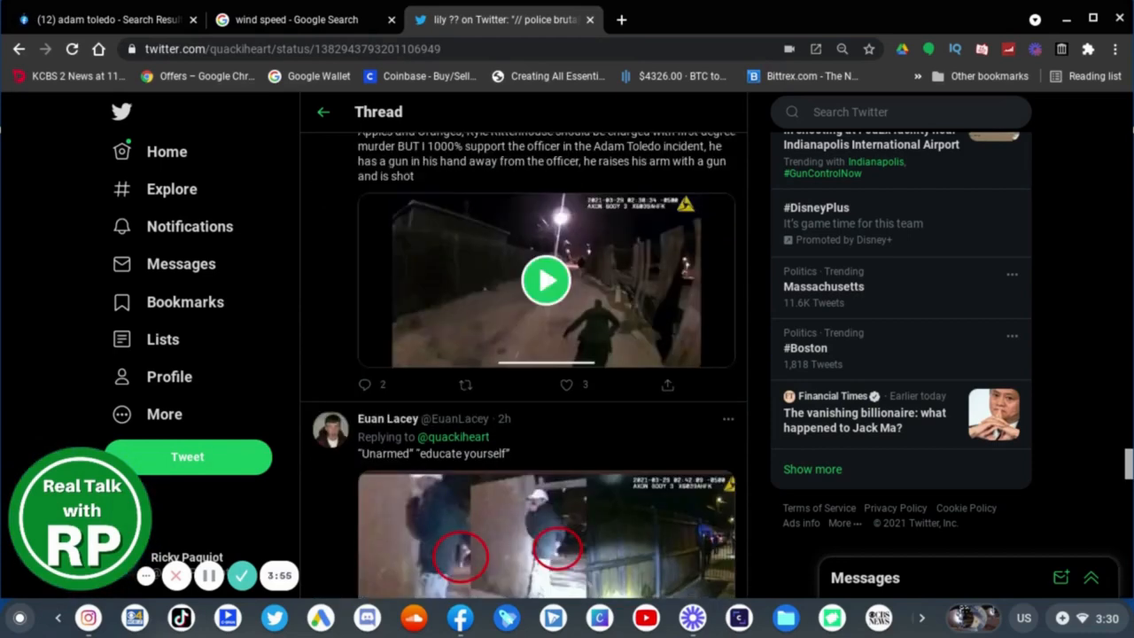
scroll(down, 3)
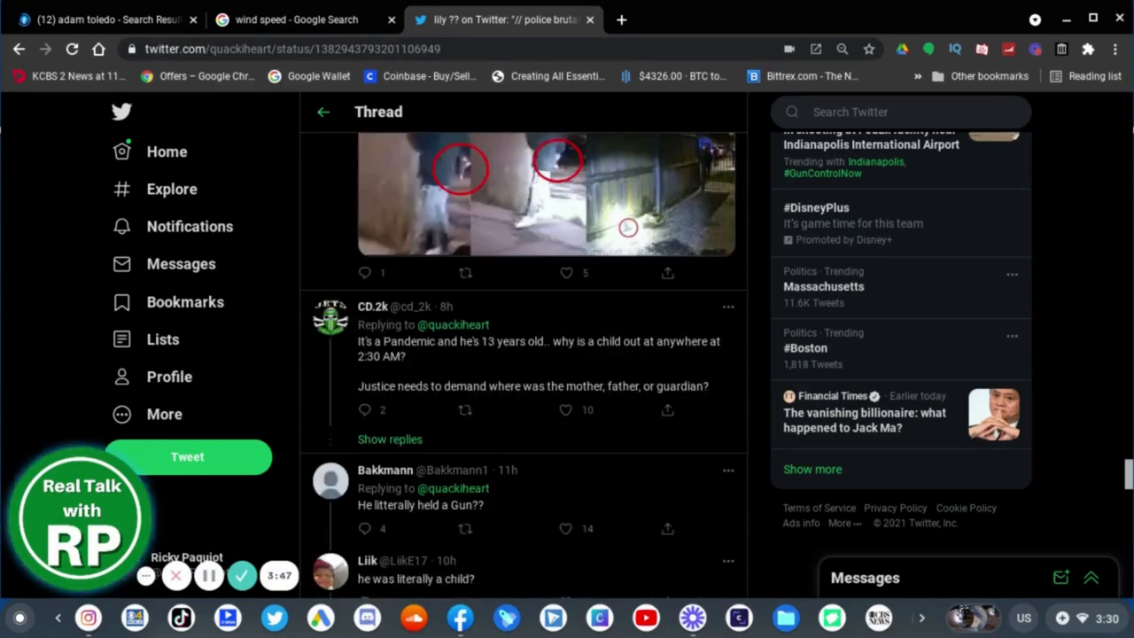
scroll(down, 3)
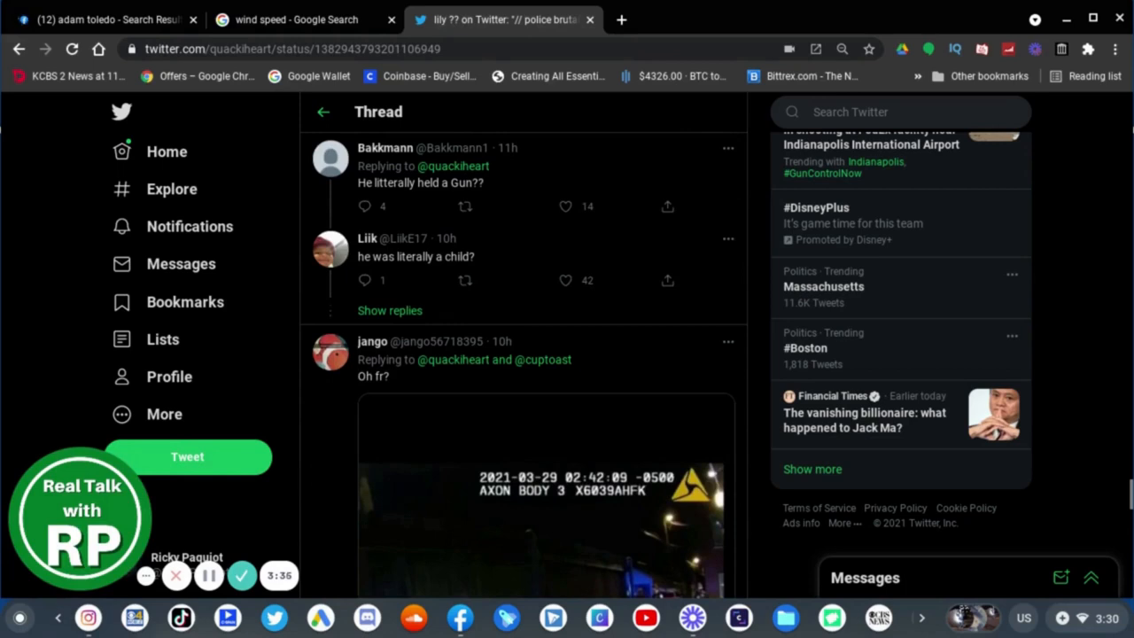
mouse_move(432, 242)
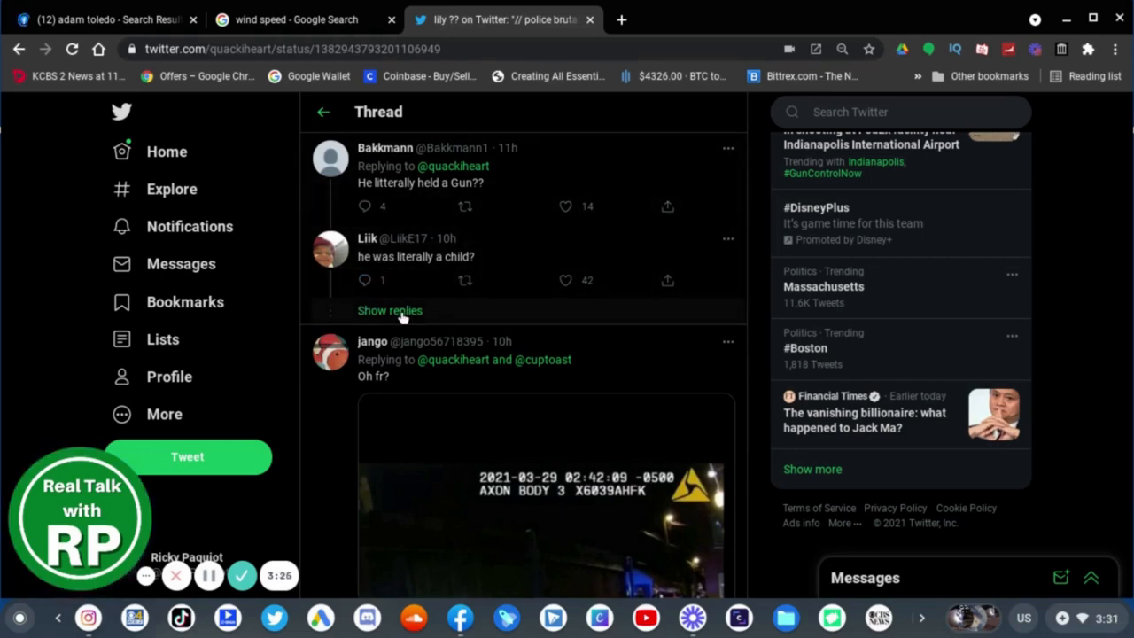
click(390, 310)
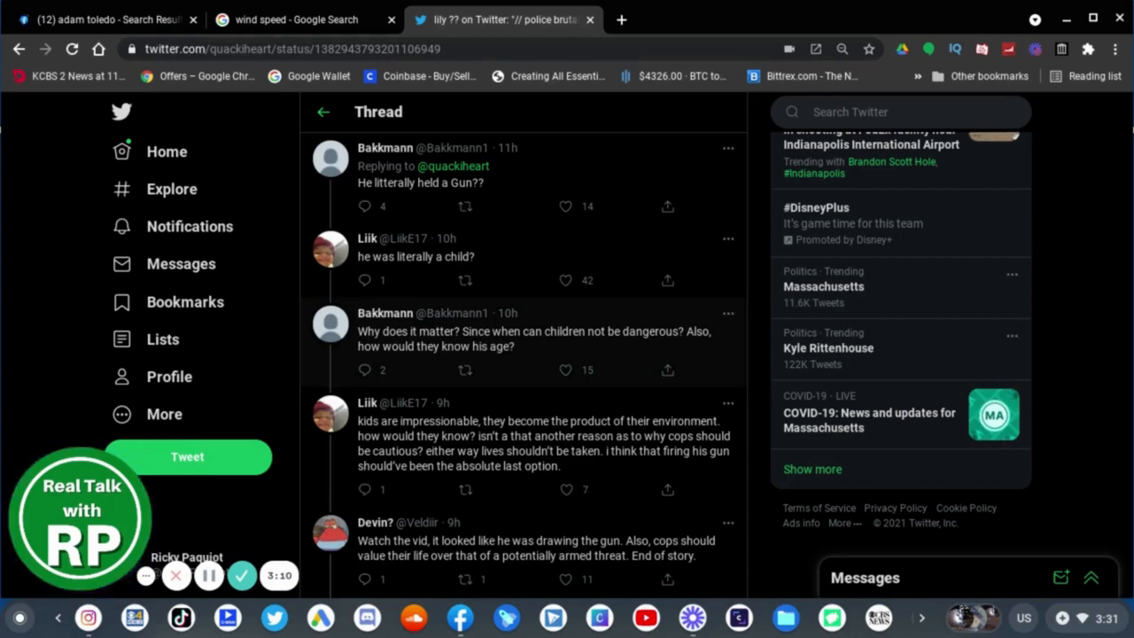
mouse_move(562, 346)
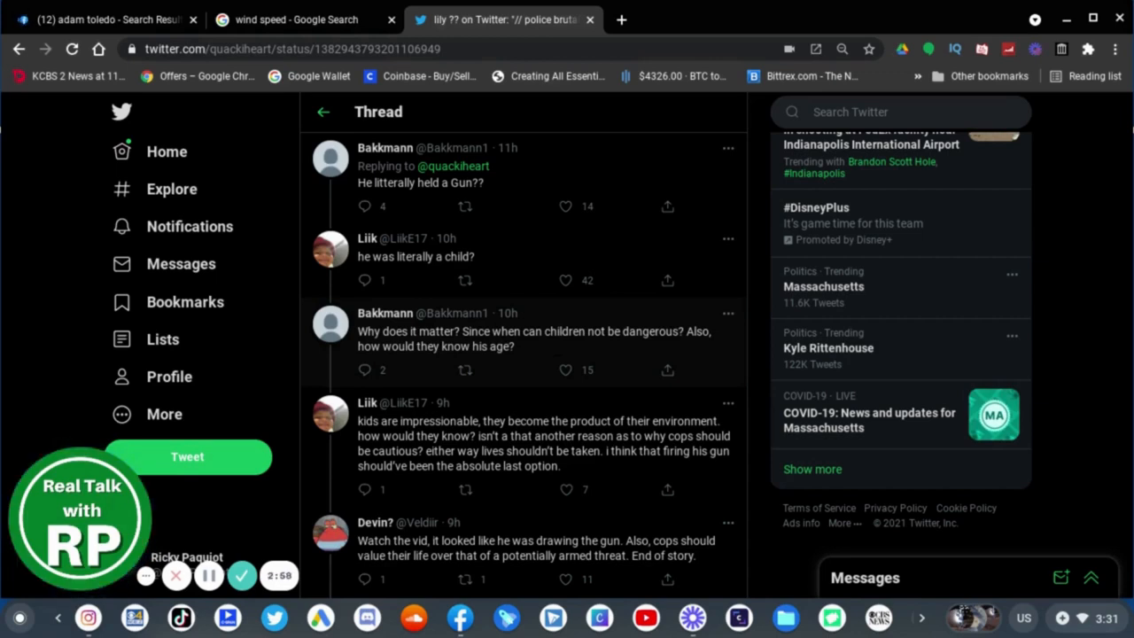
mouse_move(452, 332)
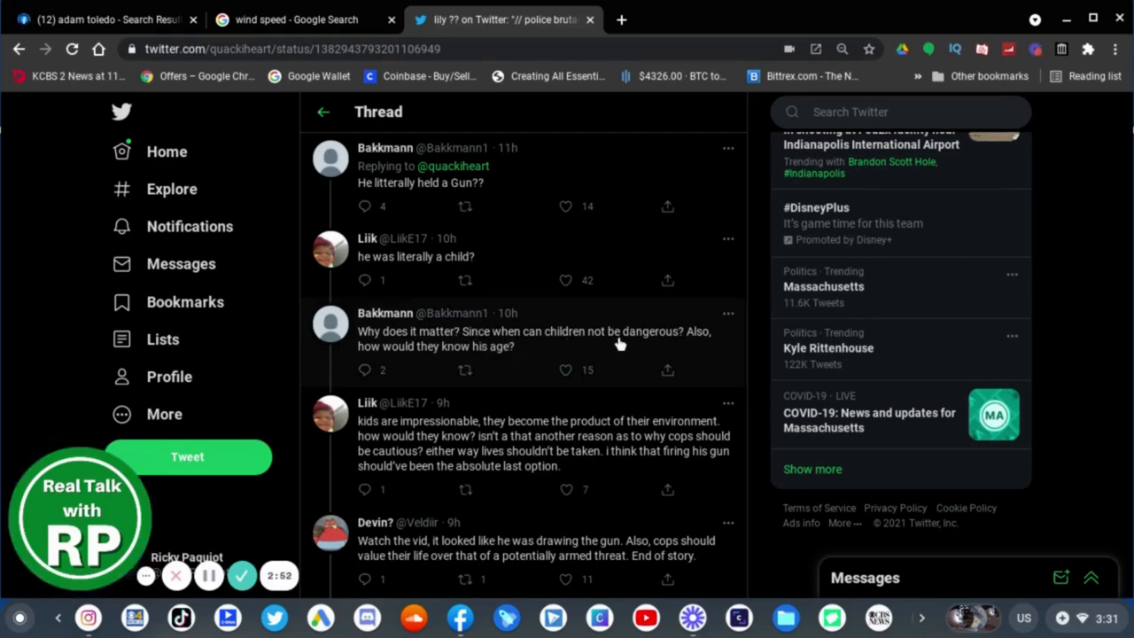
mouse_move(474, 330)
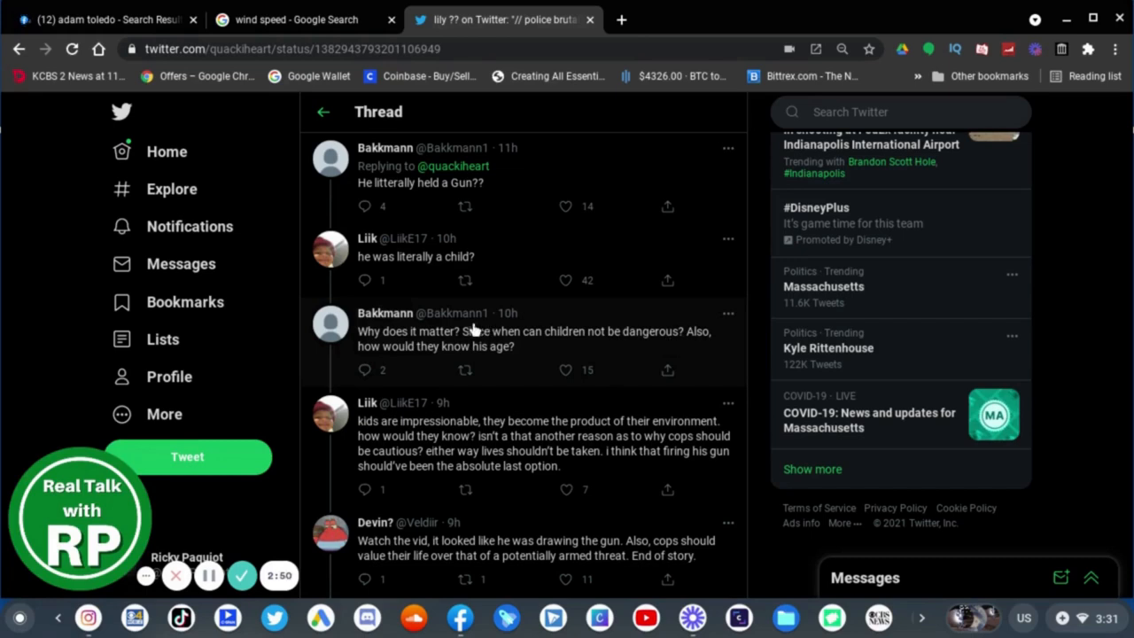
mouse_move(508, 364)
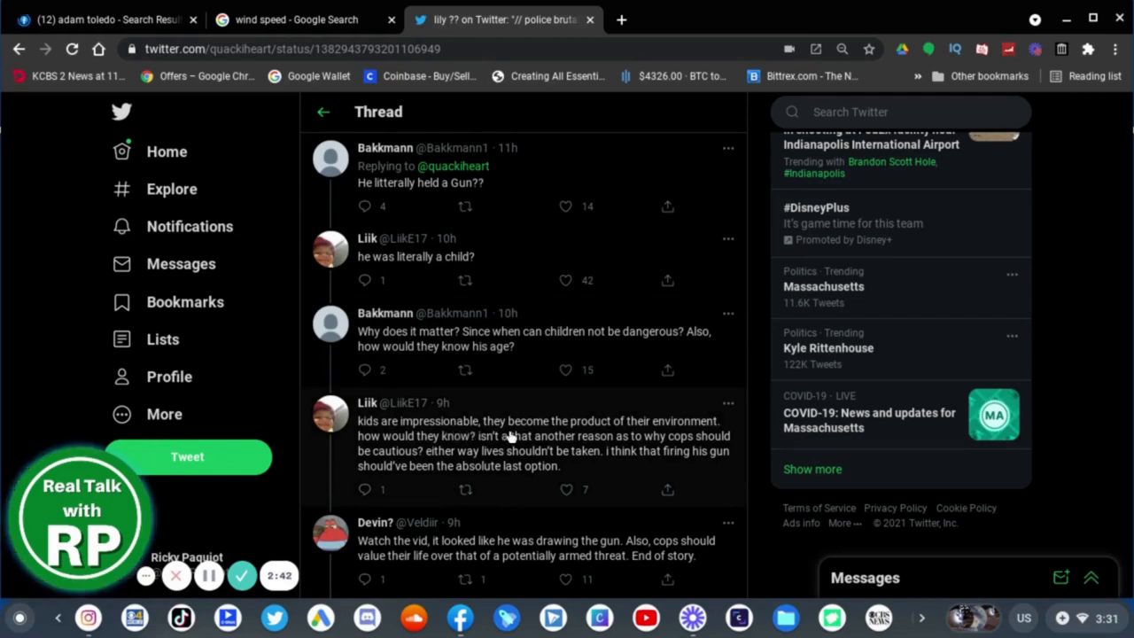
mouse_move(664, 435)
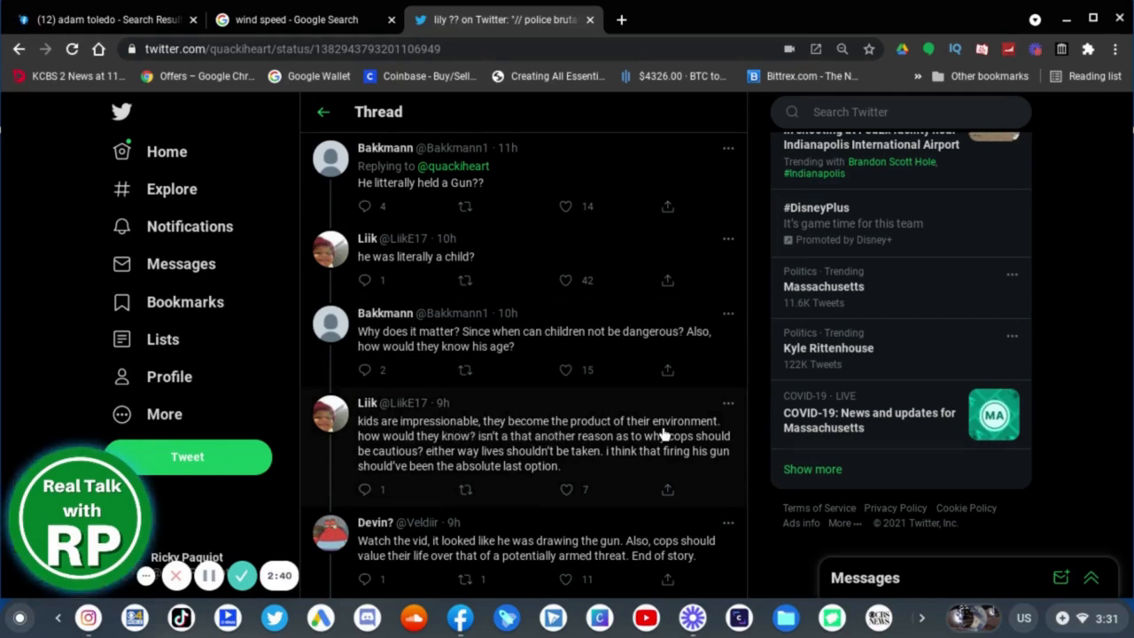
mouse_move(474, 450)
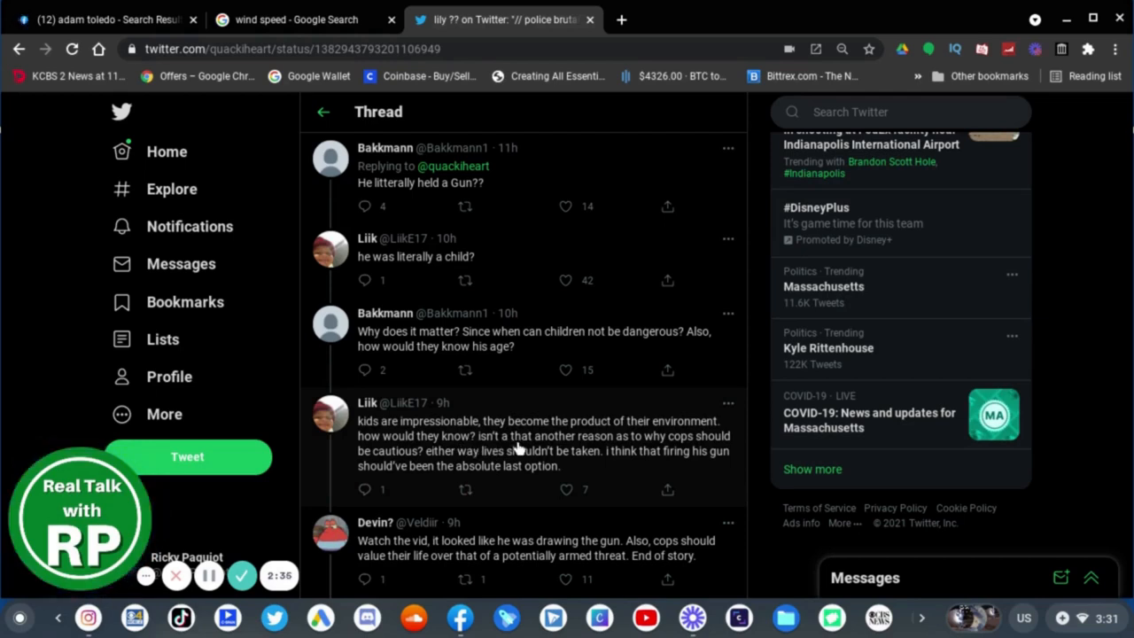
mouse_move(580, 446)
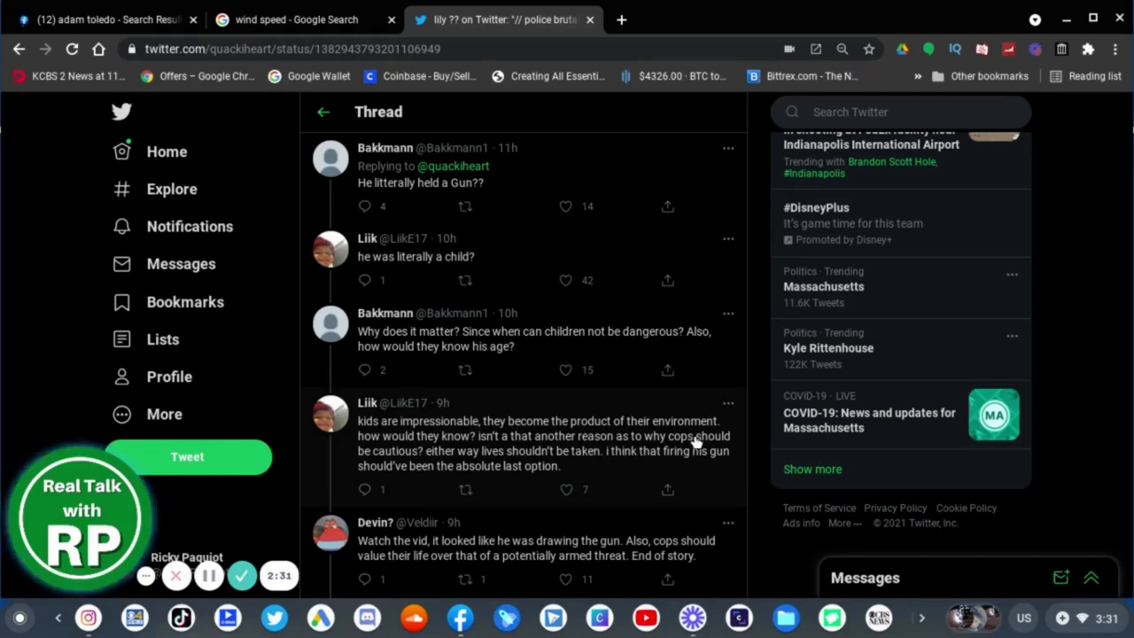
mouse_move(383, 465)
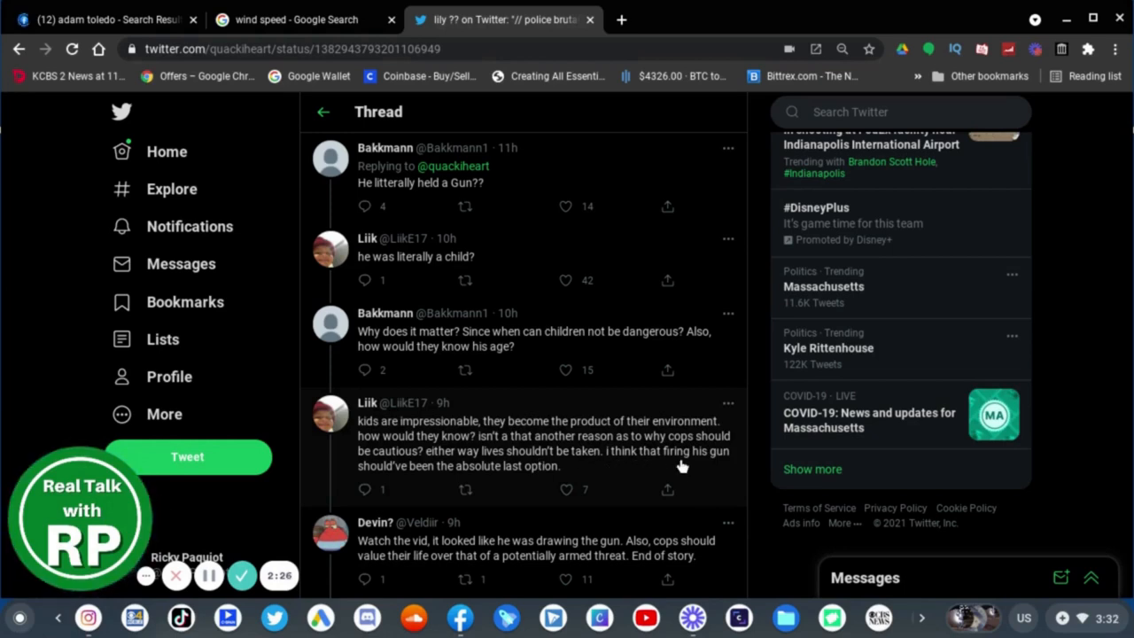
mouse_move(421, 486)
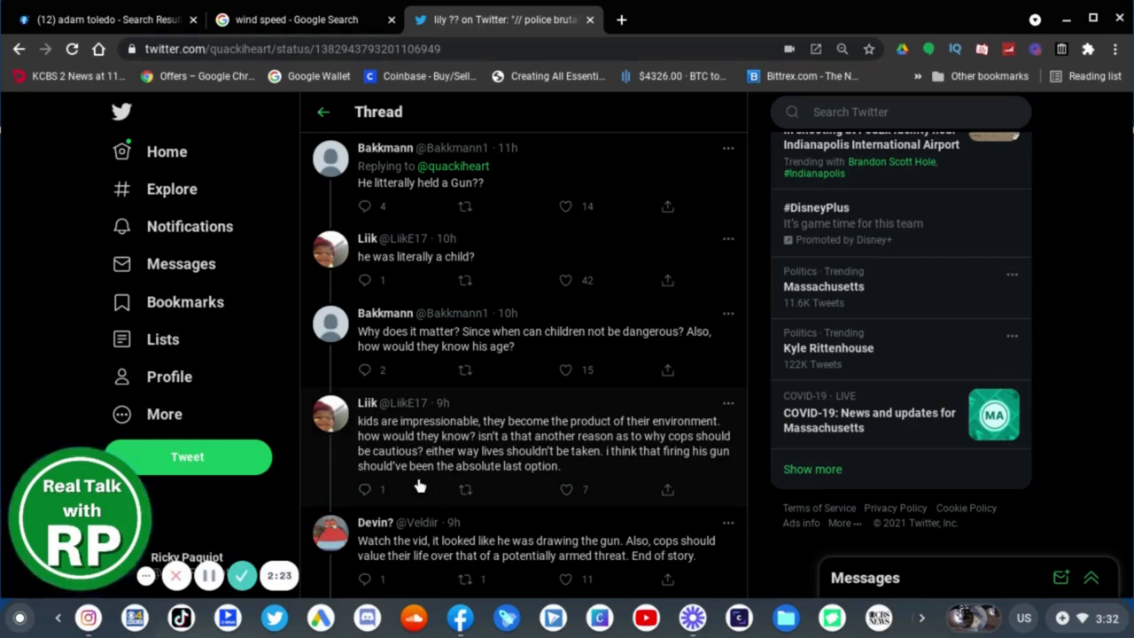
mouse_move(409, 480)
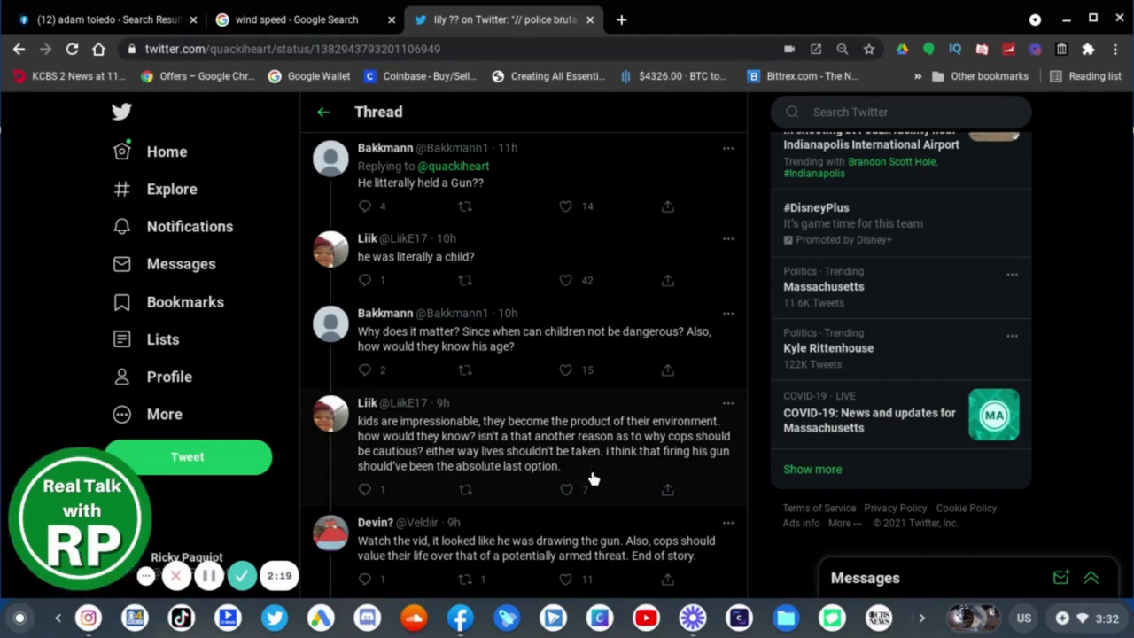
Scroll the lily thread to Liik's fence reply and Devin's instinct reply.
scroll(down, 3)
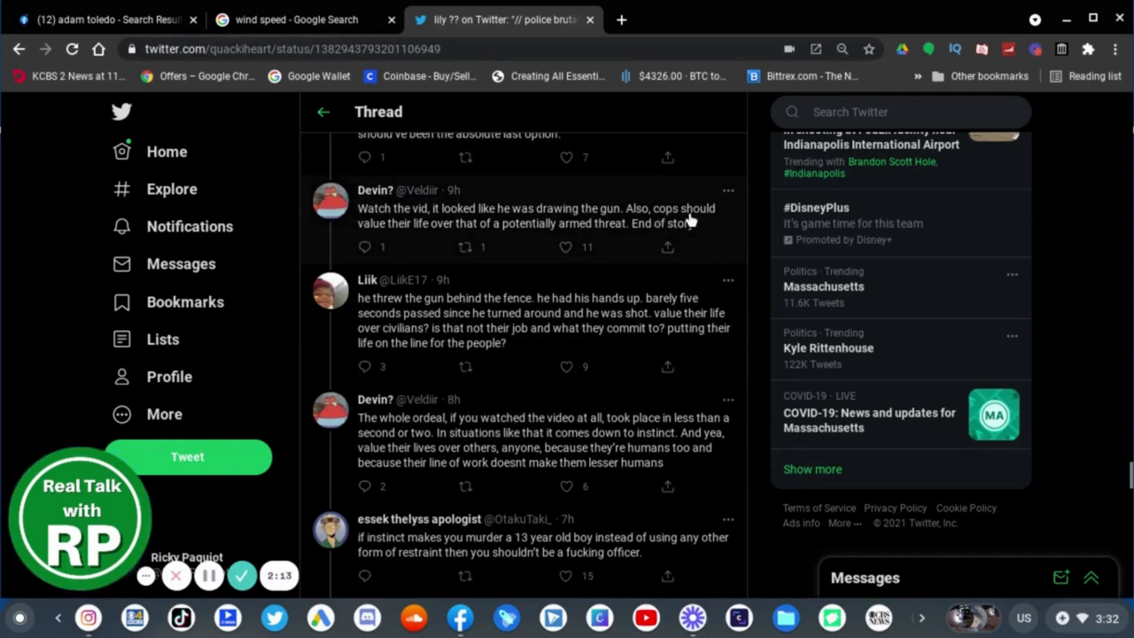
mouse_move(461, 239)
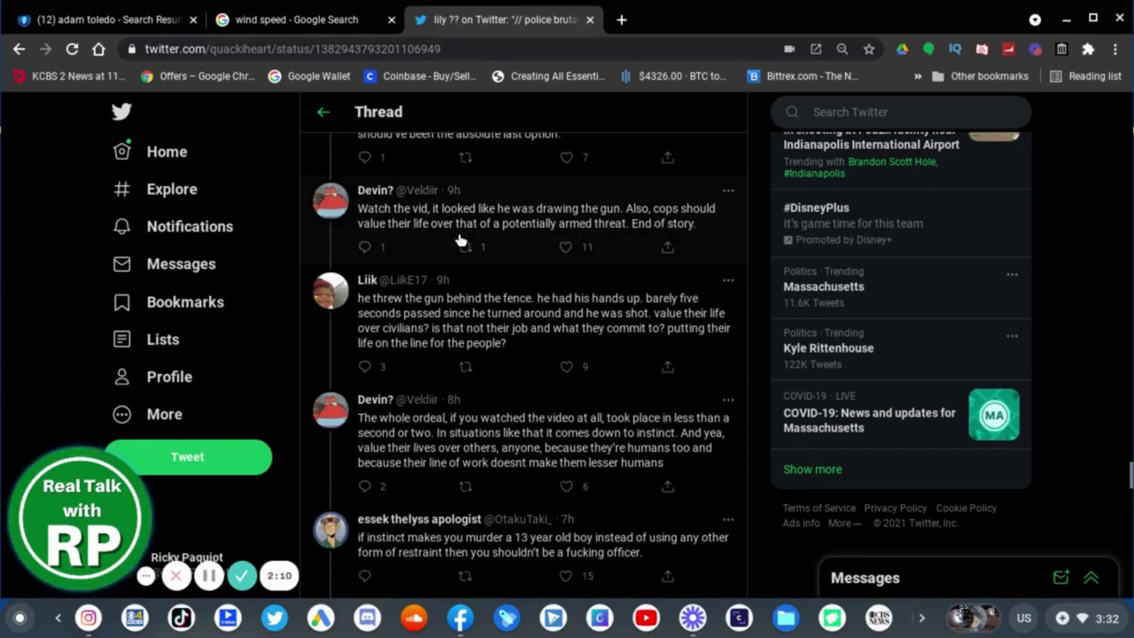
mouse_move(506, 241)
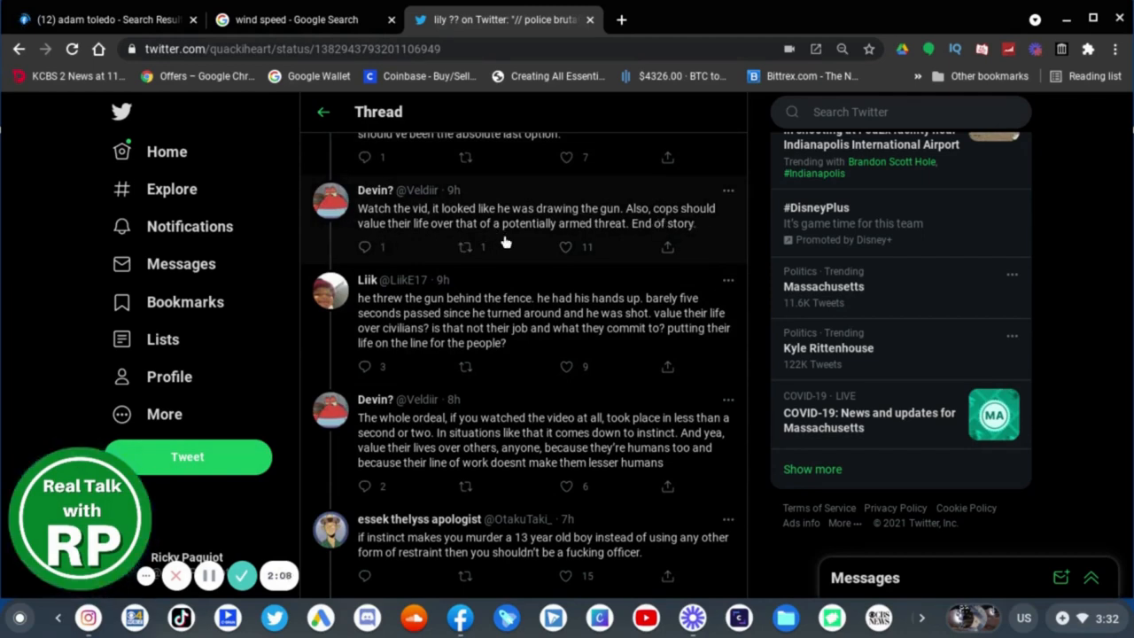
mouse_move(656, 235)
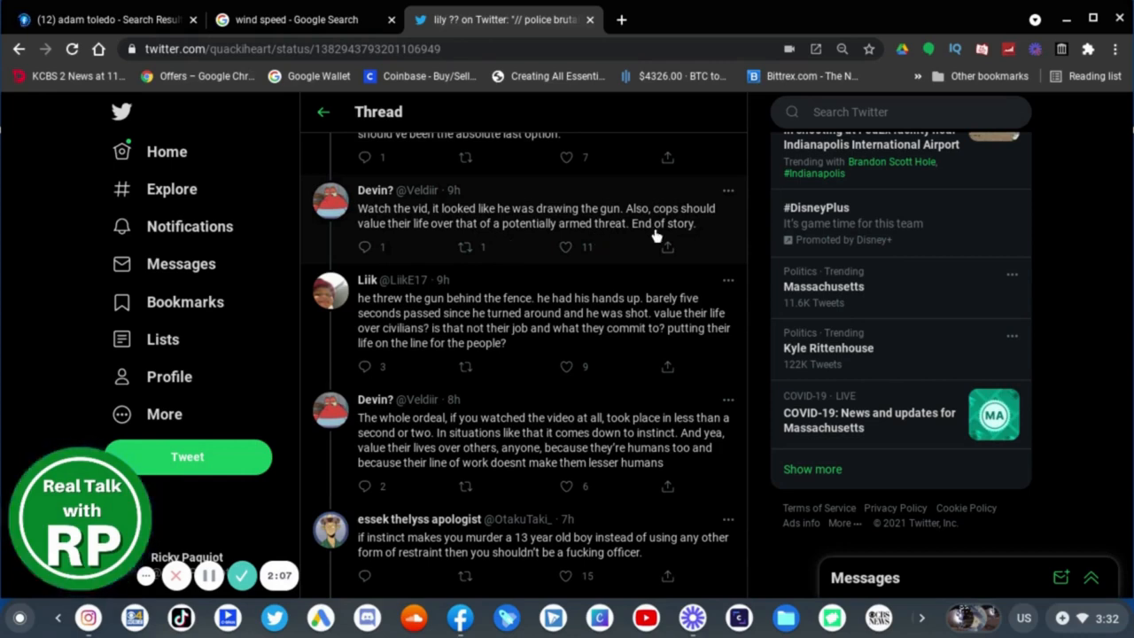
mouse_move(756, 281)
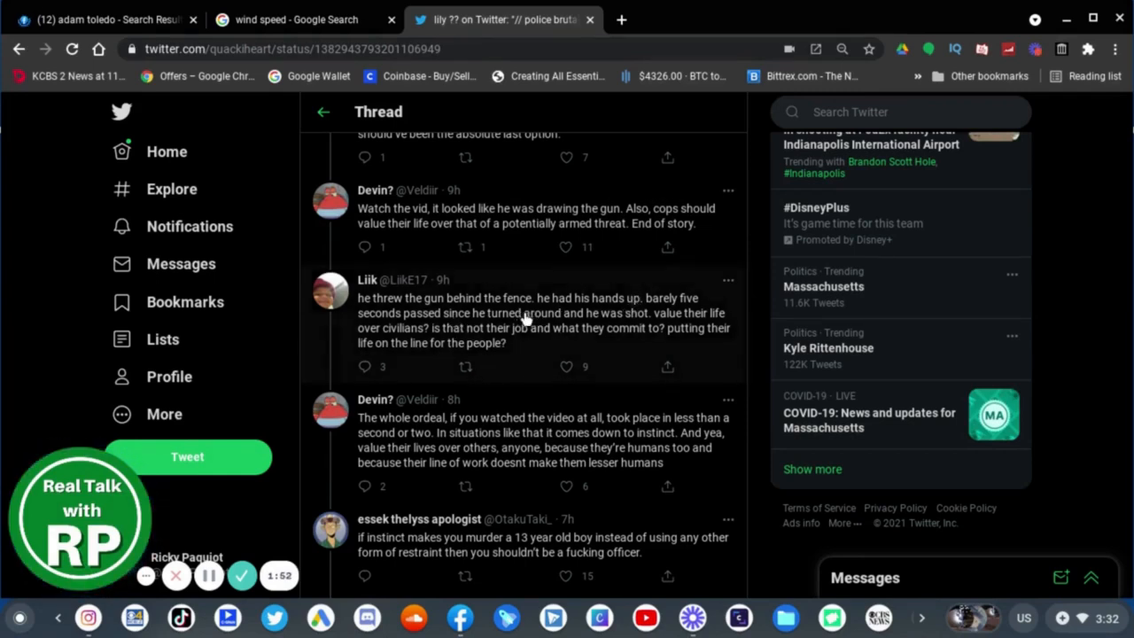
mouse_move(397, 335)
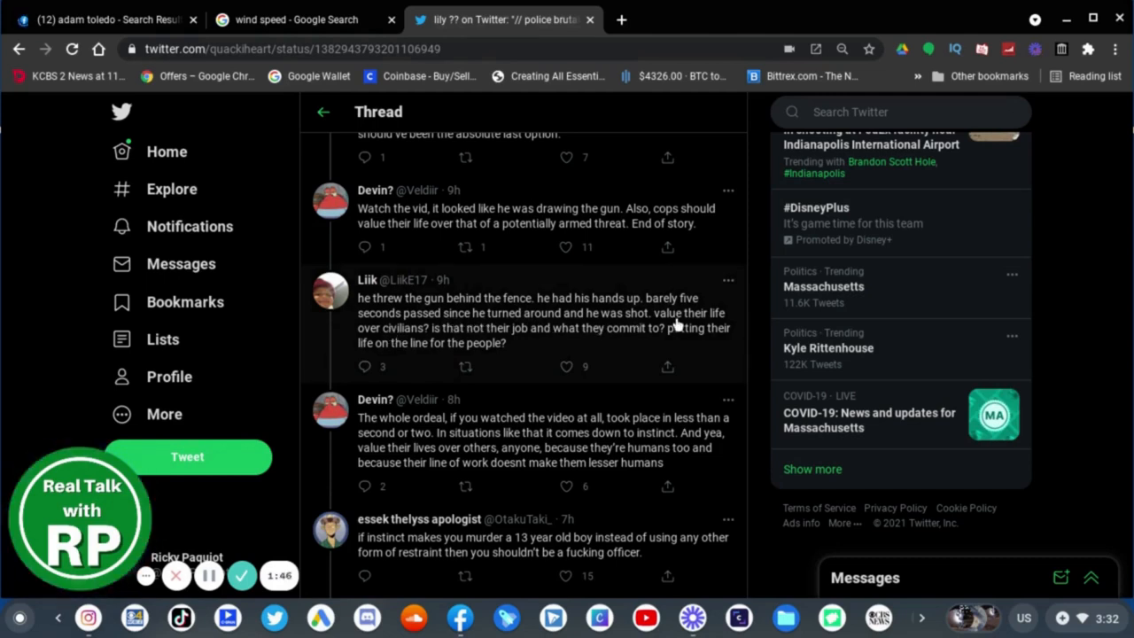
mouse_move(430, 336)
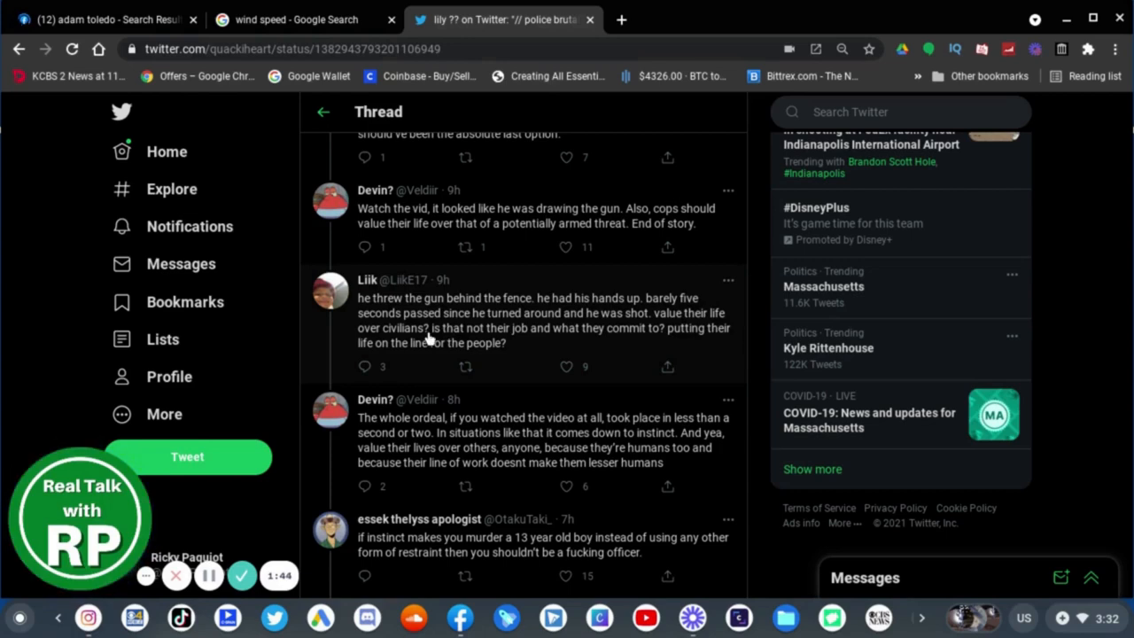
mouse_move(457, 343)
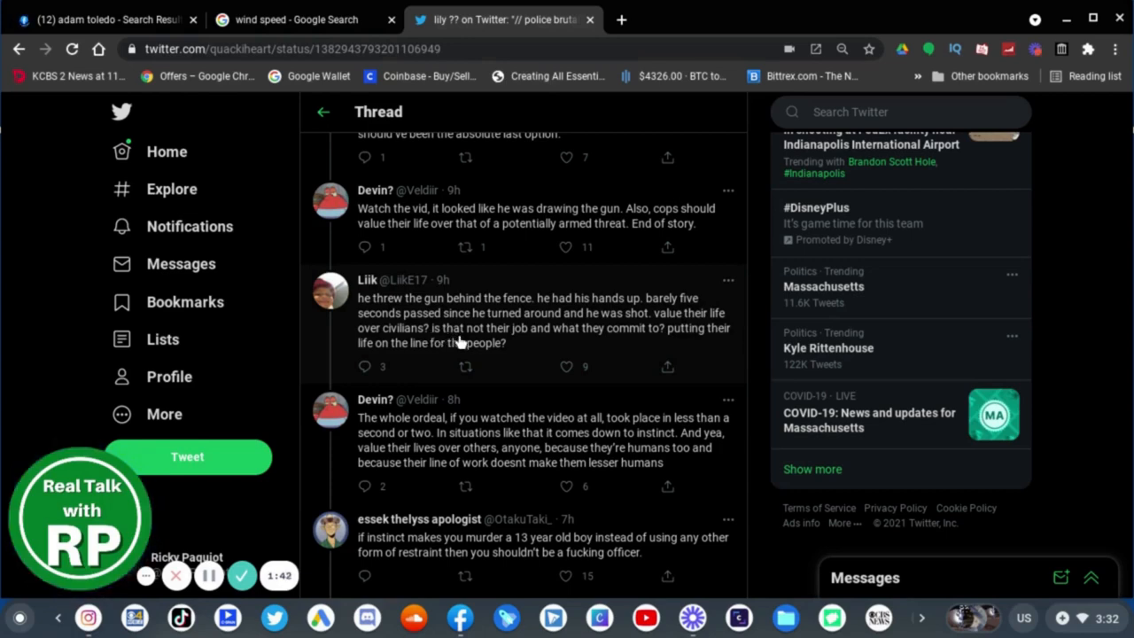
mouse_move(655, 346)
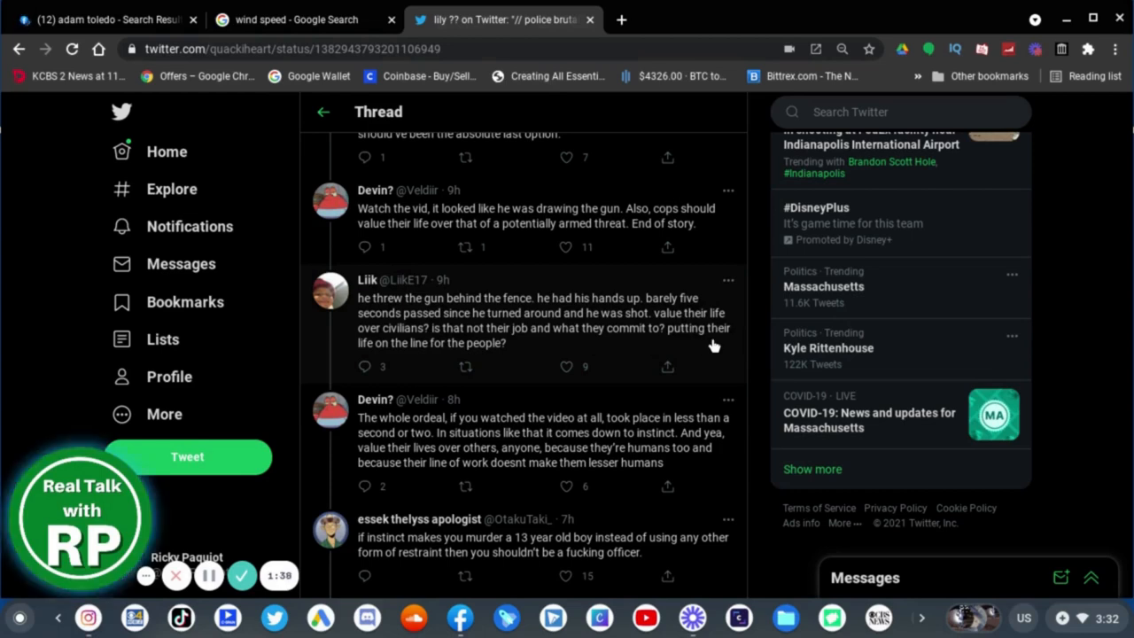
mouse_move(512, 372)
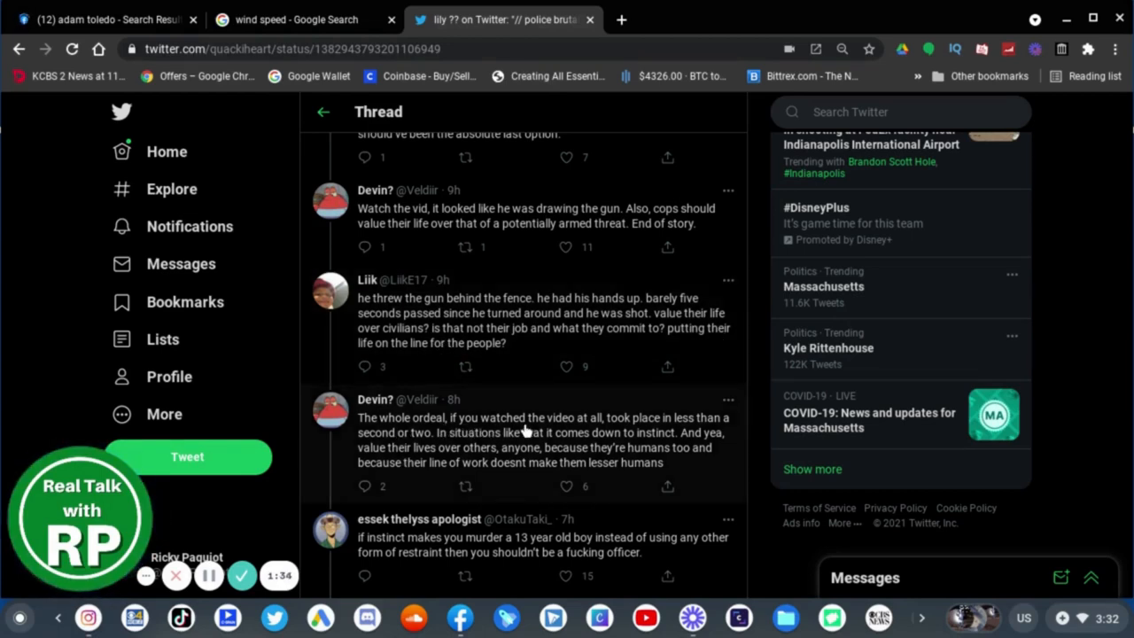
mouse_move(704, 442)
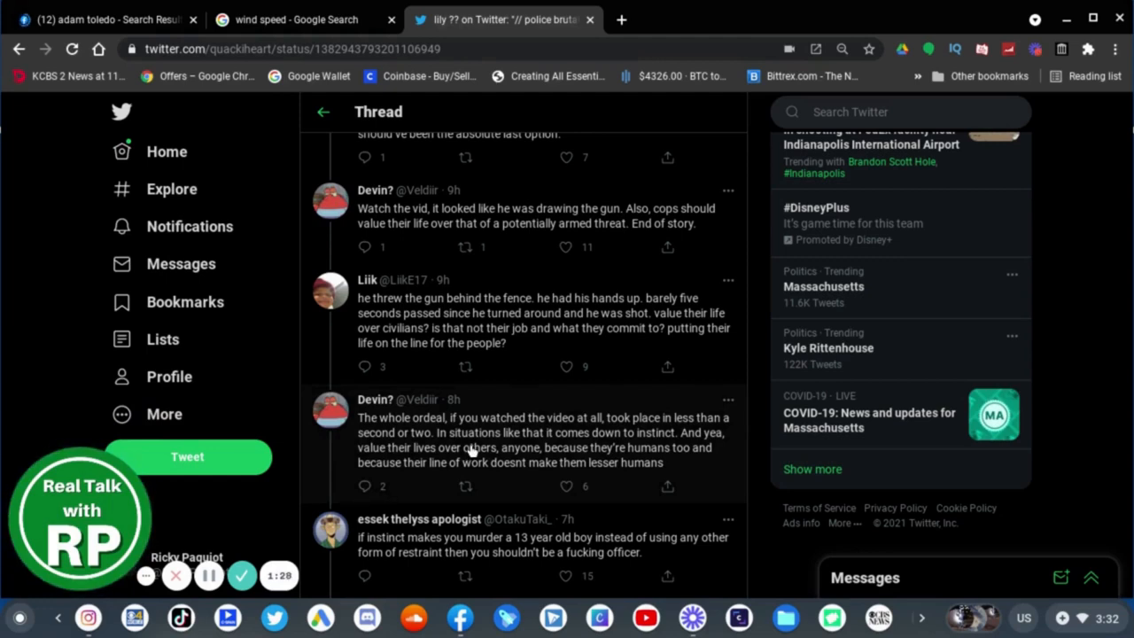
mouse_move(620, 446)
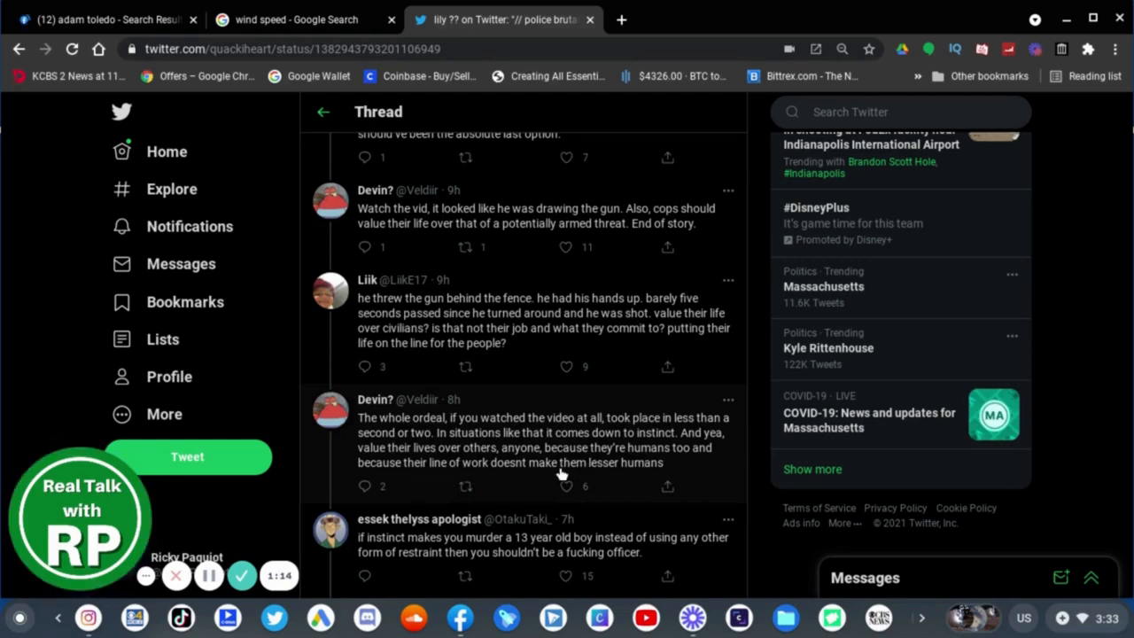
mouse_move(767, 508)
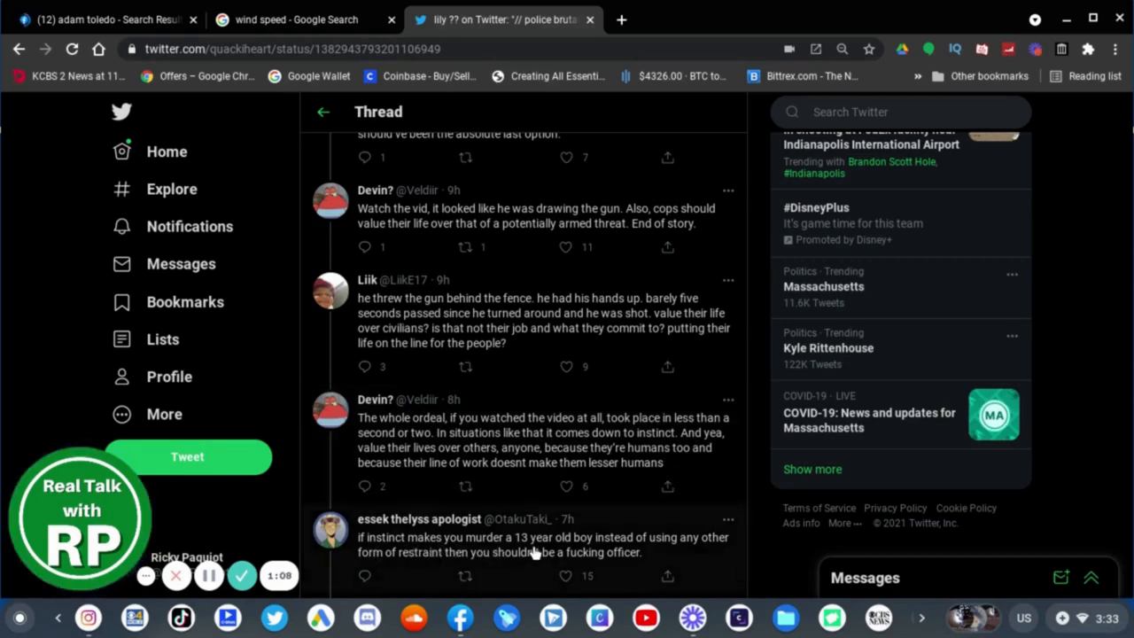
mouse_move(709, 548)
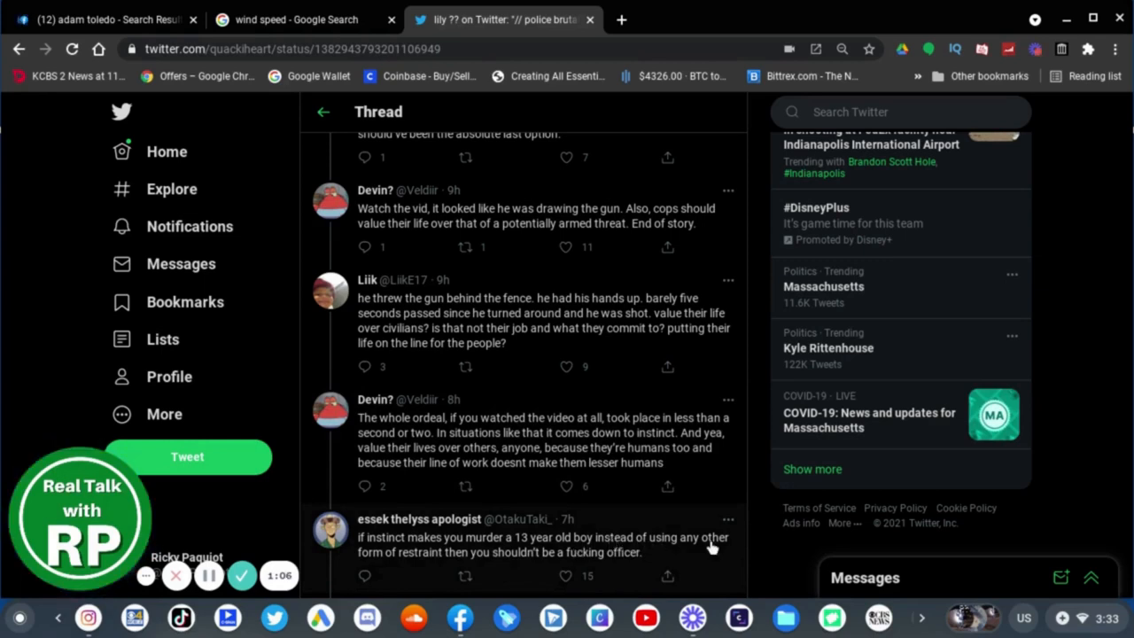
mouse_move(518, 573)
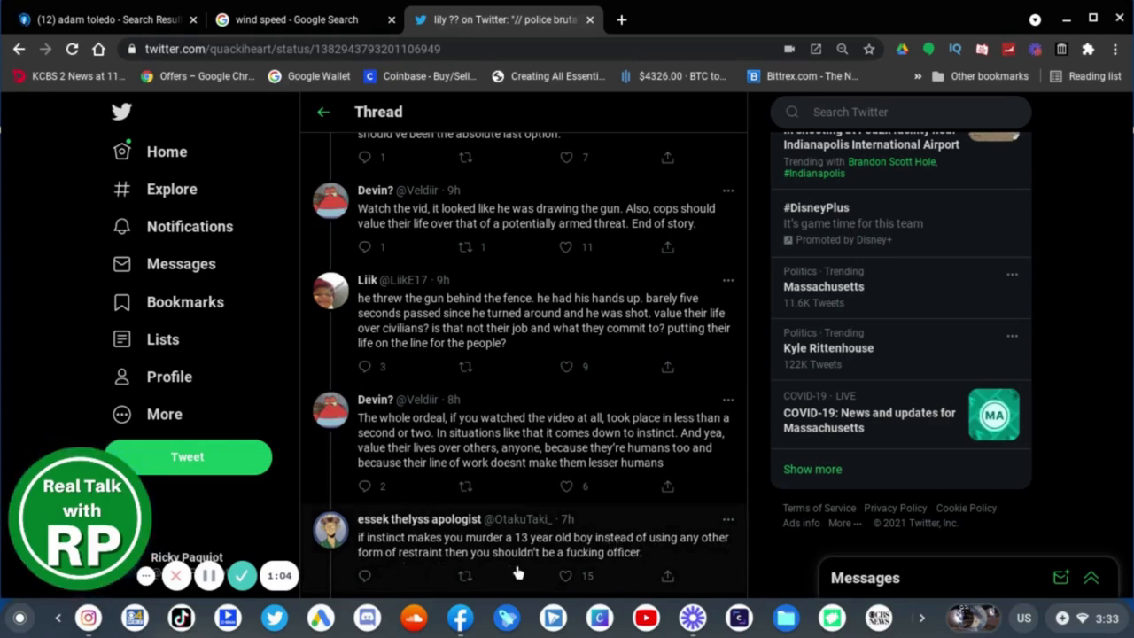
mouse_move(751, 578)
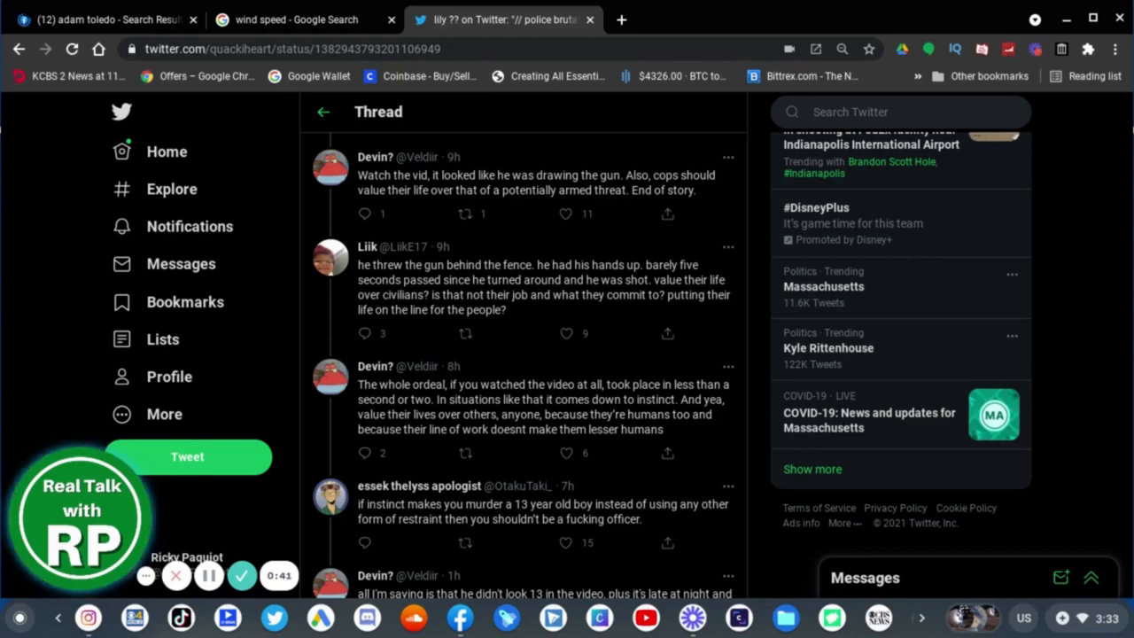
scroll(down, 3)
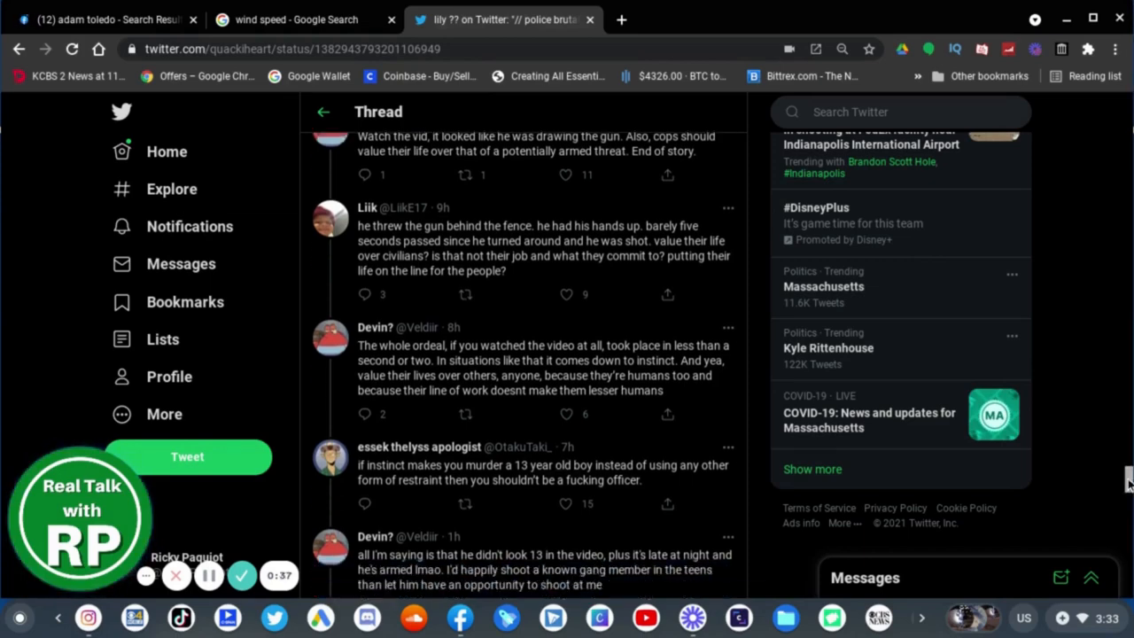
scroll(down, 3)
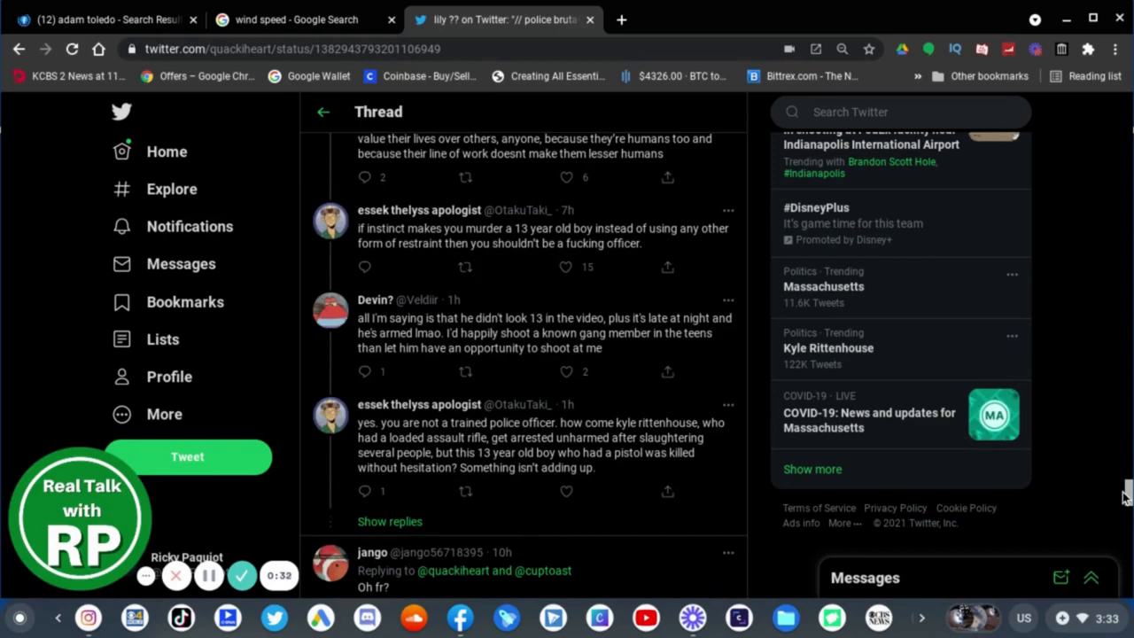
scroll(down, 3)
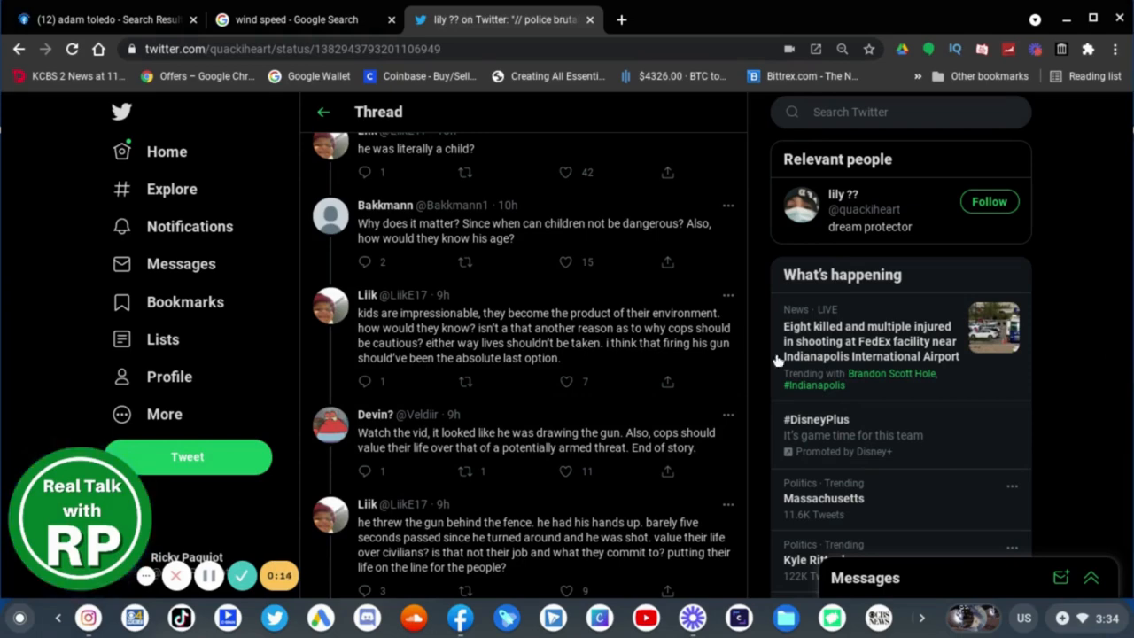
mouse_move(1090, 443)
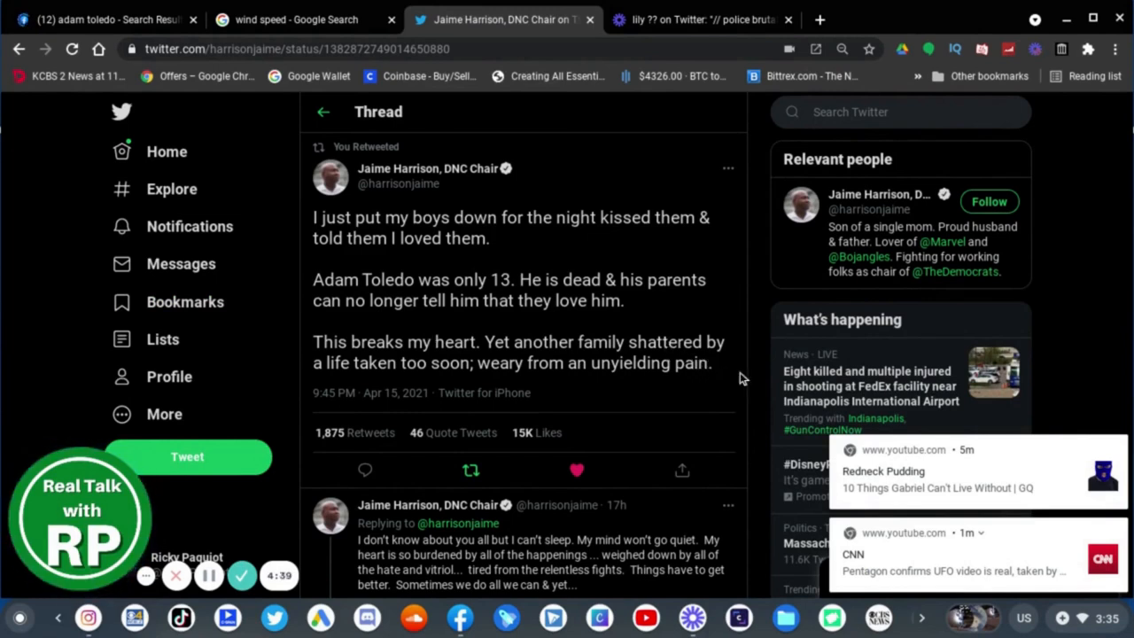
mouse_move(1114, 334)
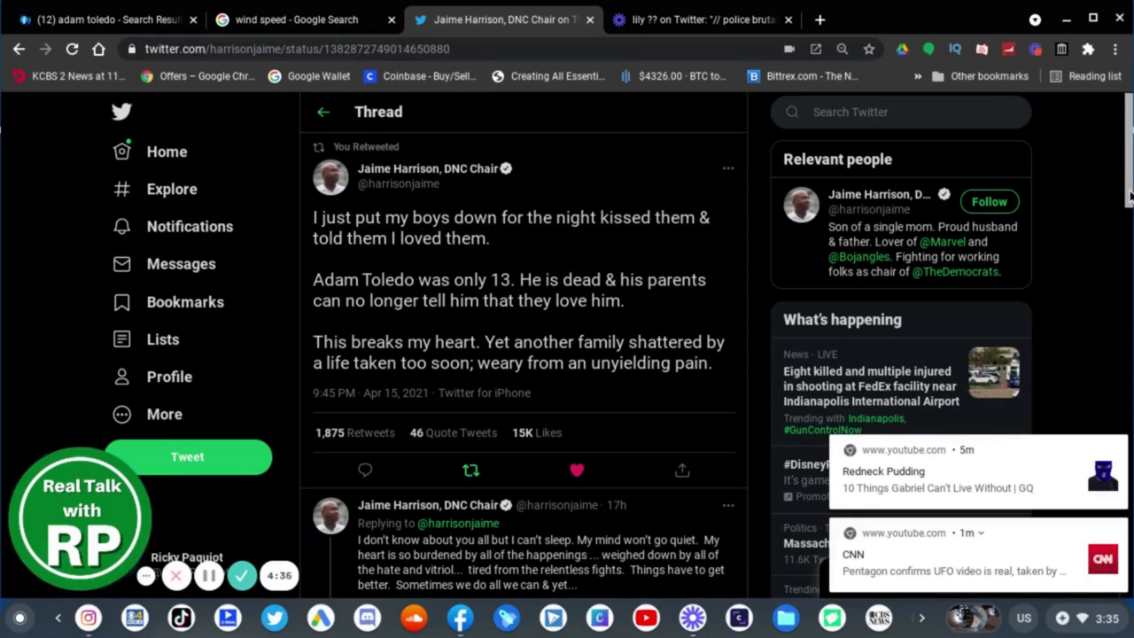
Scroll Jaime Harrison's Adam Toledo thread down to his George Floyd Policing Act follow-up replies.
scroll(down, 3)
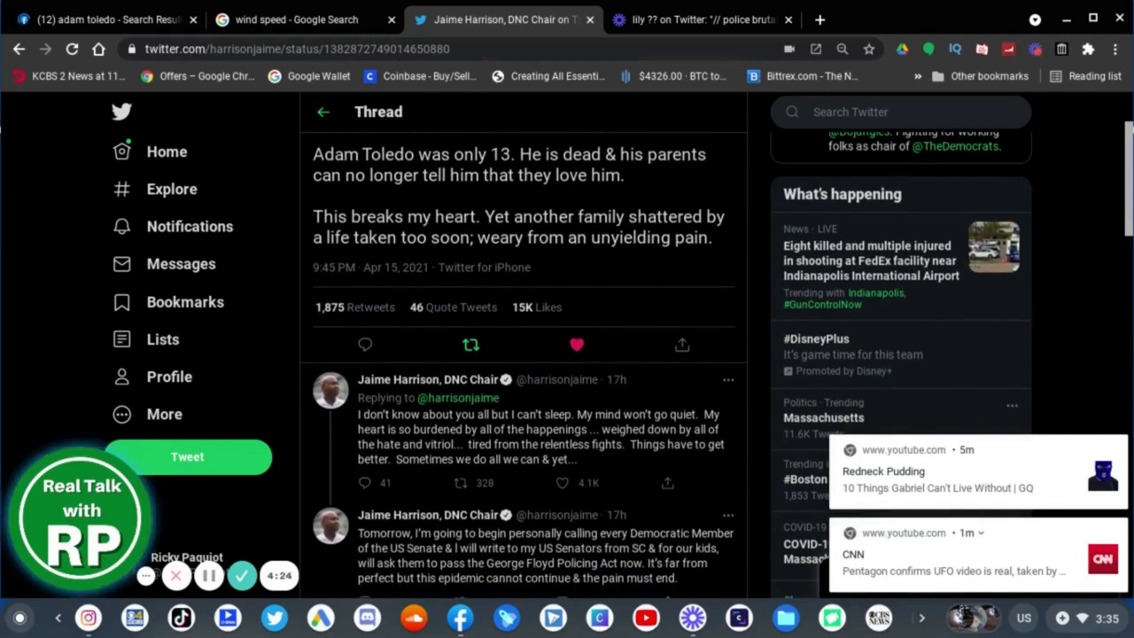
scroll(down, 3)
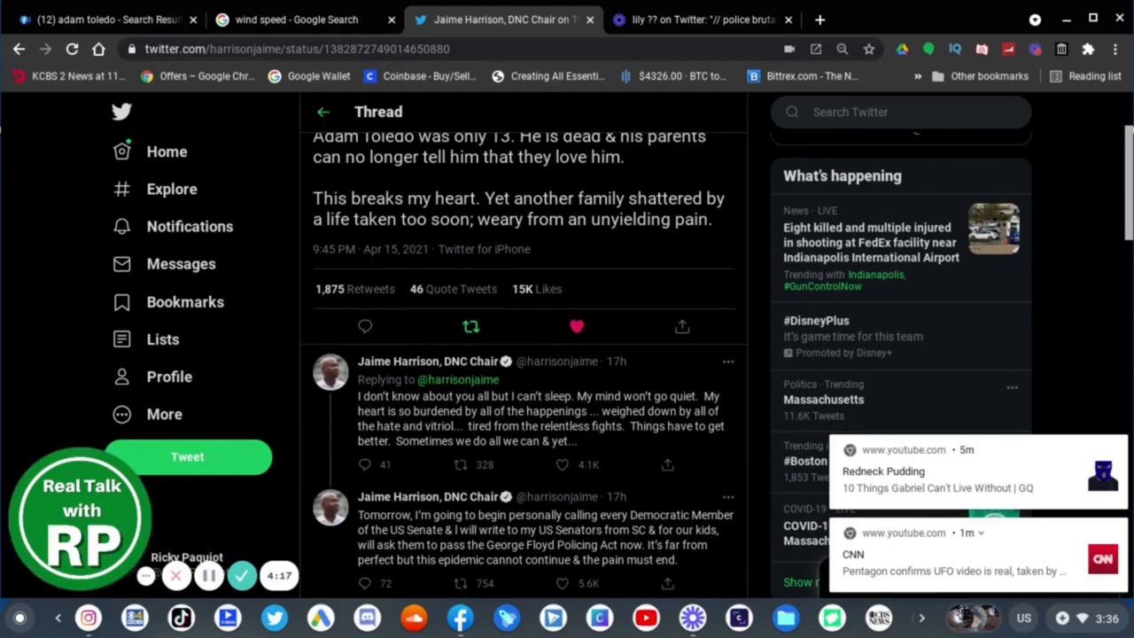
scroll(down, 3)
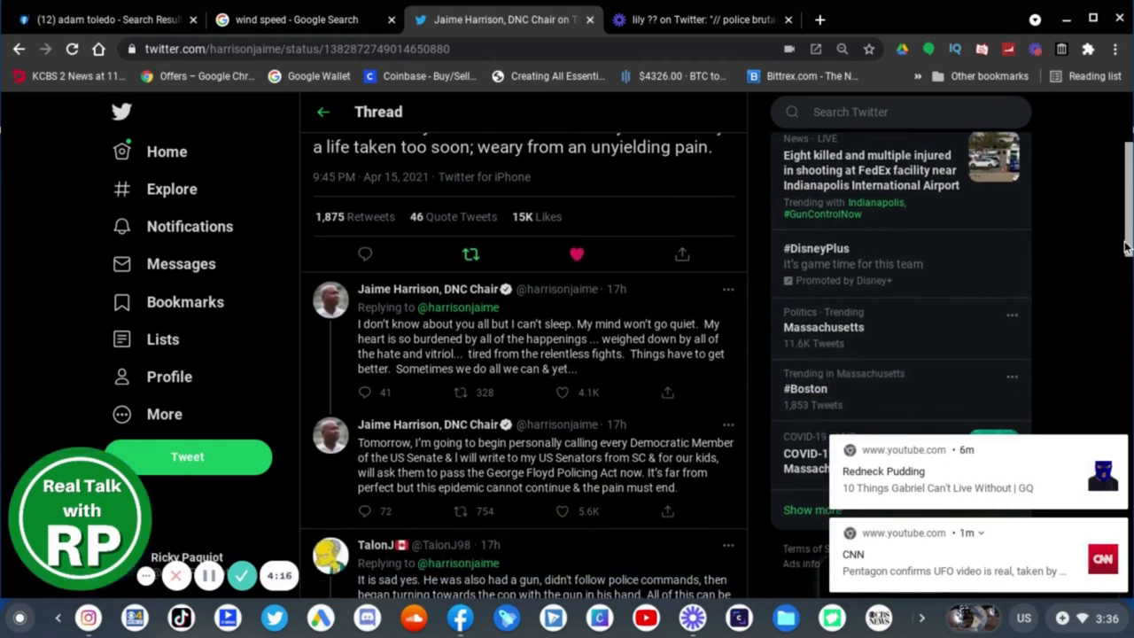
scroll(down, 3)
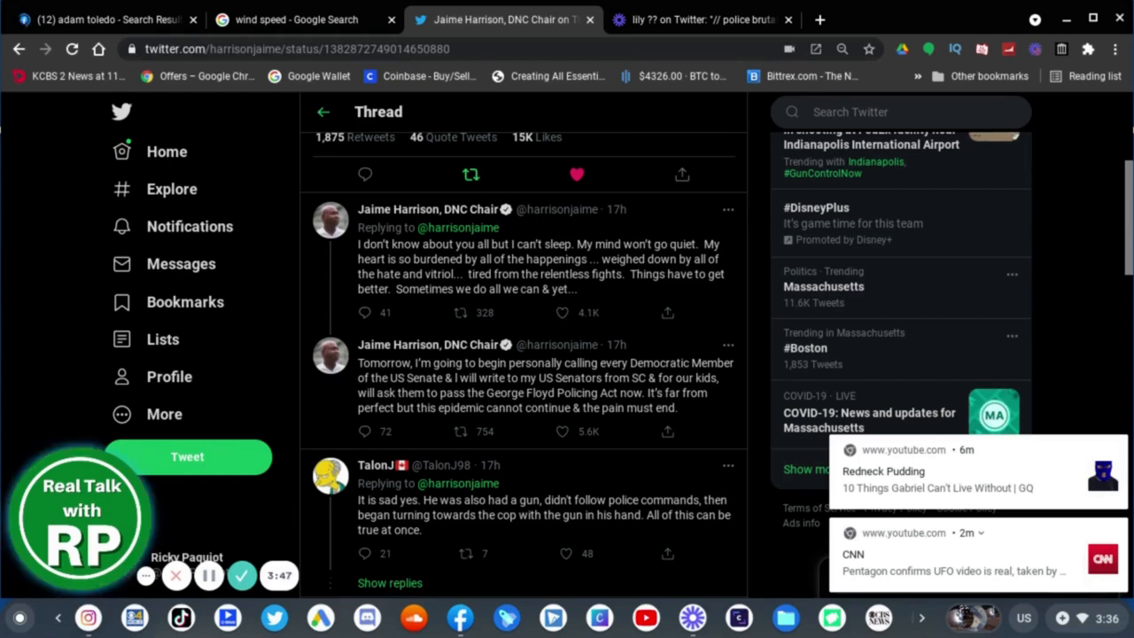
mouse_move(637, 380)
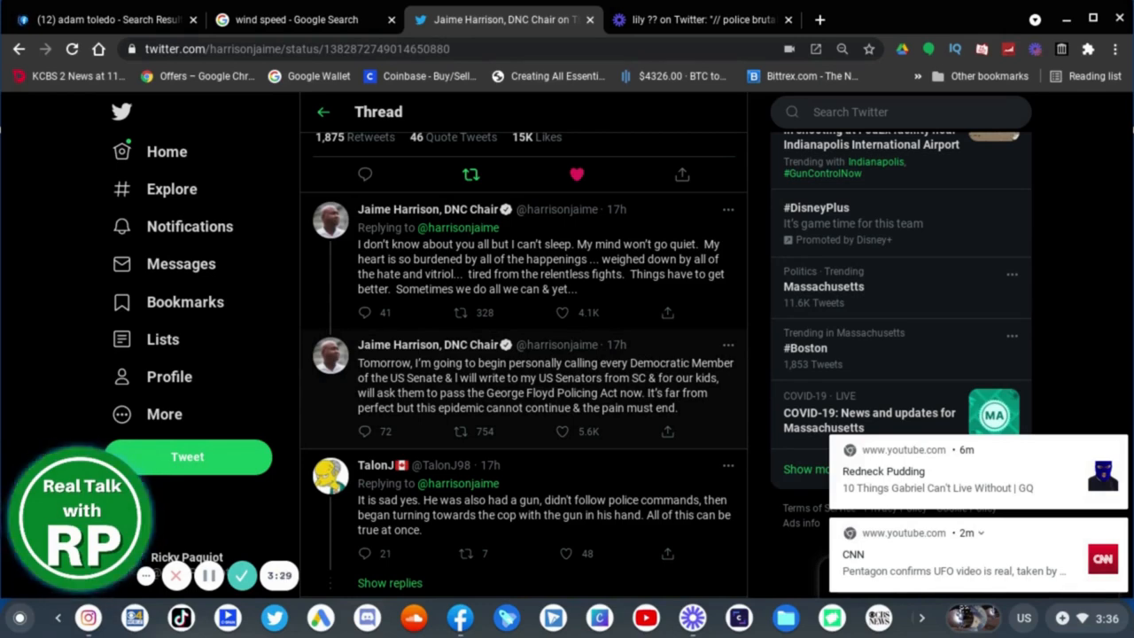
mouse_move(593, 390)
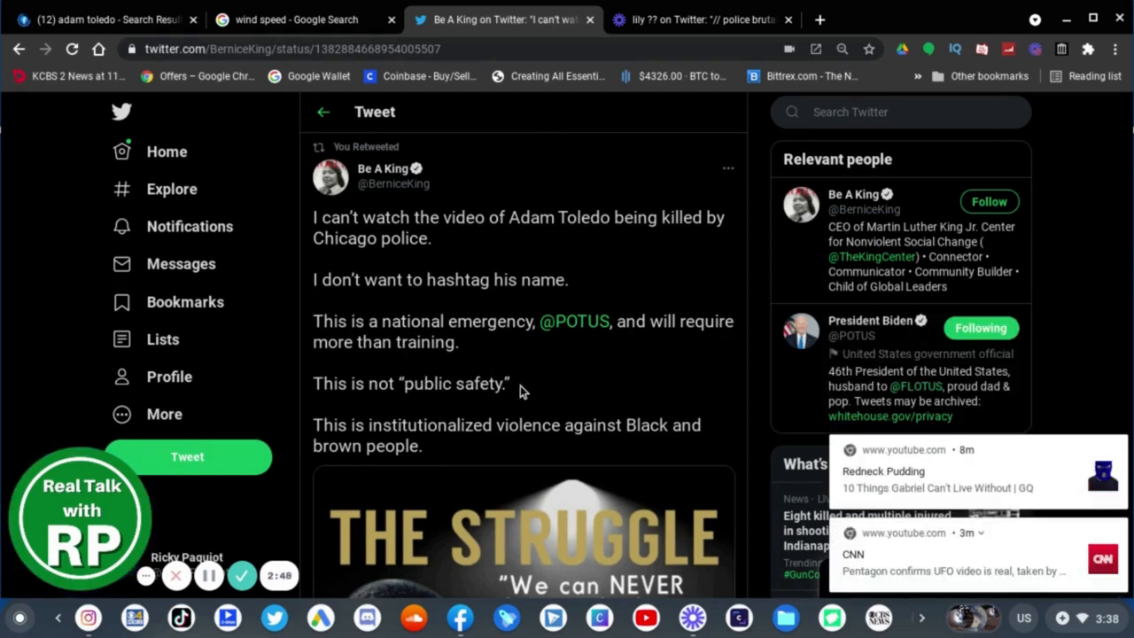
mouse_move(491, 423)
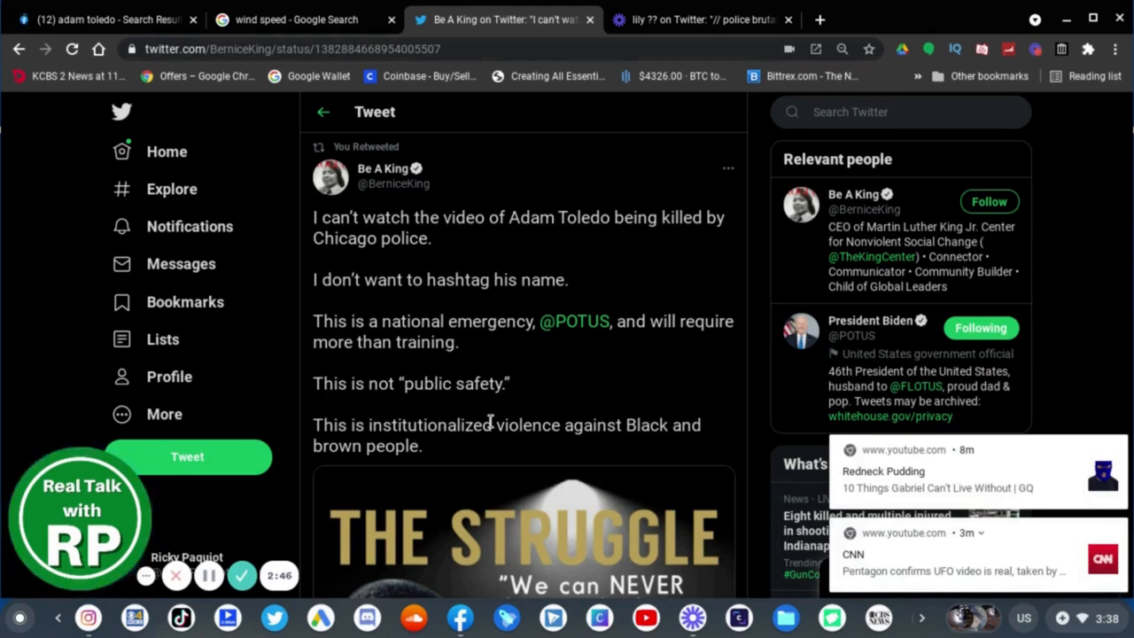
mouse_move(693, 442)
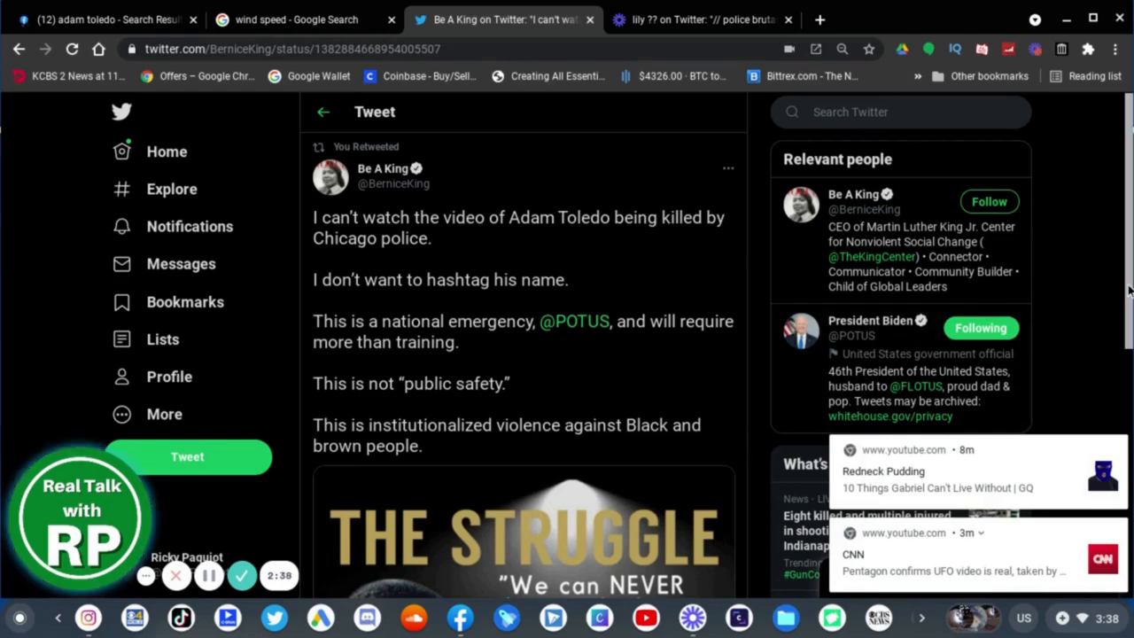
Scroll Be A King's post until the full 'The Struggle' MLK quote image is visible.
scroll(down, 3)
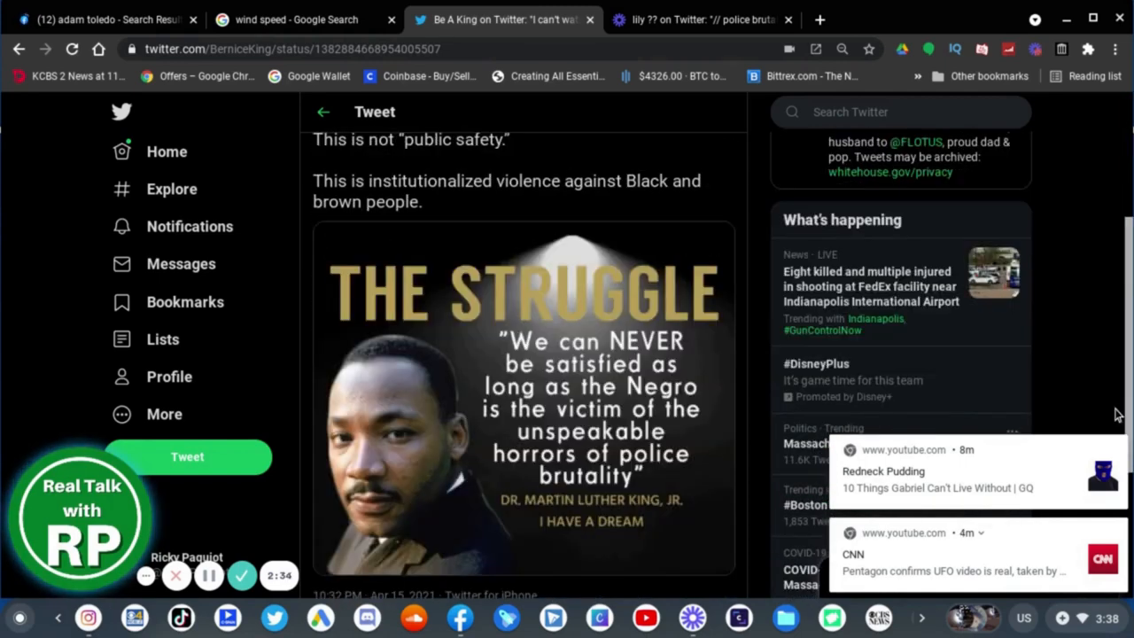
scroll(down, 3)
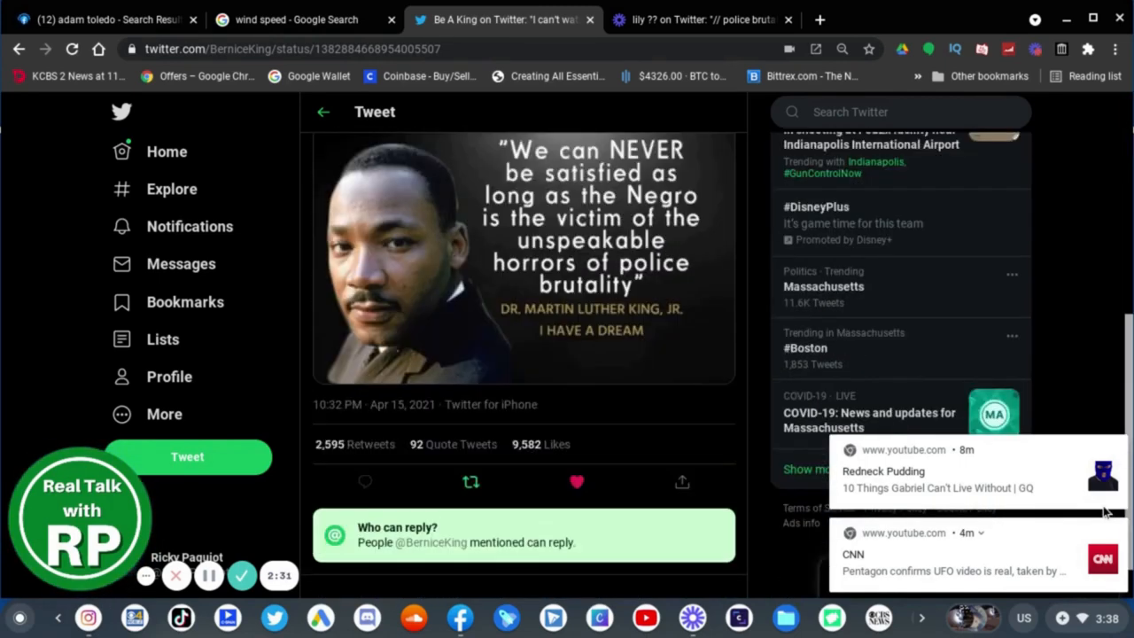
scroll(down, 3)
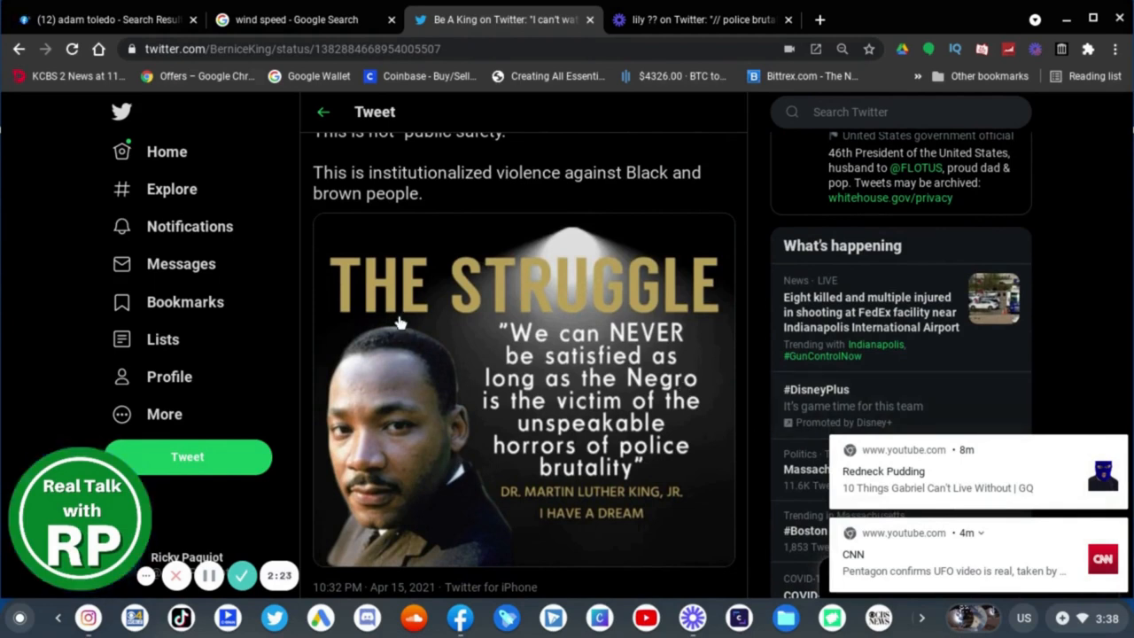
mouse_move(395, 300)
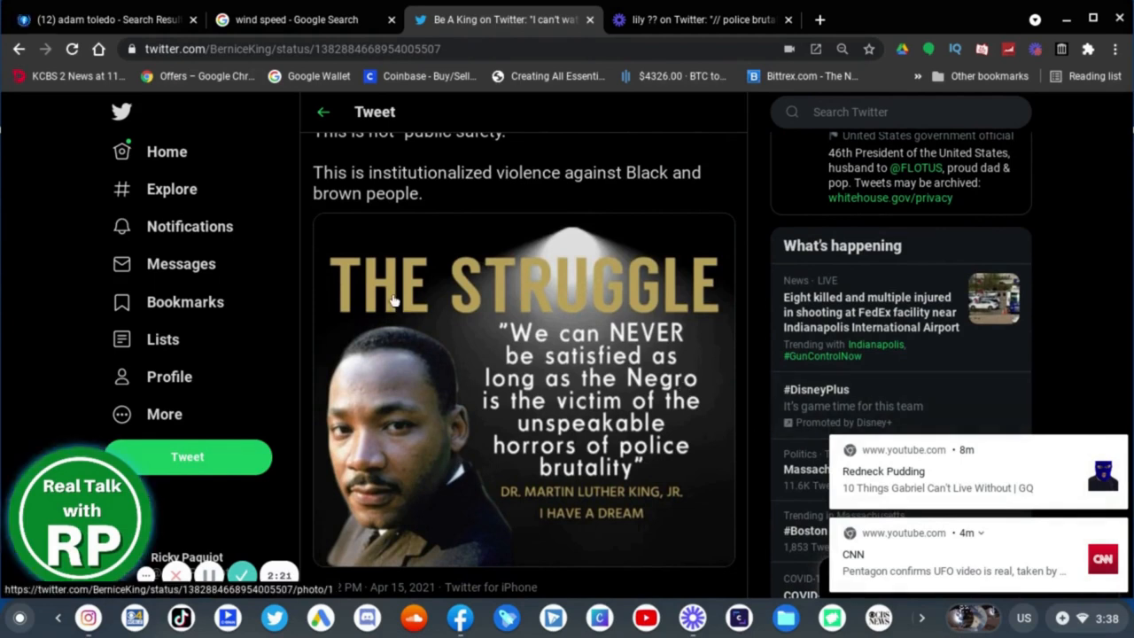
mouse_move(479, 304)
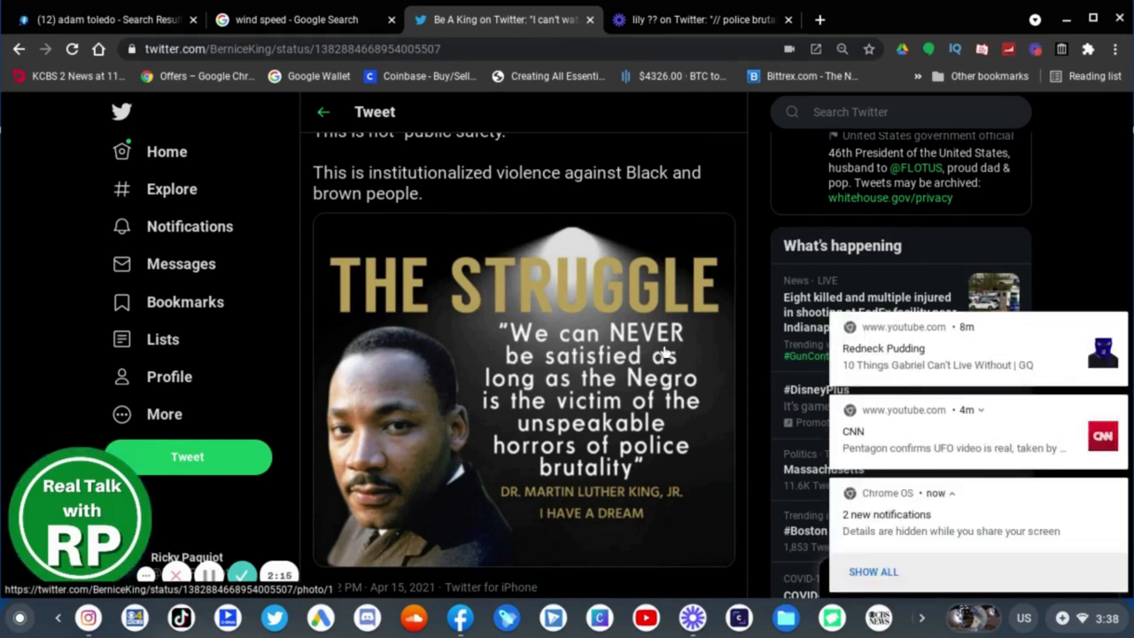
mouse_move(554, 398)
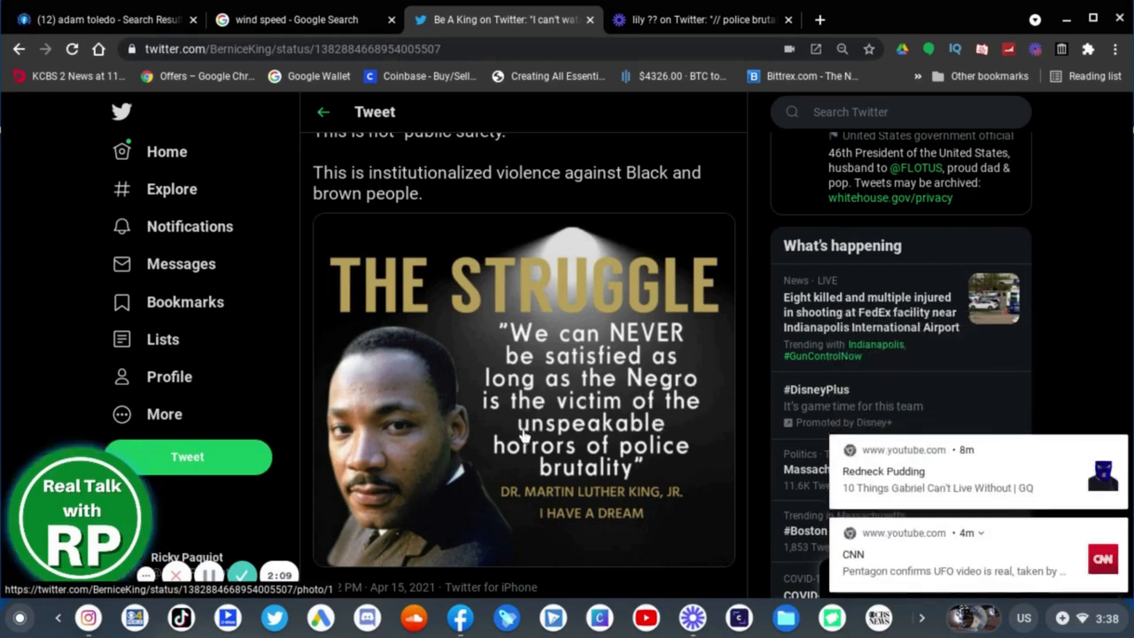
mouse_move(660, 478)
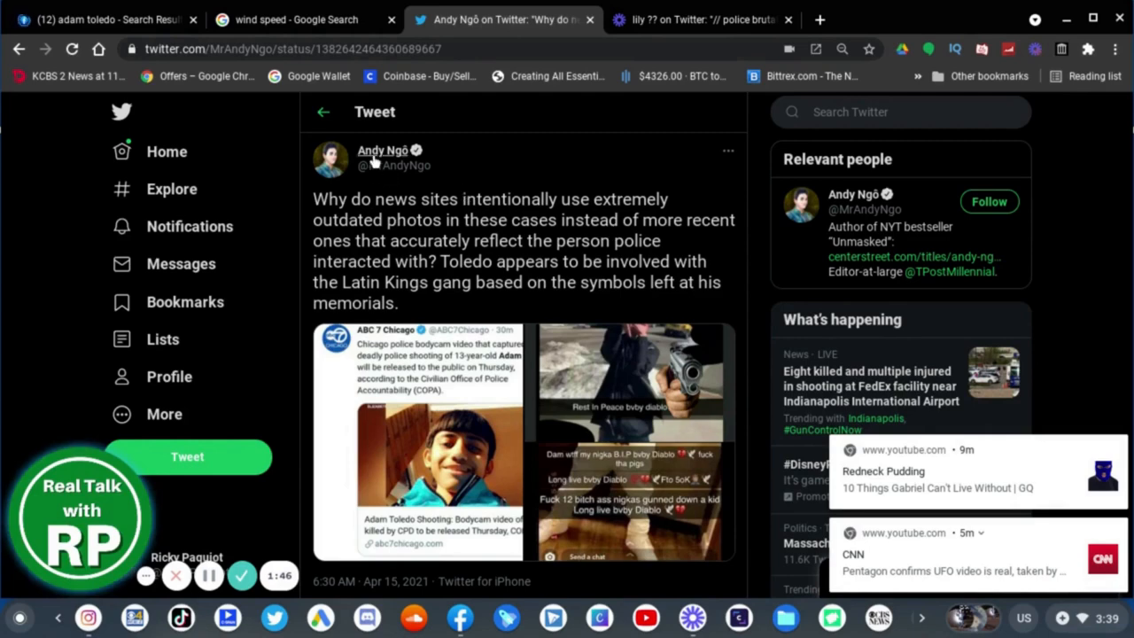
mouse_move(383, 158)
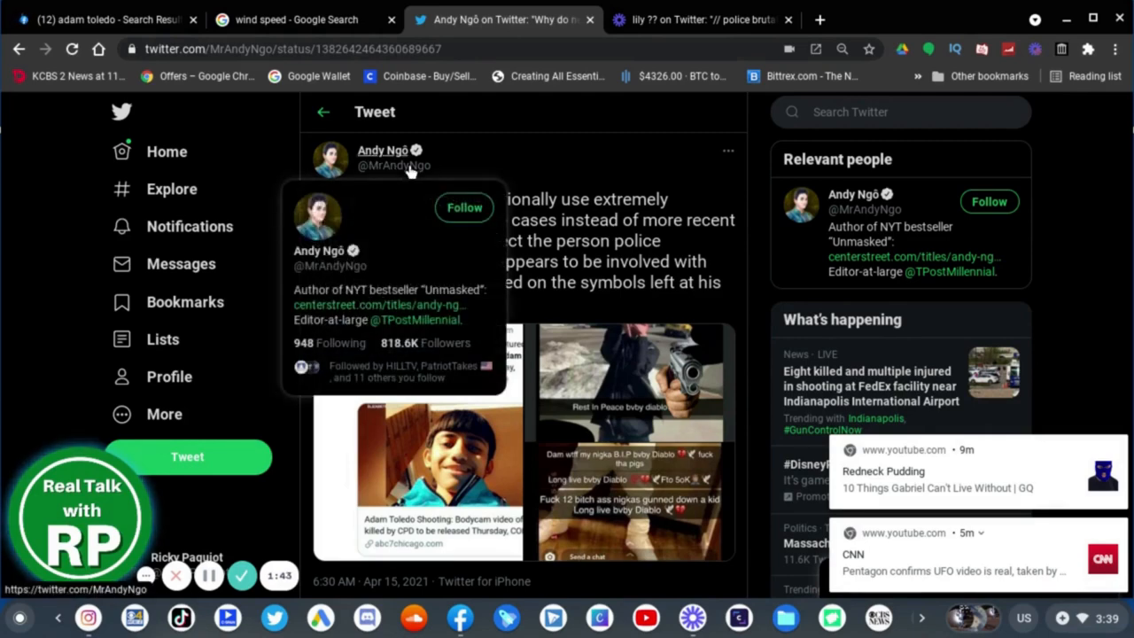
mouse_move(380, 162)
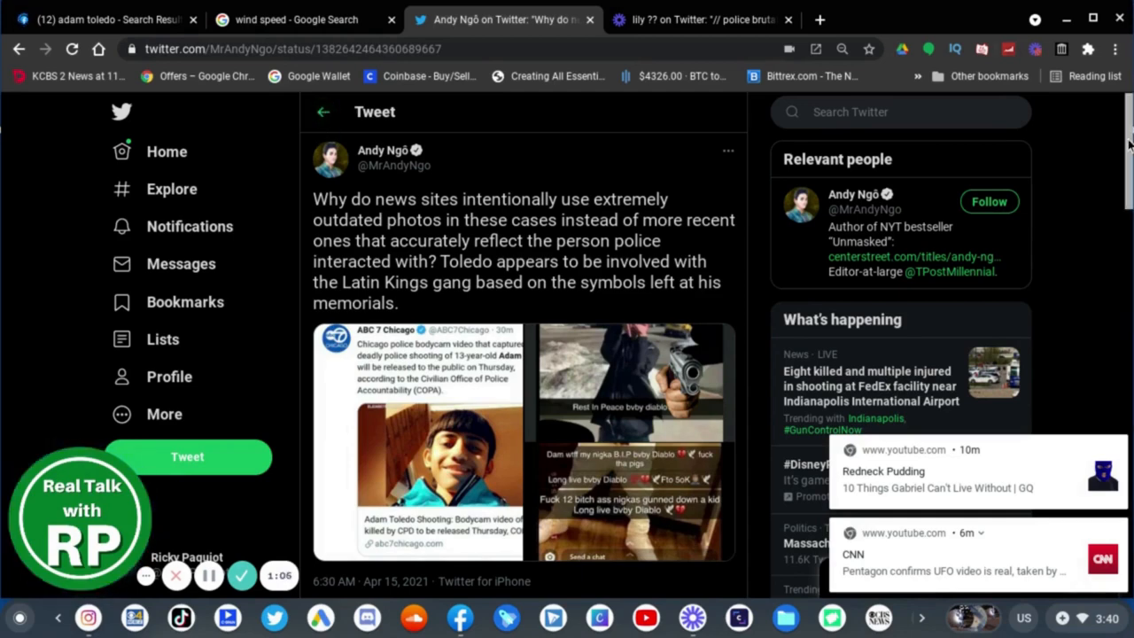
scroll(down, 3)
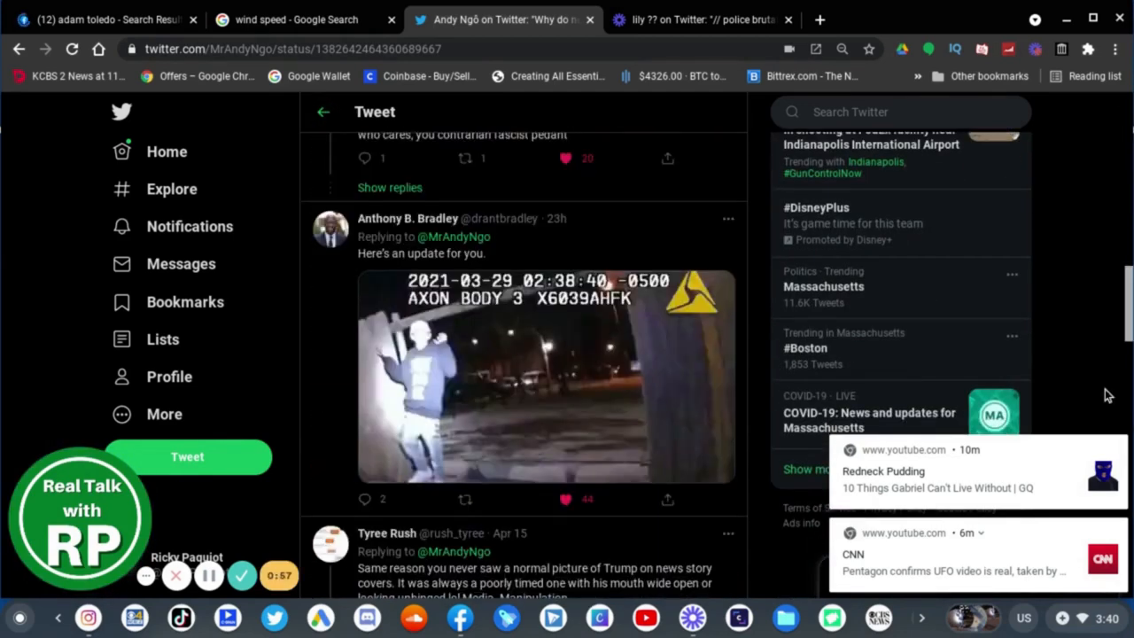
scroll(down, 3)
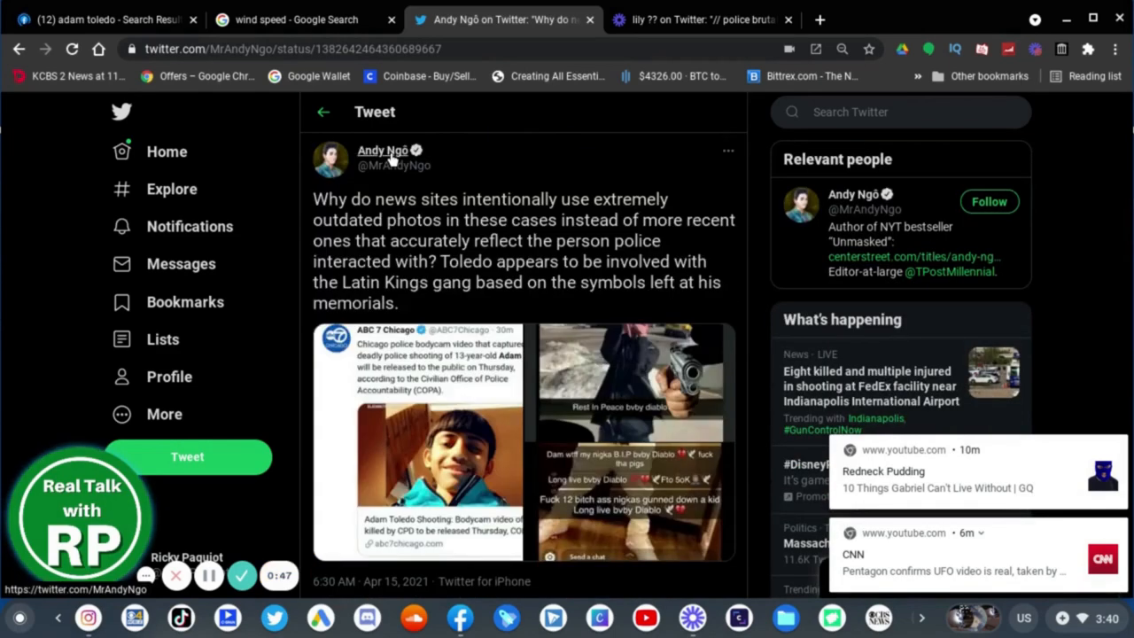
mouse_move(382, 151)
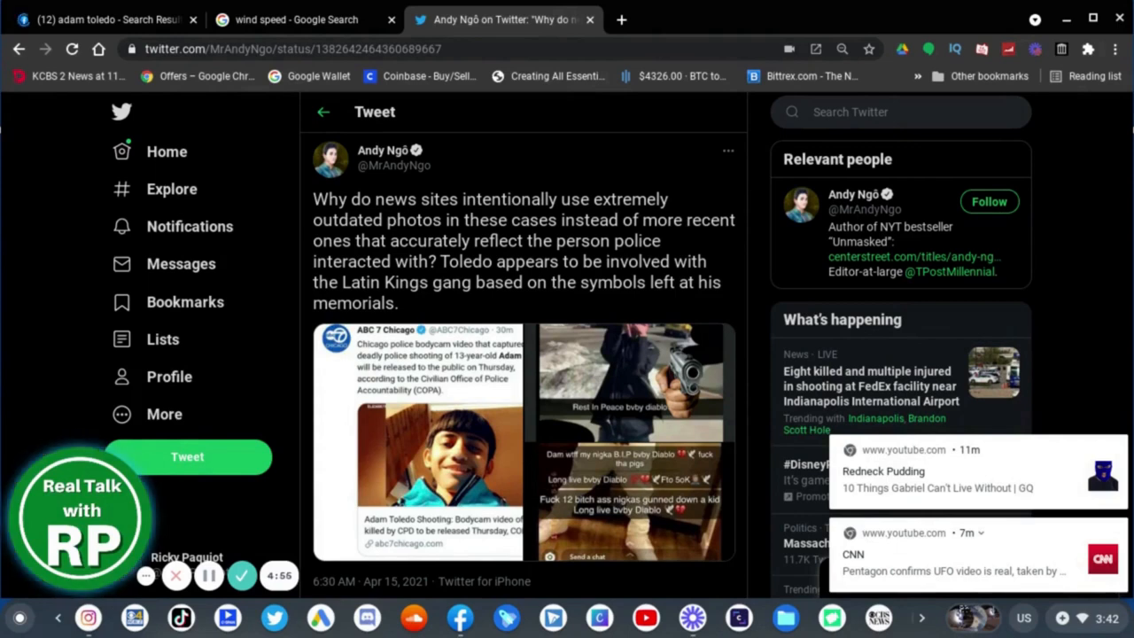
mouse_move(600, 329)
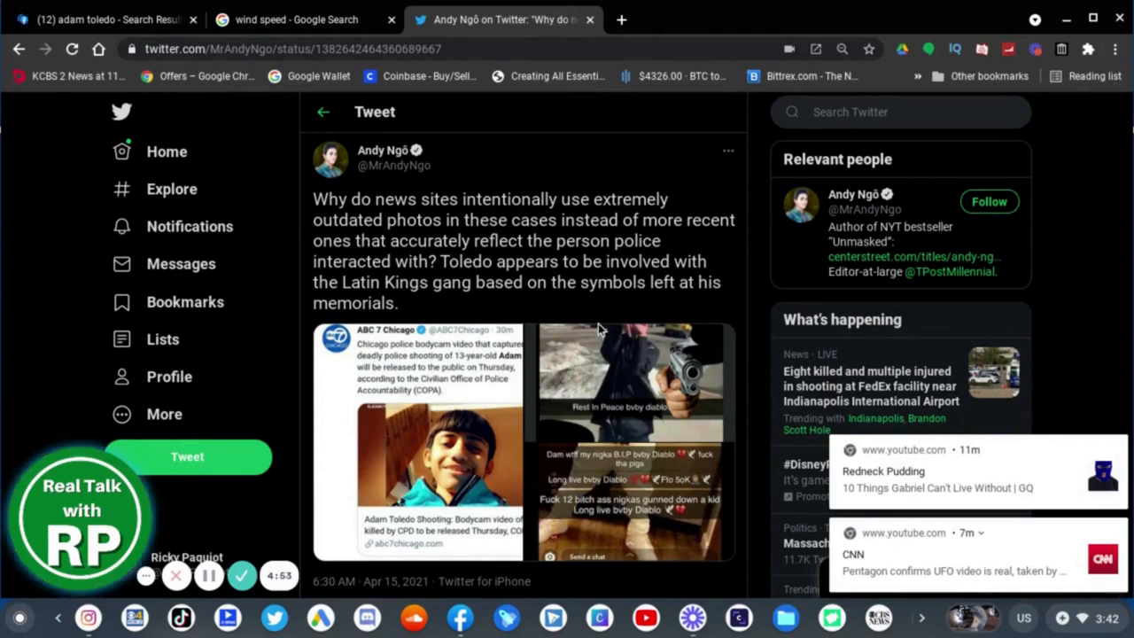
mouse_move(629, 376)
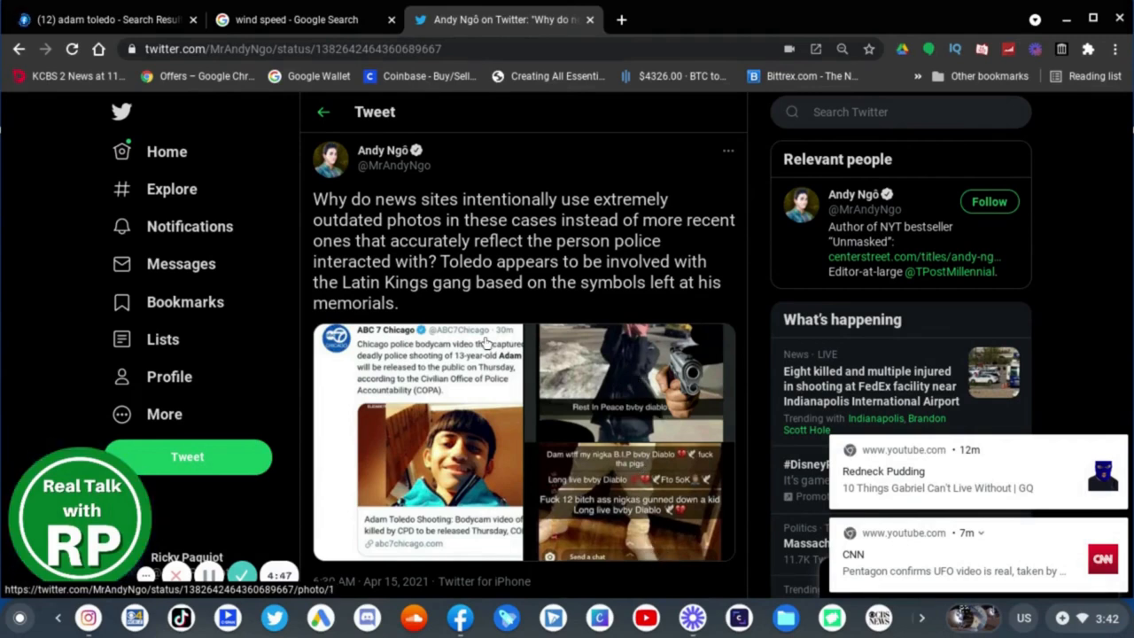
click(632, 365)
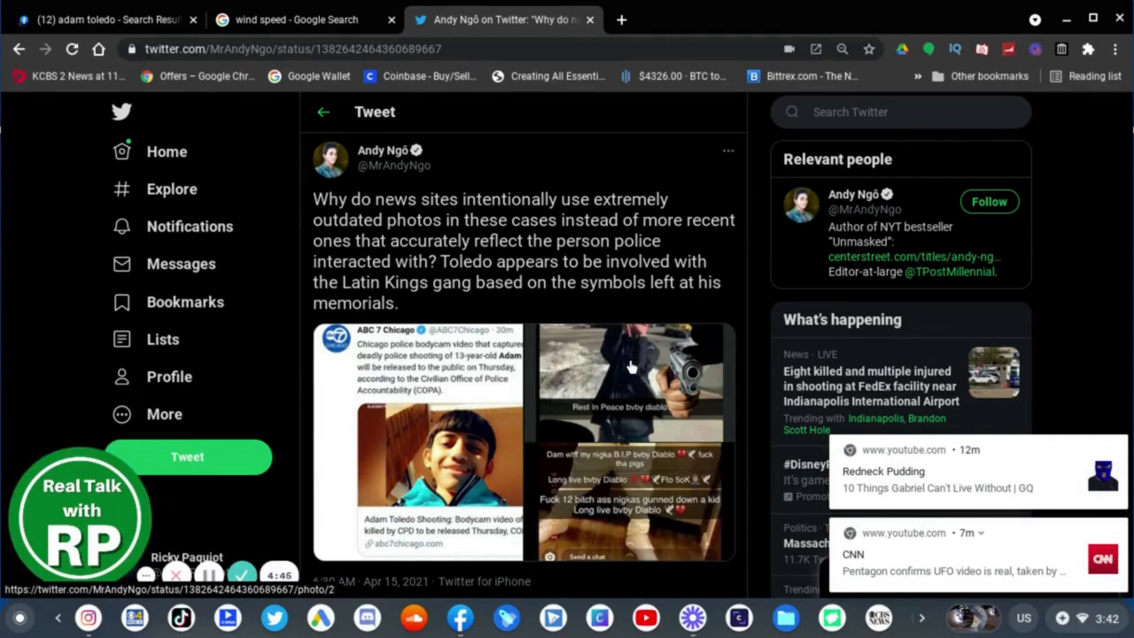
mouse_move(603, 371)
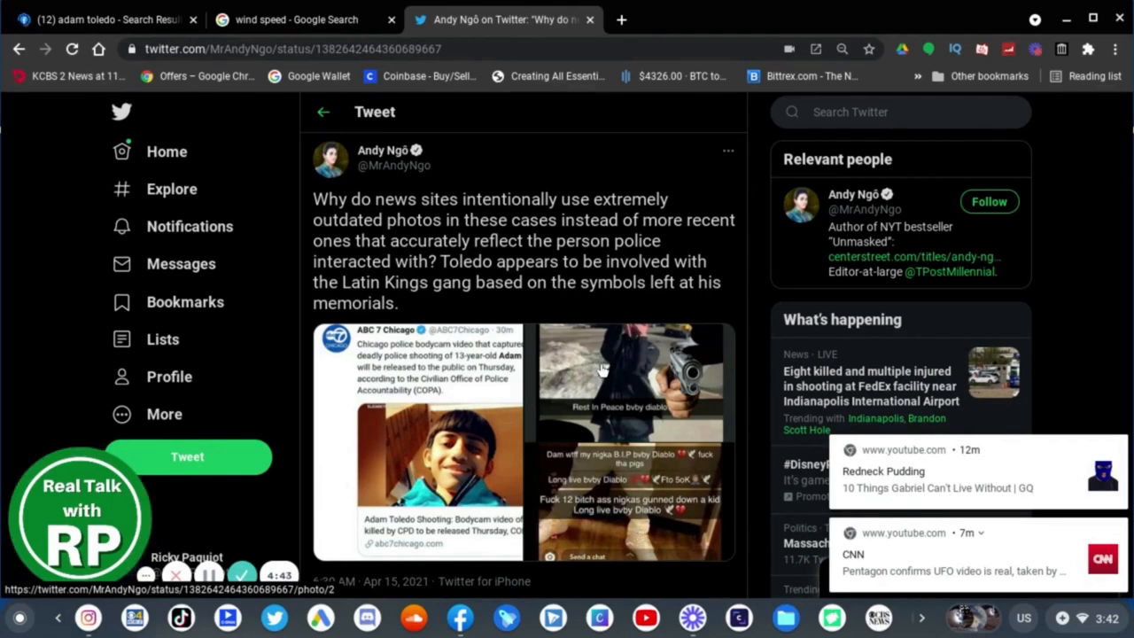
mouse_move(445, 176)
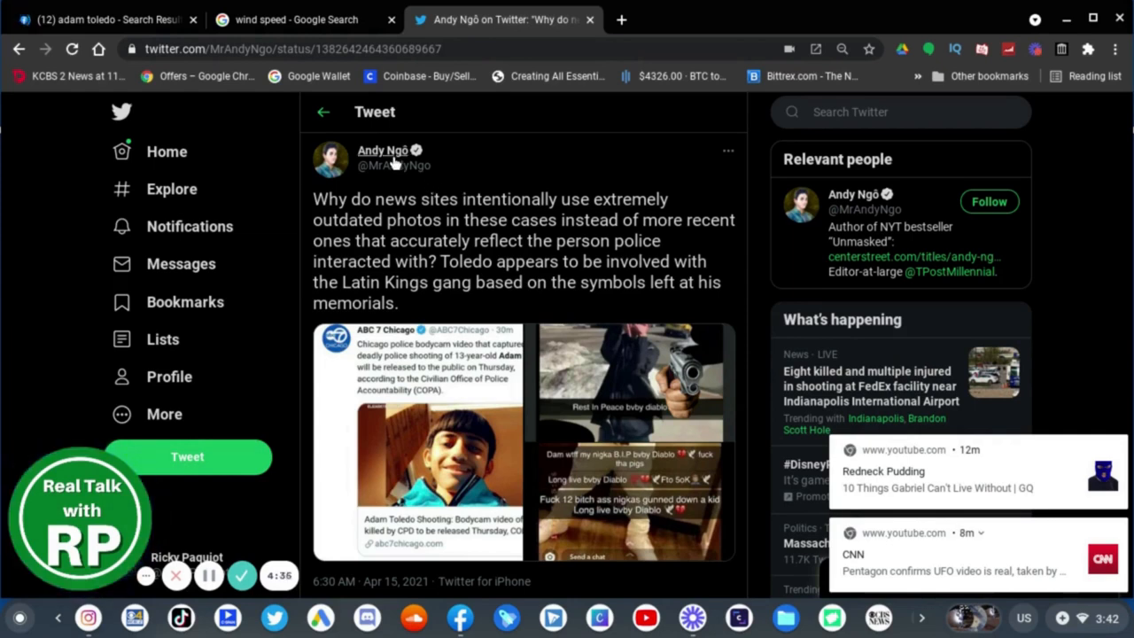
mouse_move(381, 156)
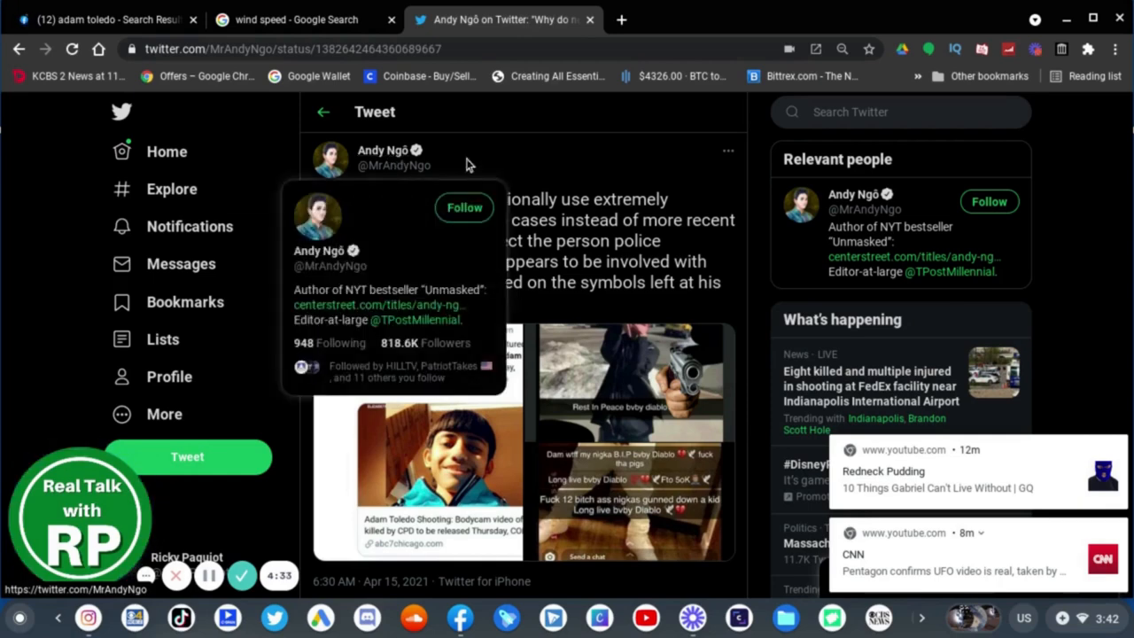
mouse_move(479, 158)
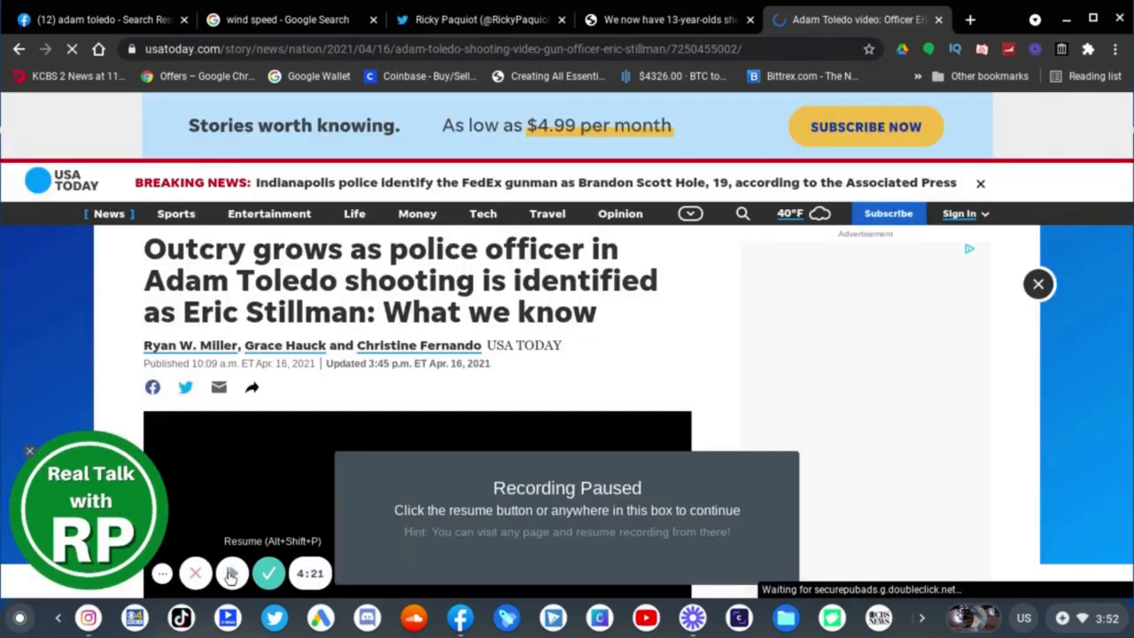
Switch to the USA Today Eric Stillman article and scroll past the video to the story.
click(231, 573)
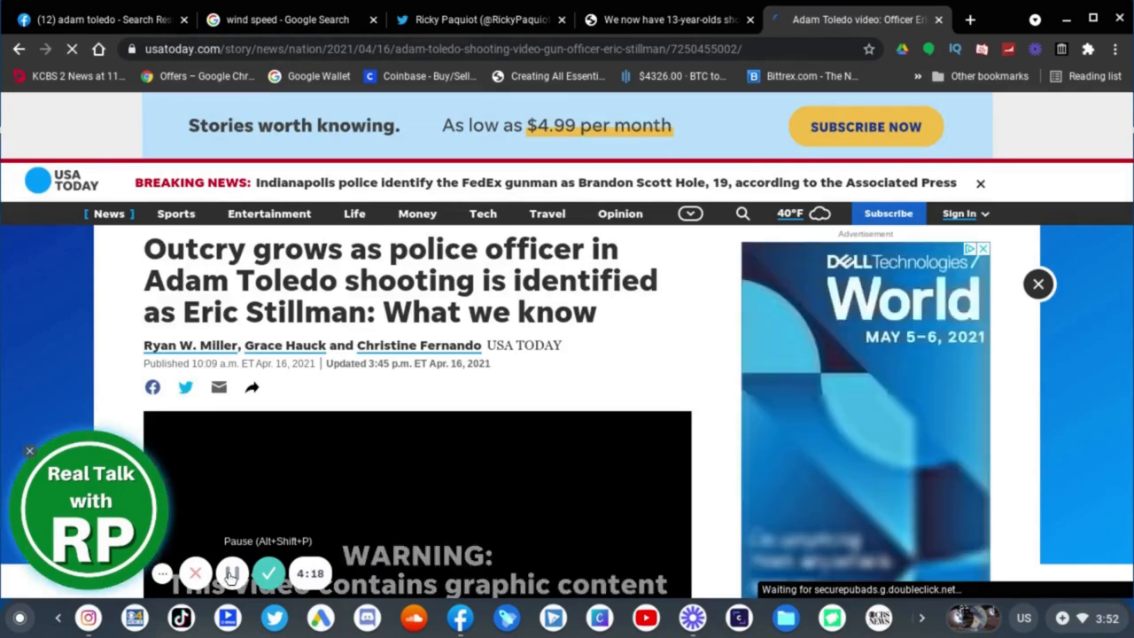
click(230, 573)
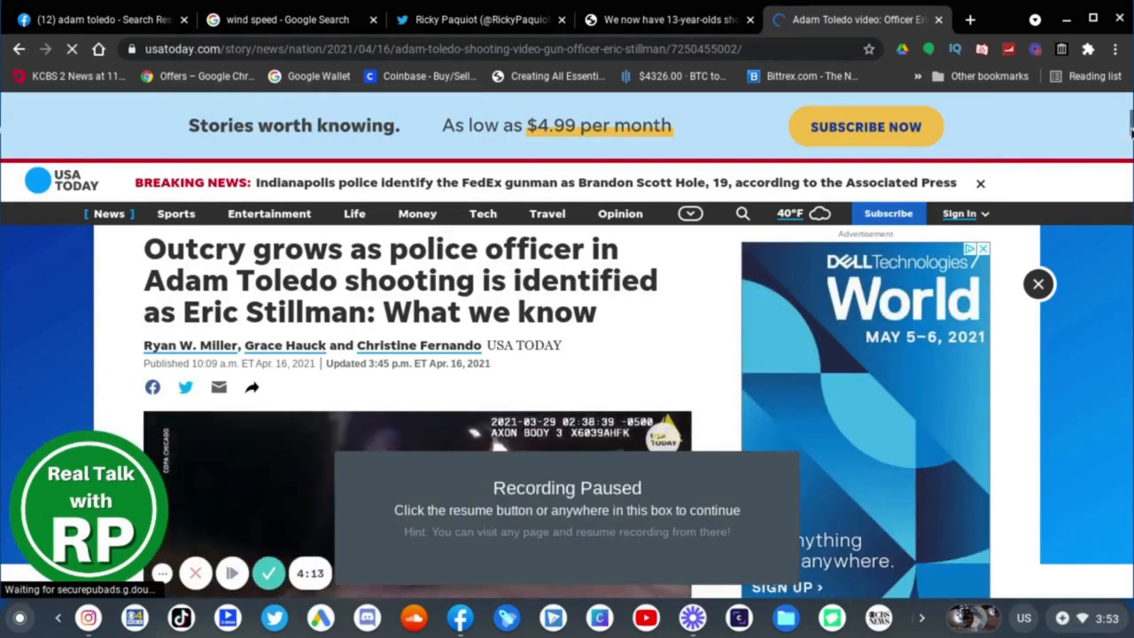
scroll(down, 3)
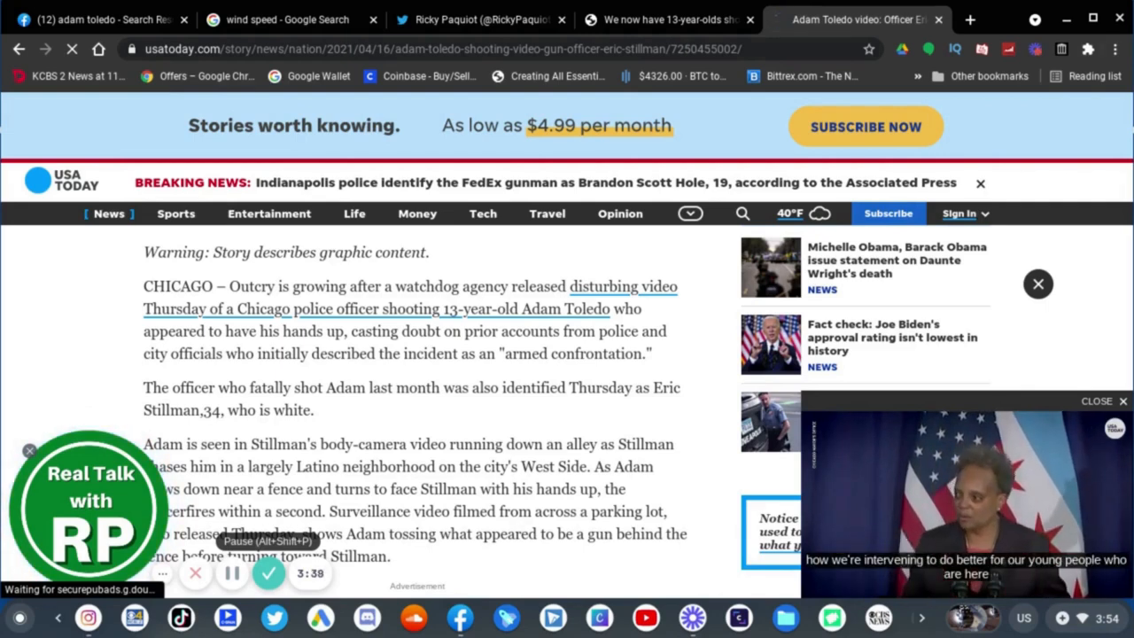
Scroll the article down to the 'Who is officer Eric Stillman?' section.
scroll(down, 3)
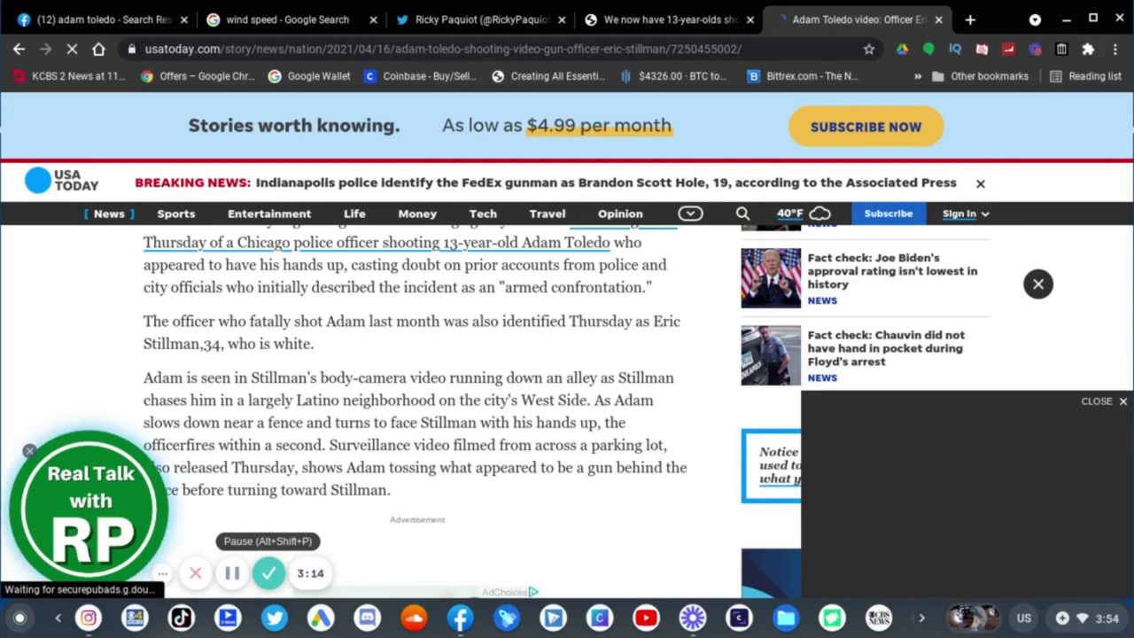
scroll(down, 3)
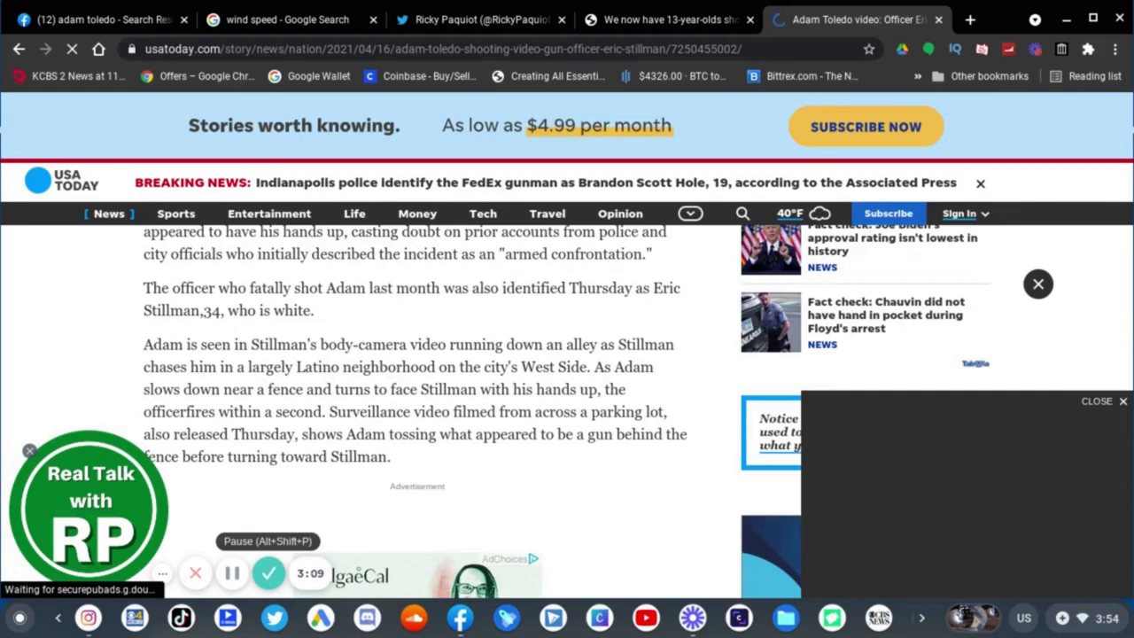
scroll(down, 3)
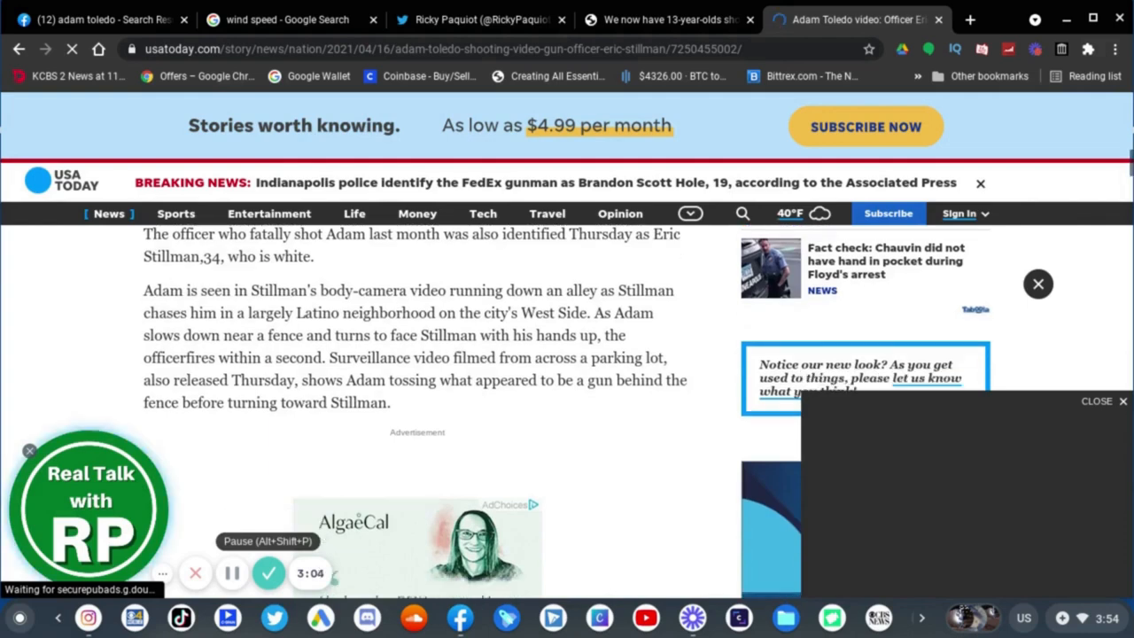
scroll(down, 3)
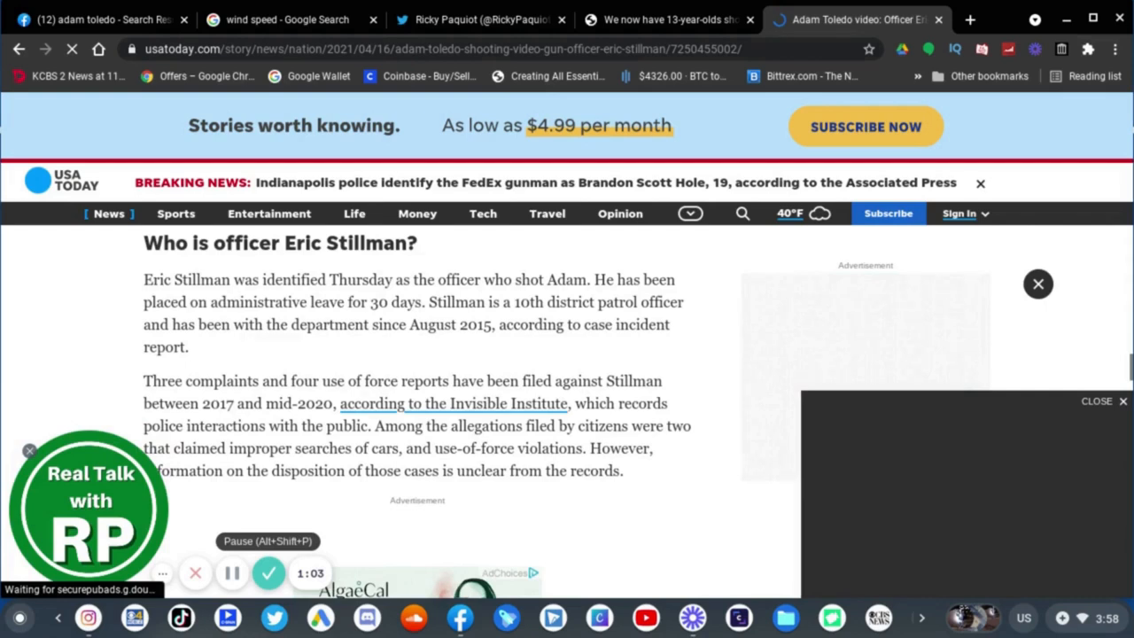
Scroll down to the 'Who was Adam Toledo?' section on his family and school.
scroll(down, 3)
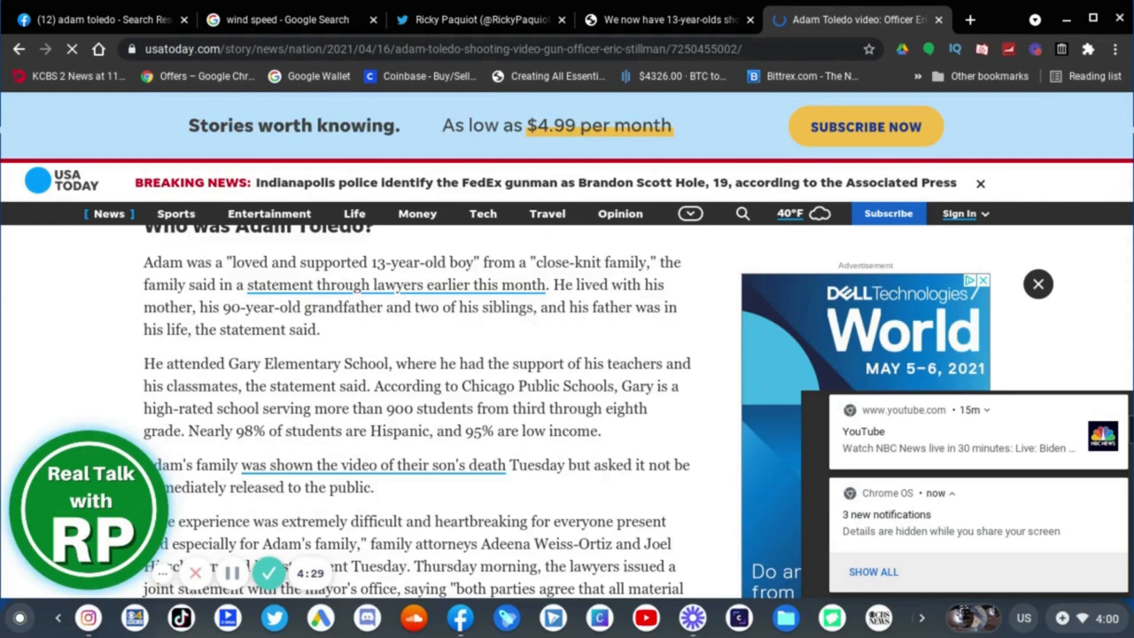
Scroll past the family statement, then switch to Black Voters Matter's #AdamToledo photo tweet.
scroll(down, 3)
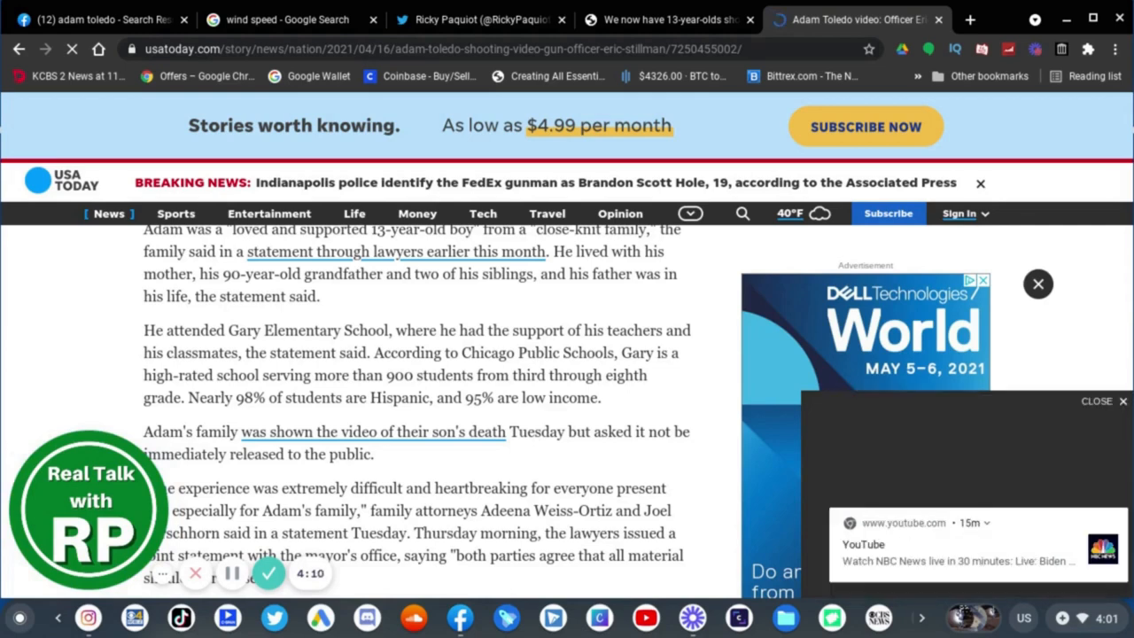
scroll(down, 3)
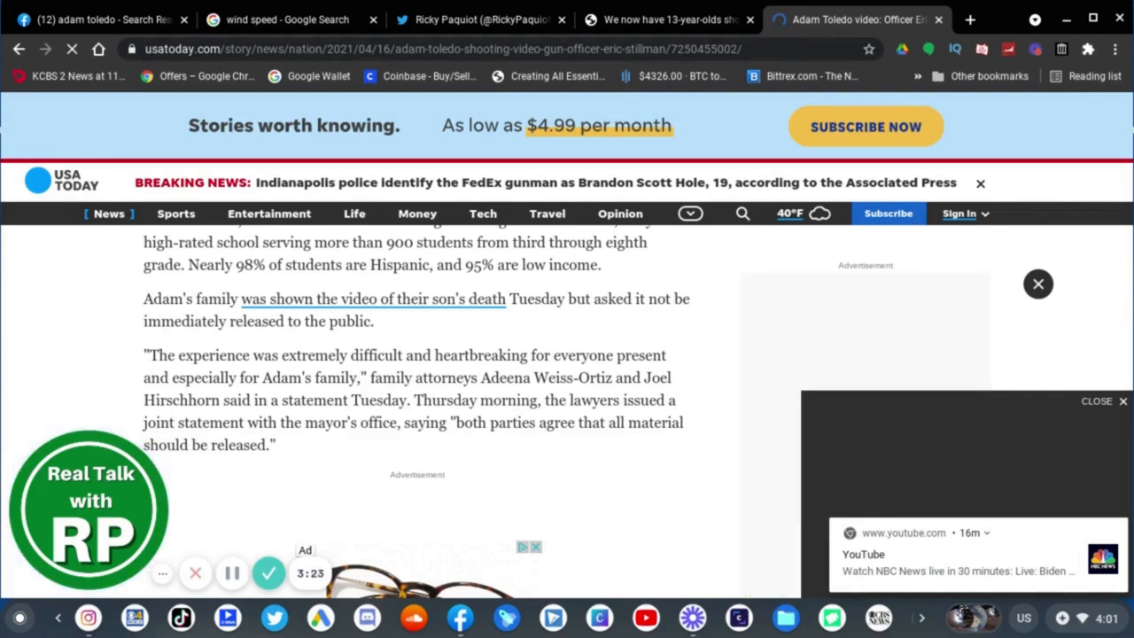
scroll(down, 3)
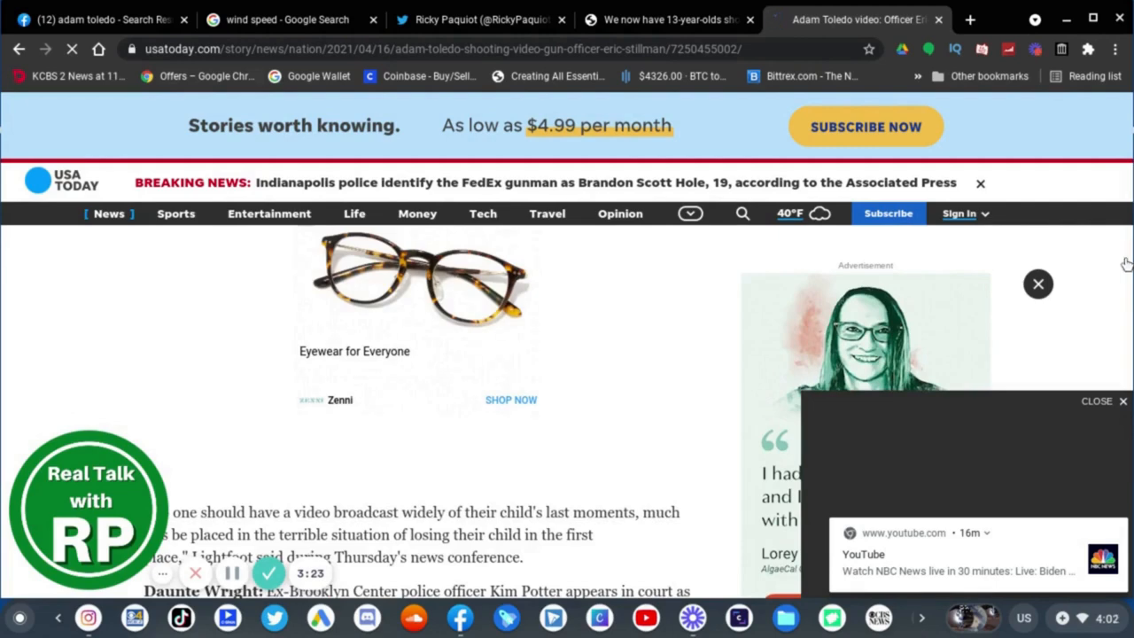
click(479, 19)
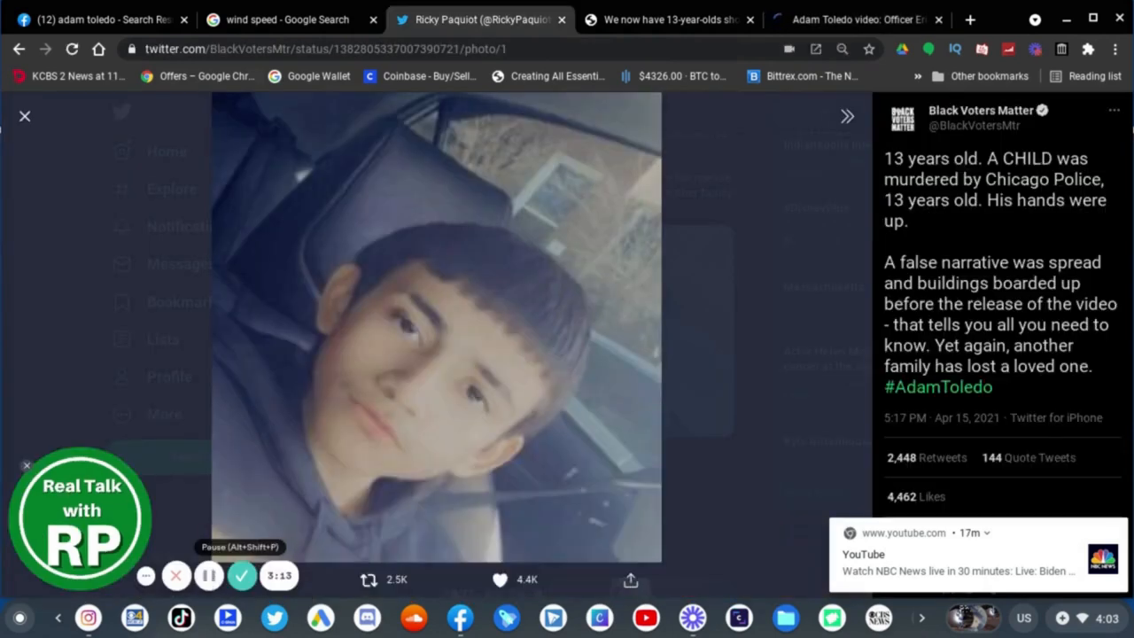